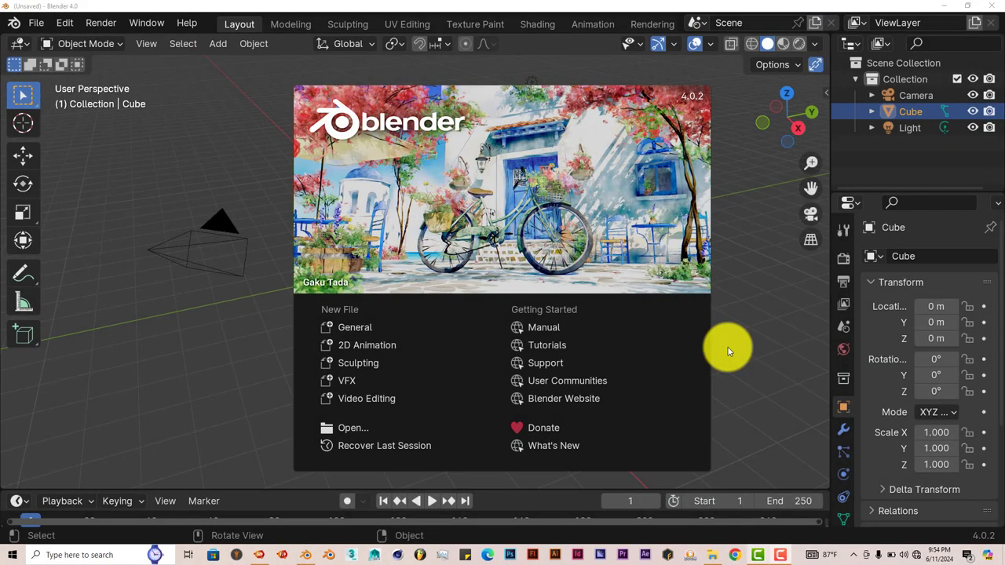
{"action": "mouse_move", "coordinate": [832, 248]}
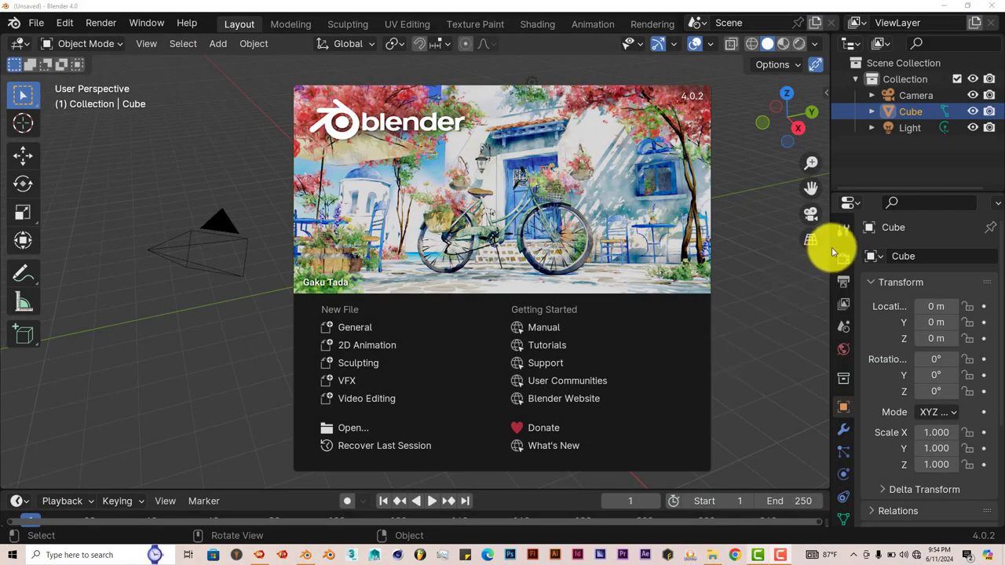
{"action": "mouse_move", "coordinate": [773, 334]}
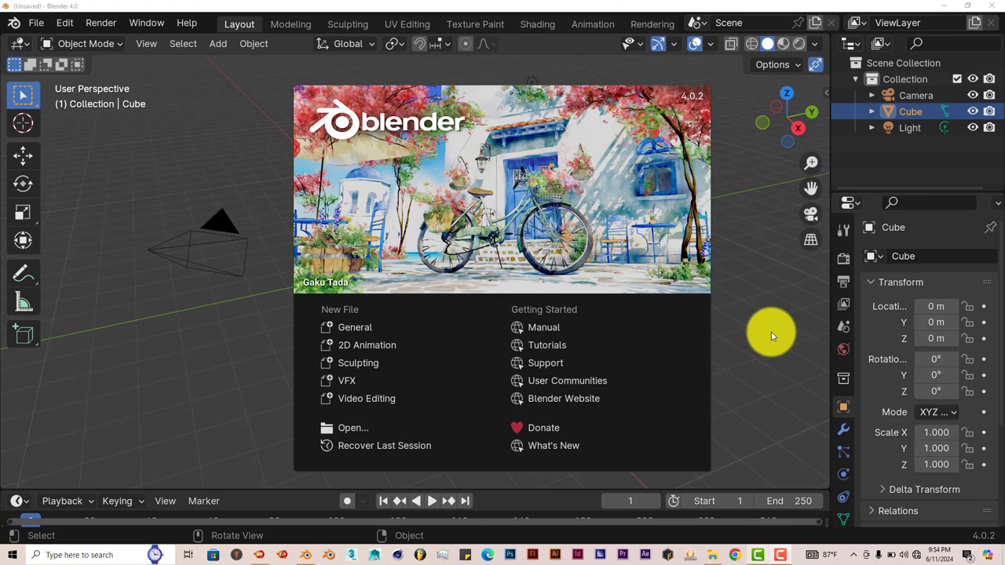
{"action": "mouse_move", "coordinate": [753, 360]}
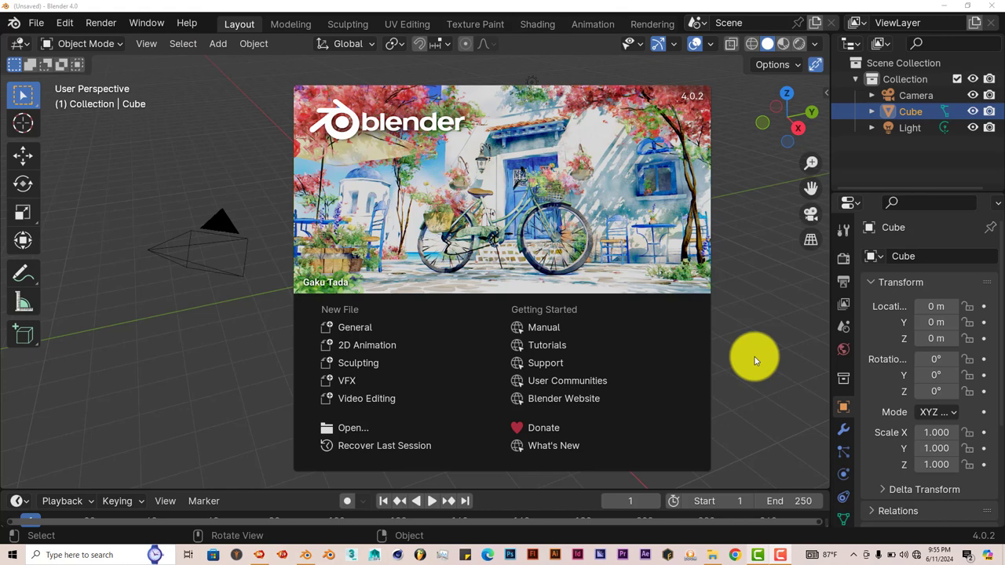
{"action": "mouse_move", "coordinate": [832, 231]}
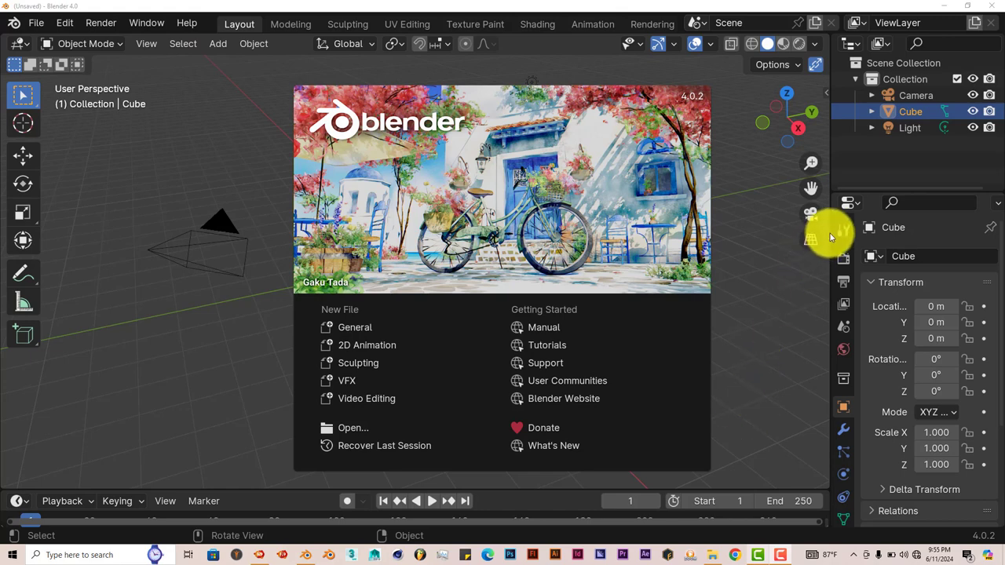
{"action": "mouse_move", "coordinate": [803, 277]}
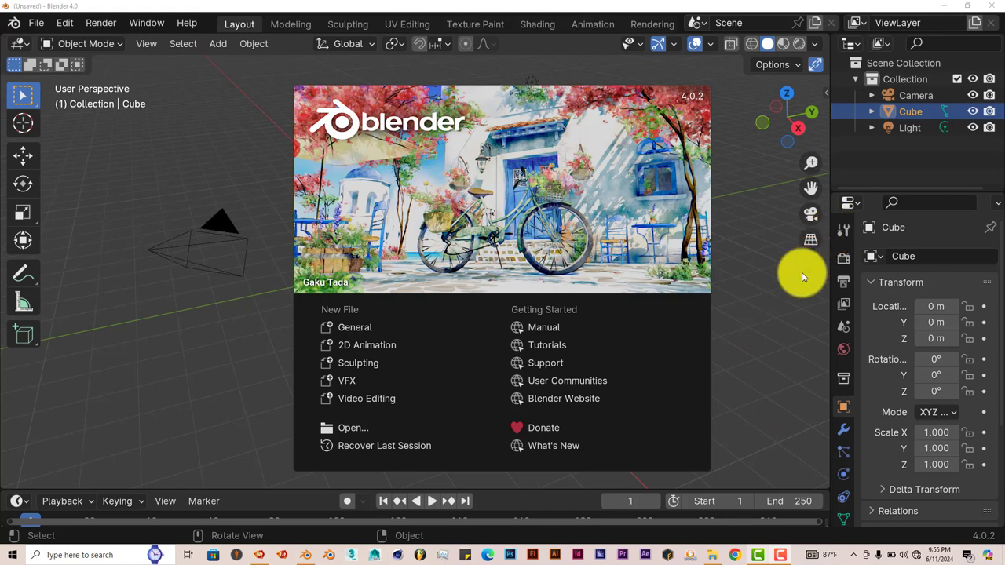
{"action": "mouse_move", "coordinate": [831, 263]}
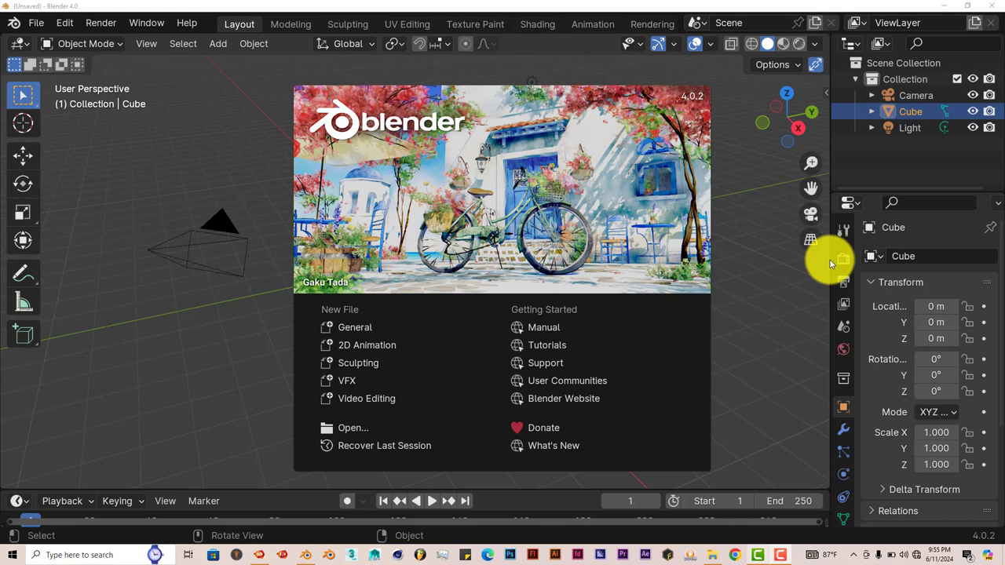
{"action": "mouse_move", "coordinate": [788, 289]}
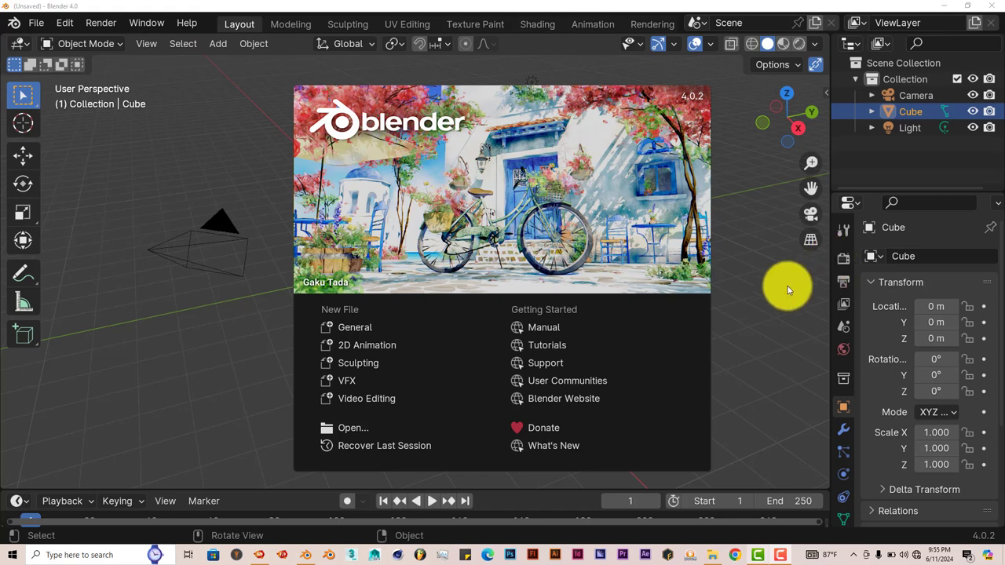
{"action": "mouse_move", "coordinate": [832, 259]}
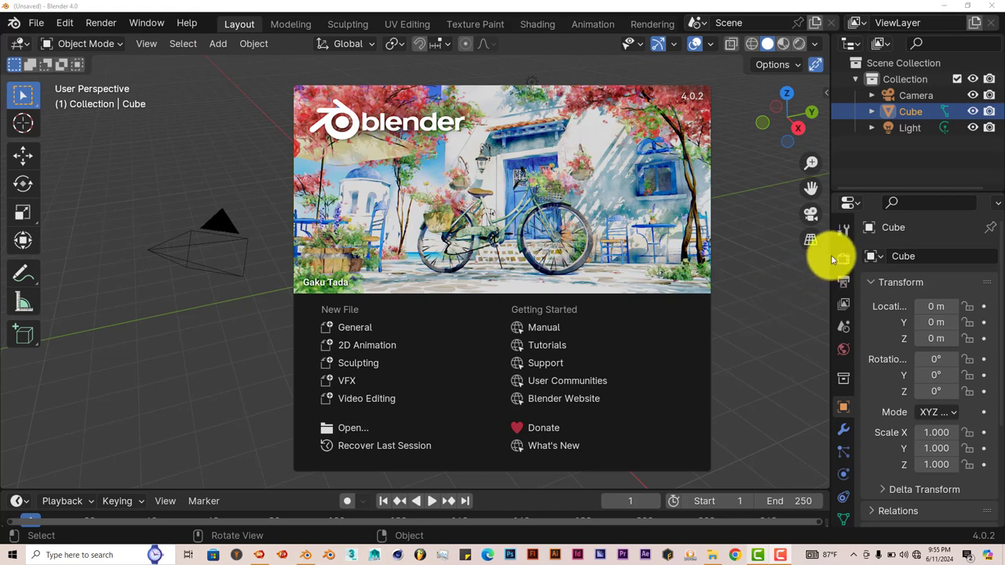
{"action": "mouse_move", "coordinate": [816, 350]}
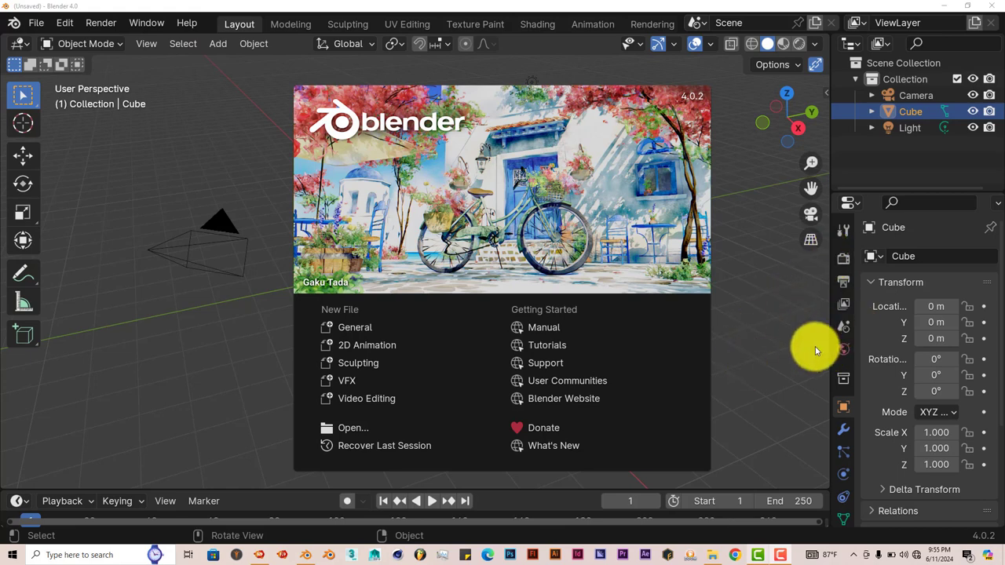
{"action": "mouse_move", "coordinate": [842, 383]}
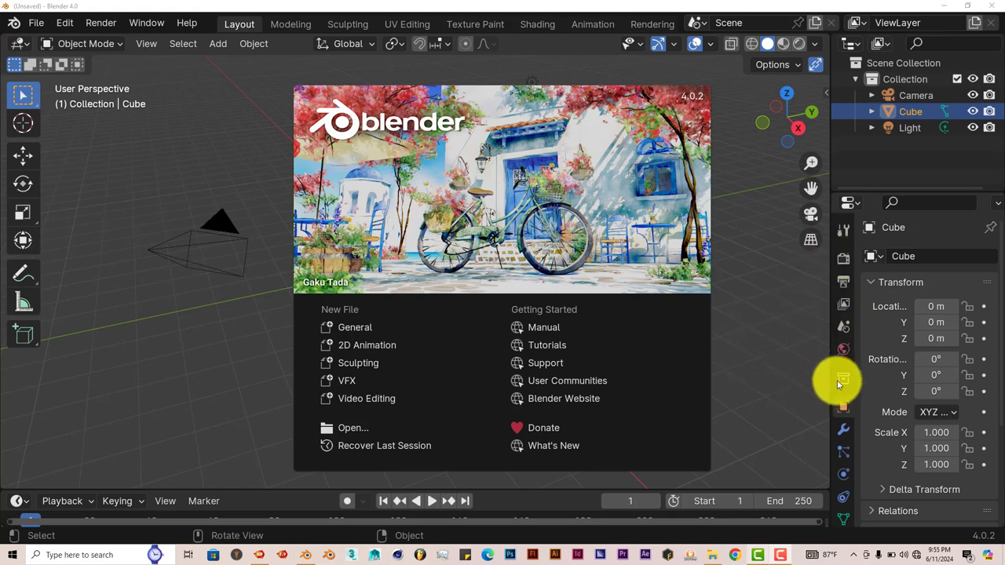
{"action": "mouse_move", "coordinate": [842, 377]}
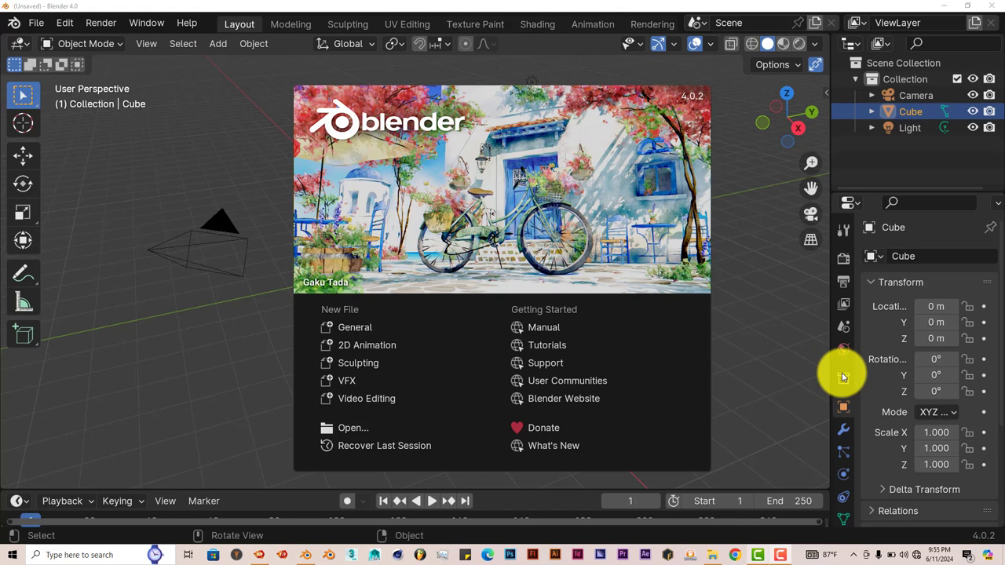
{"action": "mouse_move", "coordinate": [689, 372]}
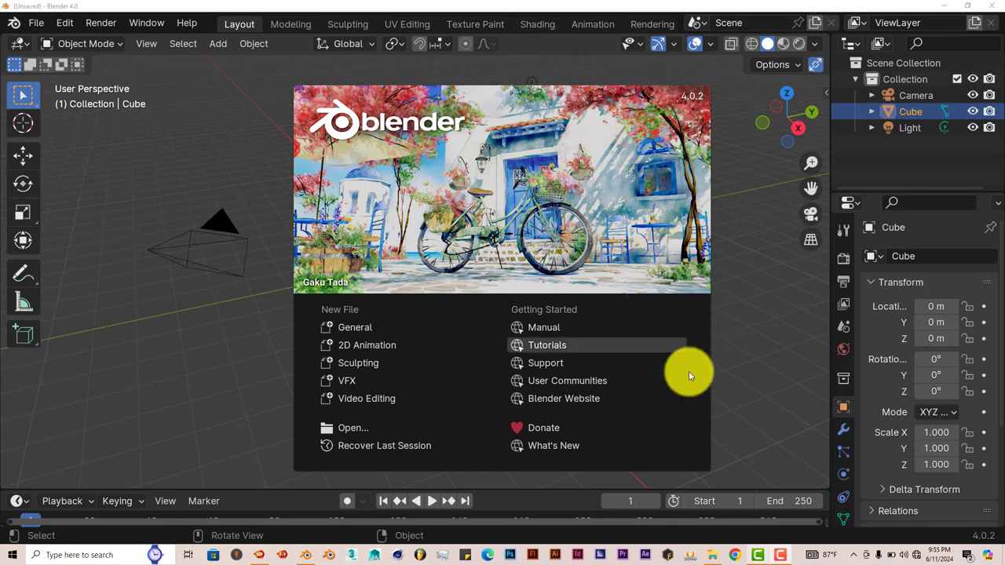
{"action": "mouse_move", "coordinate": [789, 302]}
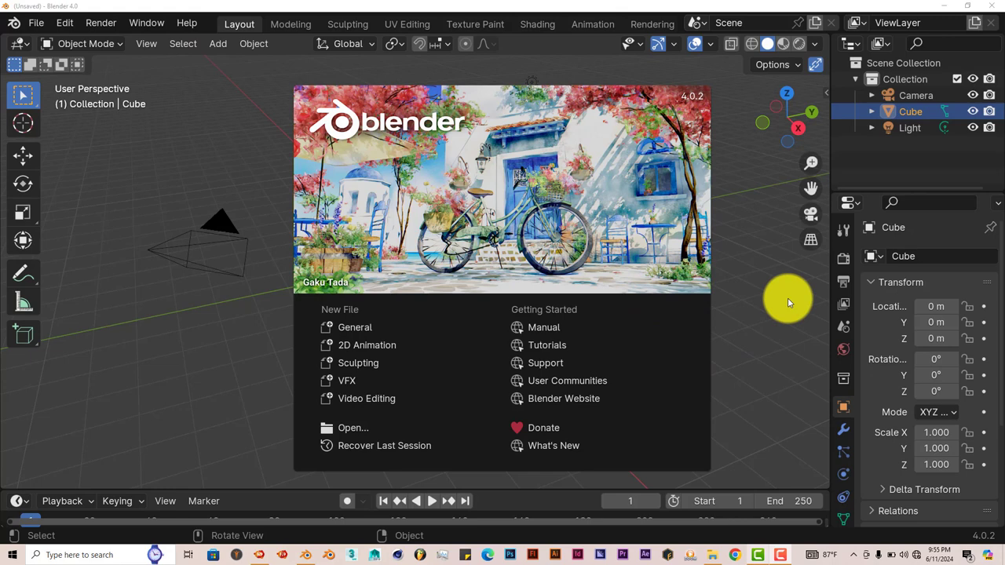
{"action": "mouse_move", "coordinate": [724, 373]}
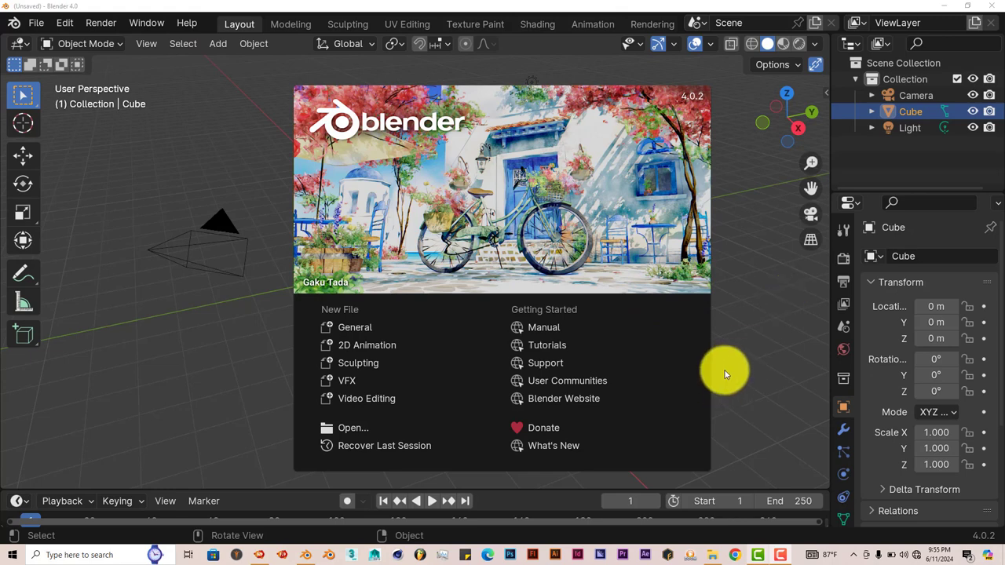
{"action": "mouse_move", "coordinate": [842, 282]}
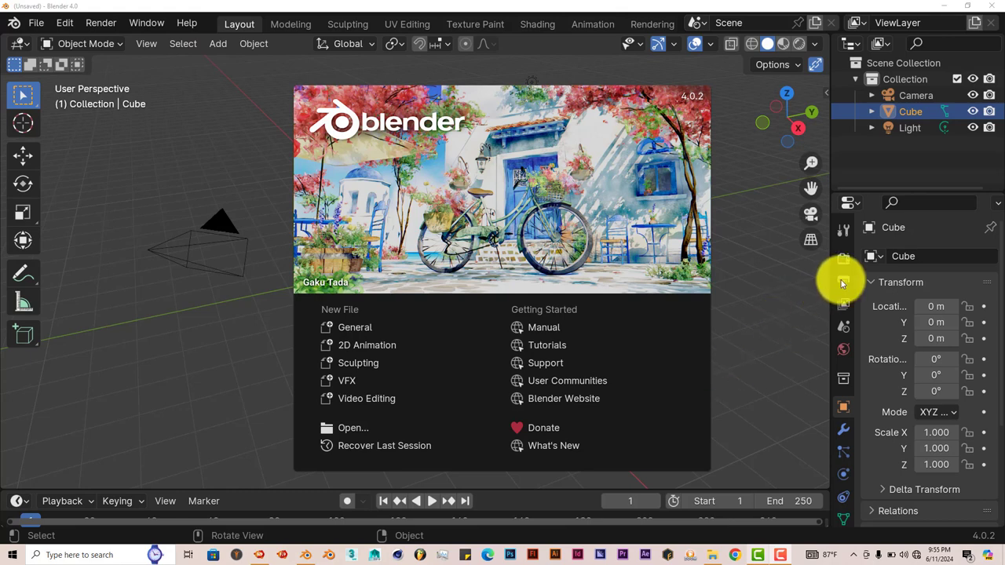
{"action": "mouse_move", "coordinate": [809, 331]}
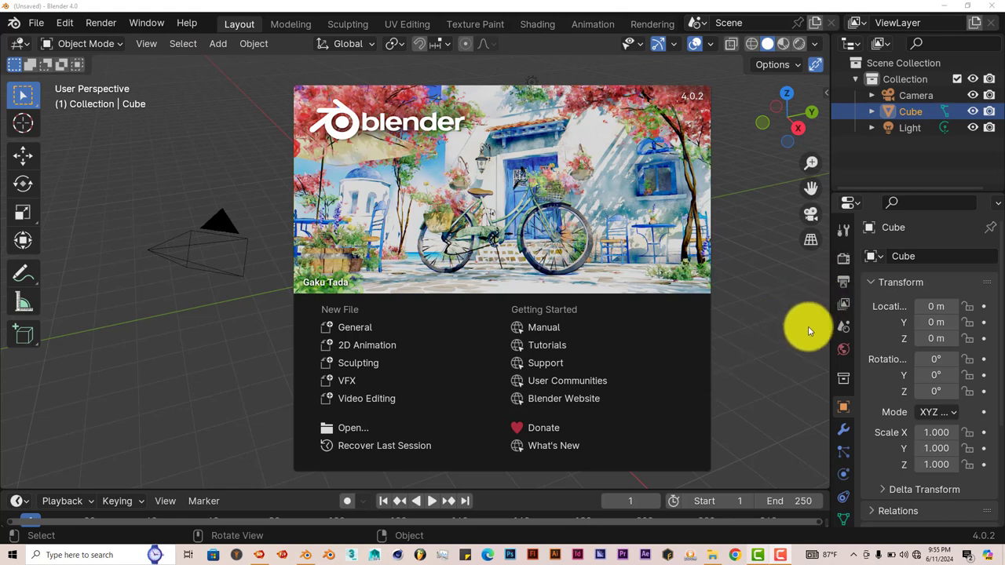
{"action": "mouse_move", "coordinate": [816, 325]}
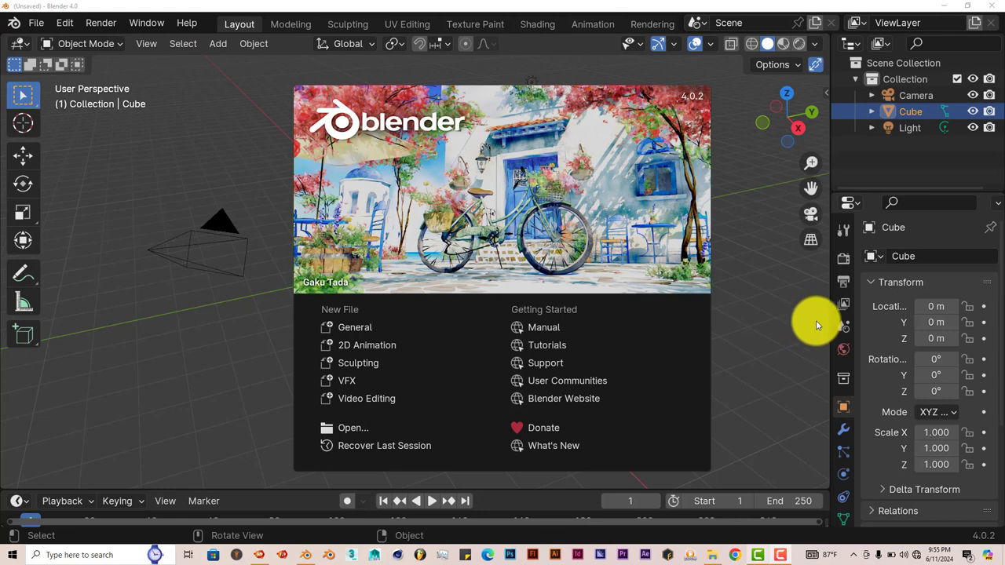
{"action": "mouse_move", "coordinate": [738, 367]}
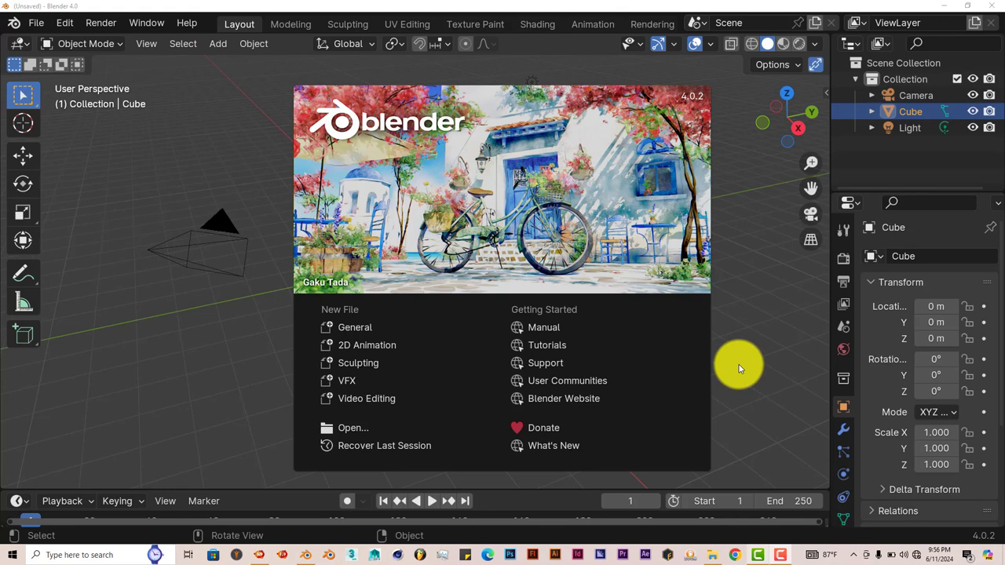
{"action": "mouse_move", "coordinate": [828, 282]}
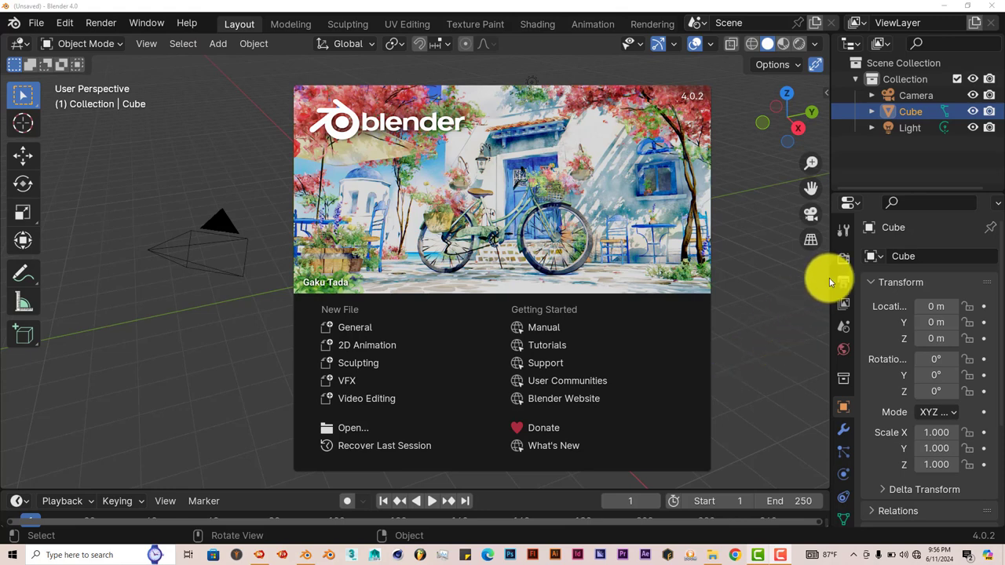
{"action": "mouse_move", "coordinate": [801, 324]}
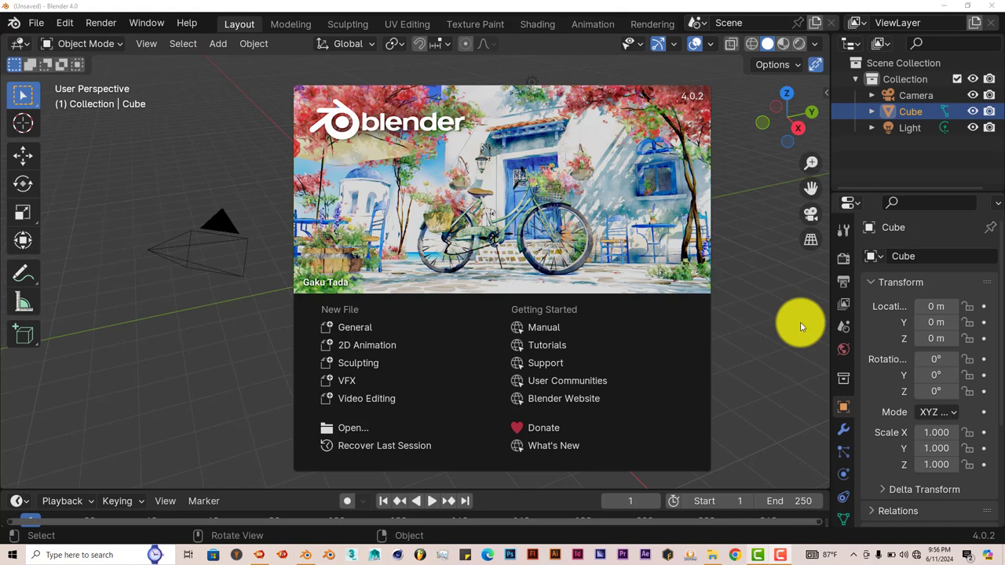
{"action": "mouse_move", "coordinate": [808, 306]}
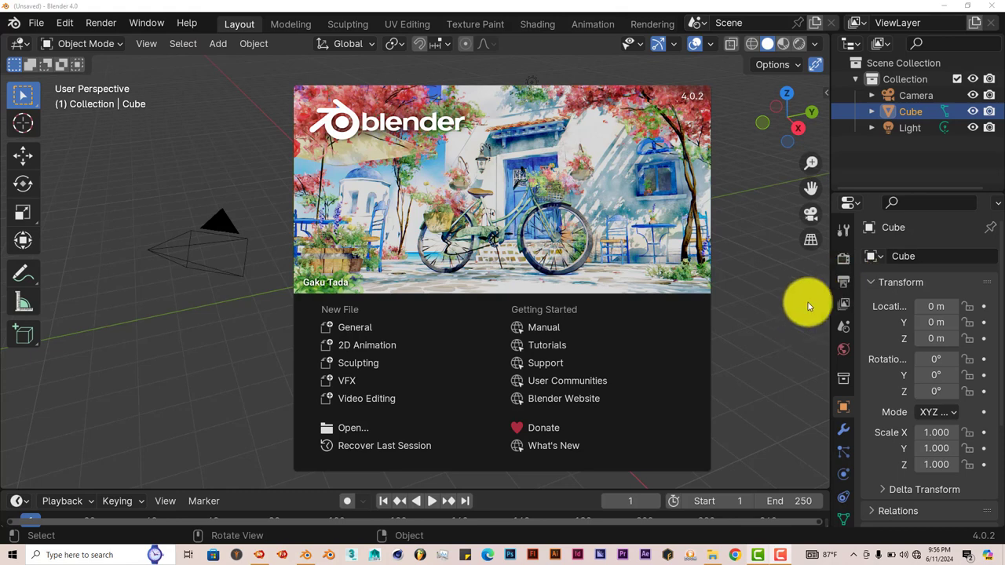
{"action": "mouse_move", "coordinate": [824, 267]}
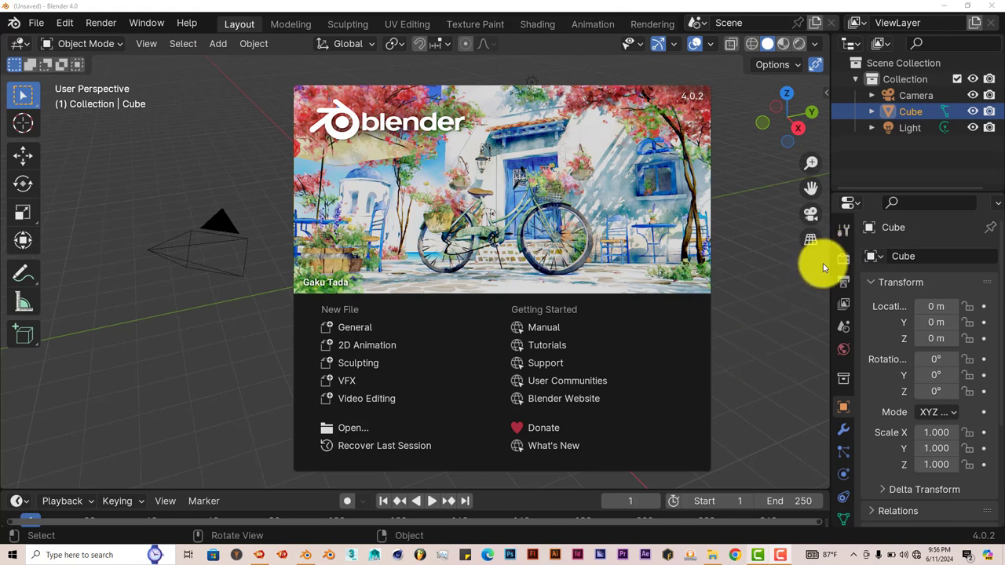
{"action": "mouse_move", "coordinate": [706, 326]}
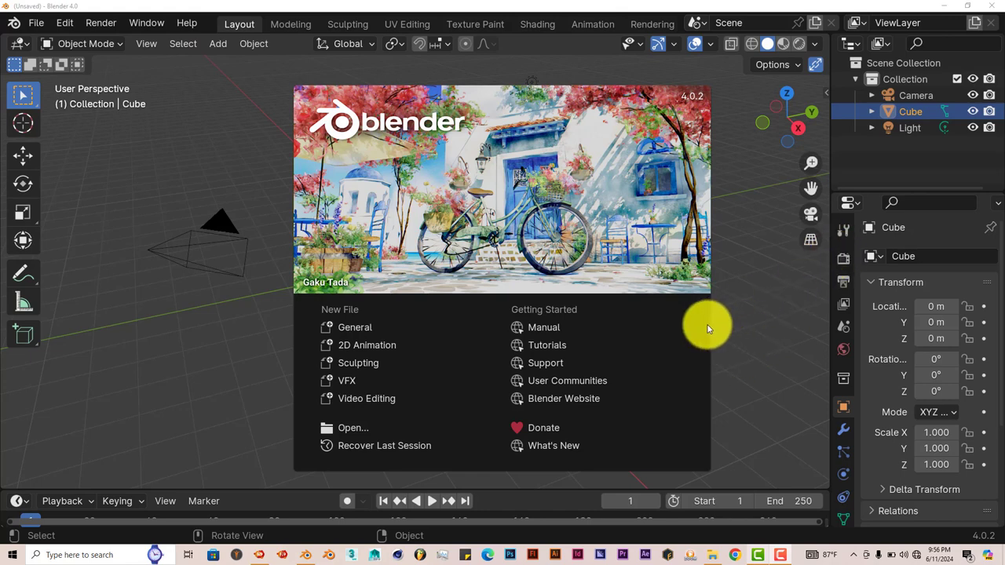
{"action": "mouse_move", "coordinate": [724, 461]}
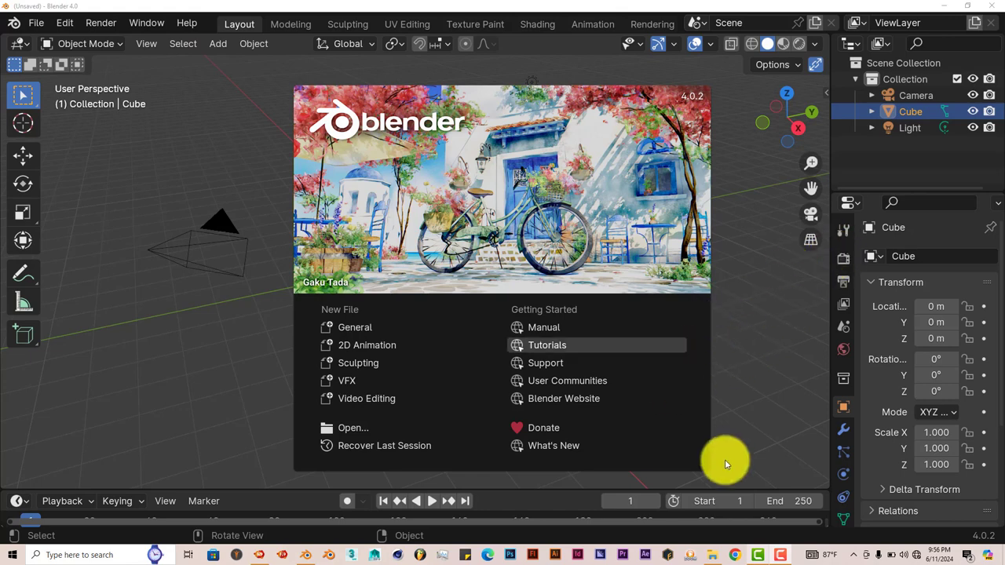
{"action": "mouse_move", "coordinate": [305, 518]}
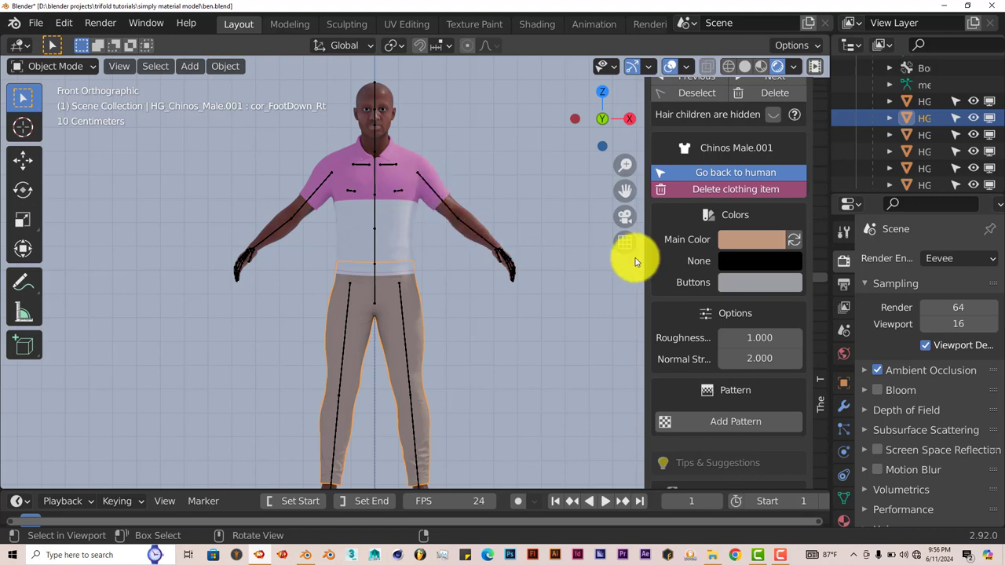
{"action": "mouse_move", "coordinate": [573, 350]}
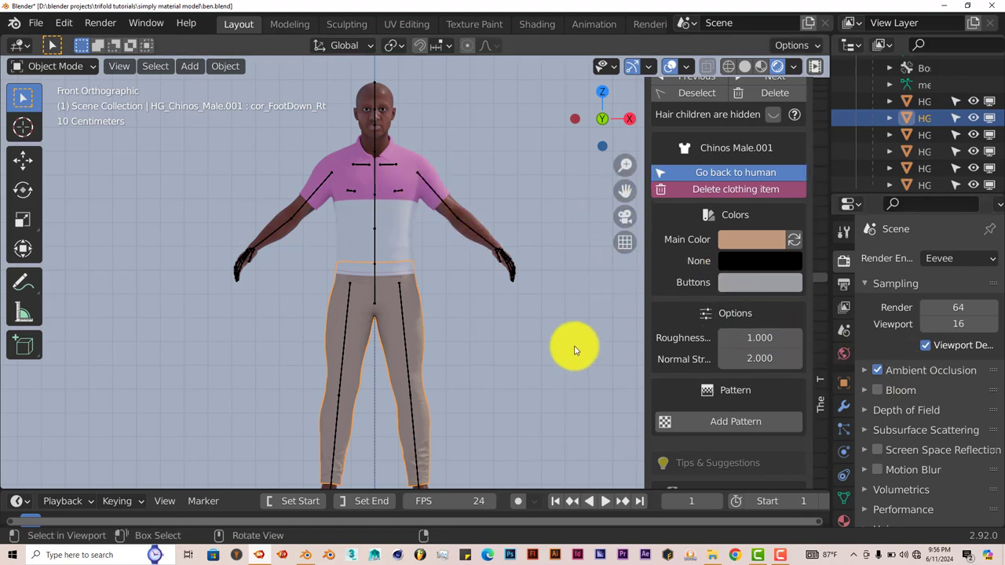
{"action": "mouse_move", "coordinate": [385, 299]}
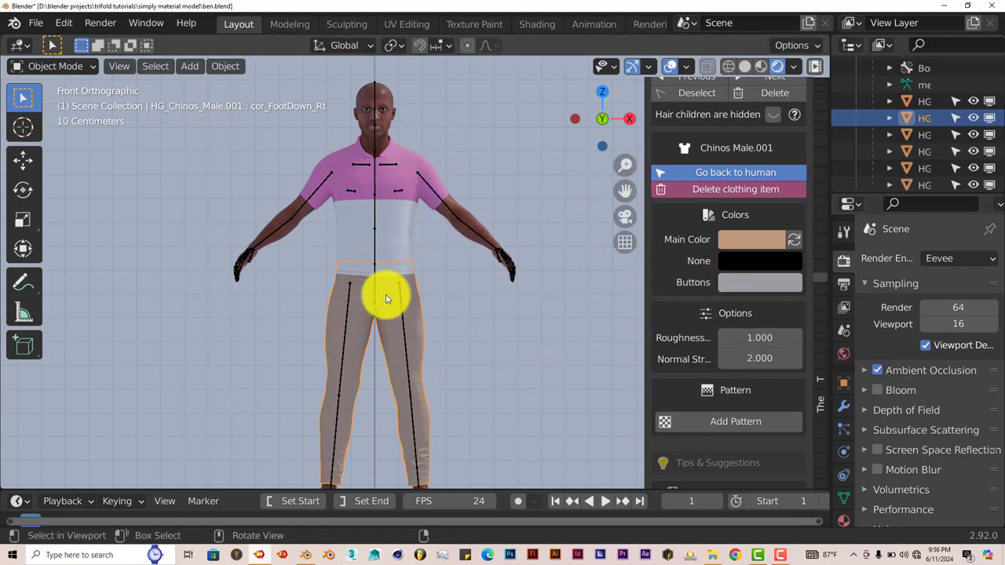
{"action": "mouse_move", "coordinate": [416, 265]}
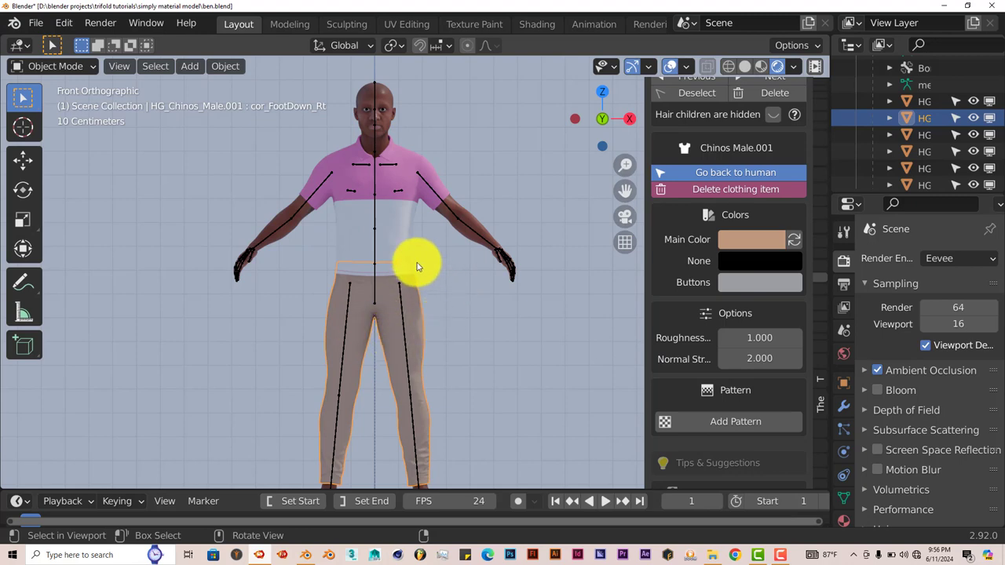
{"action": "mouse_move", "coordinate": [424, 392]}
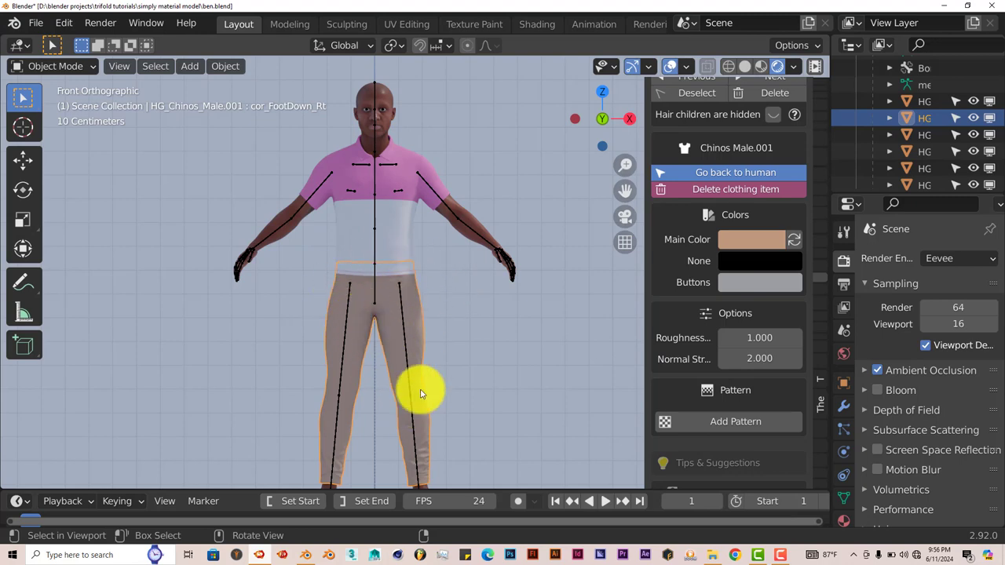
{"action": "mouse_move", "coordinate": [409, 330]}
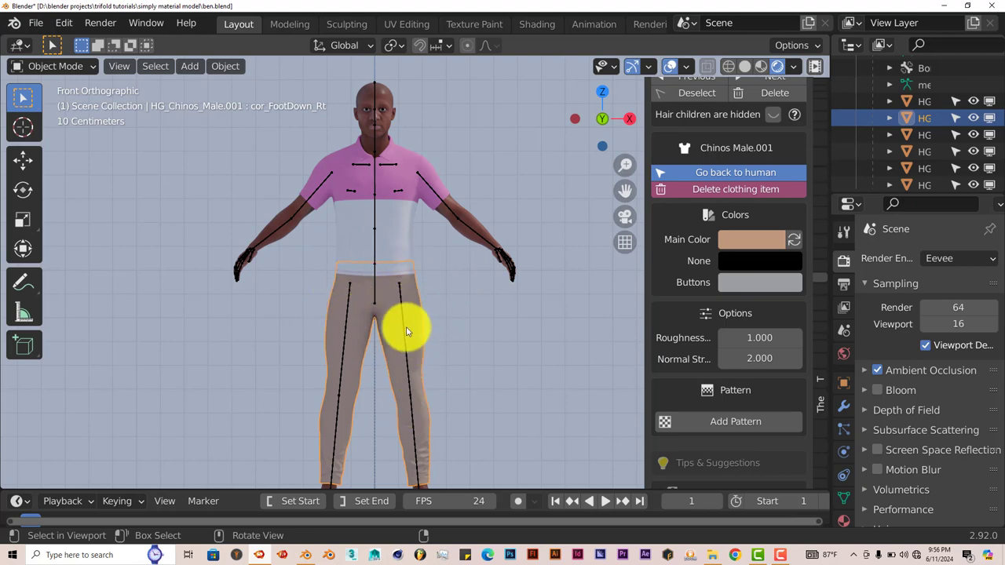
{"action": "mouse_move", "coordinate": [32, 22]}
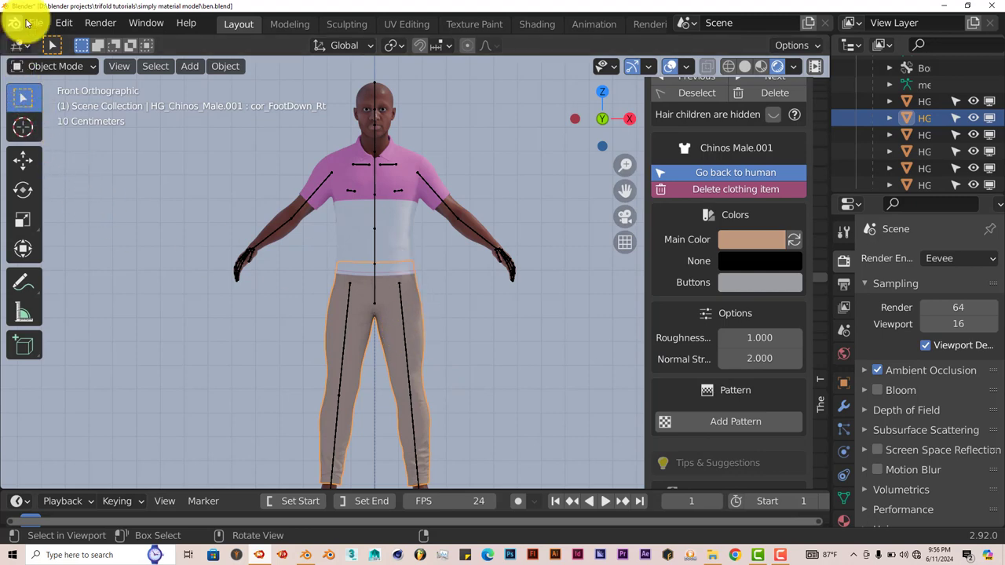
Step: Open the Wavefront OBJ export for the selected chinos from the File menu
{"action": "left_click", "coordinate": [34, 22]}
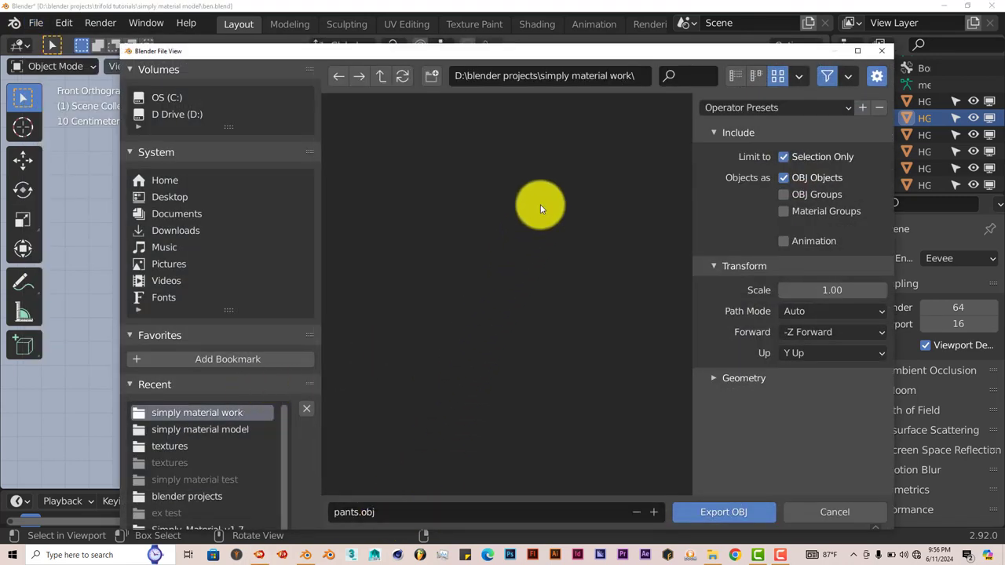
{"action": "mouse_move", "coordinate": [399, 257]}
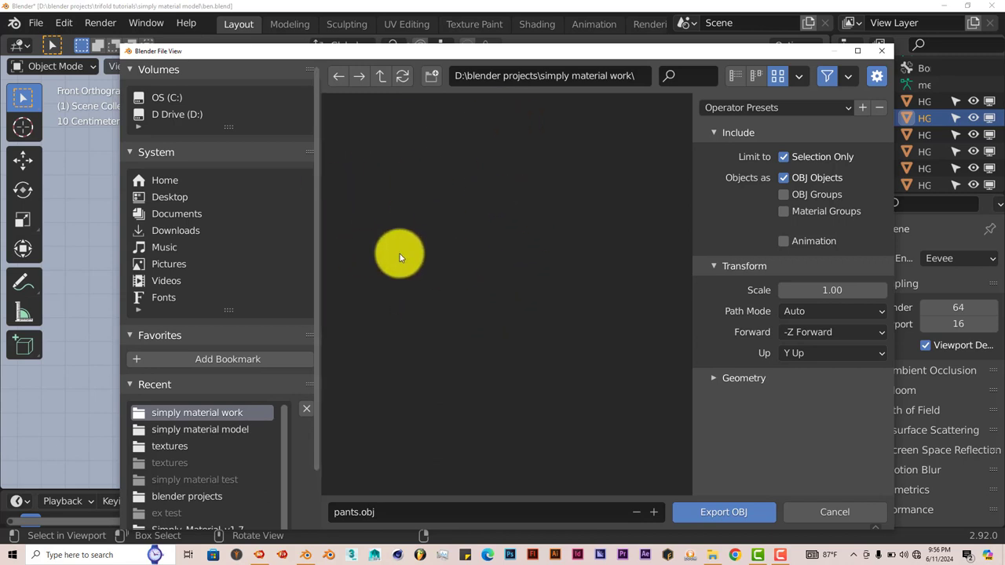
{"action": "mouse_move", "coordinate": [385, 512]}
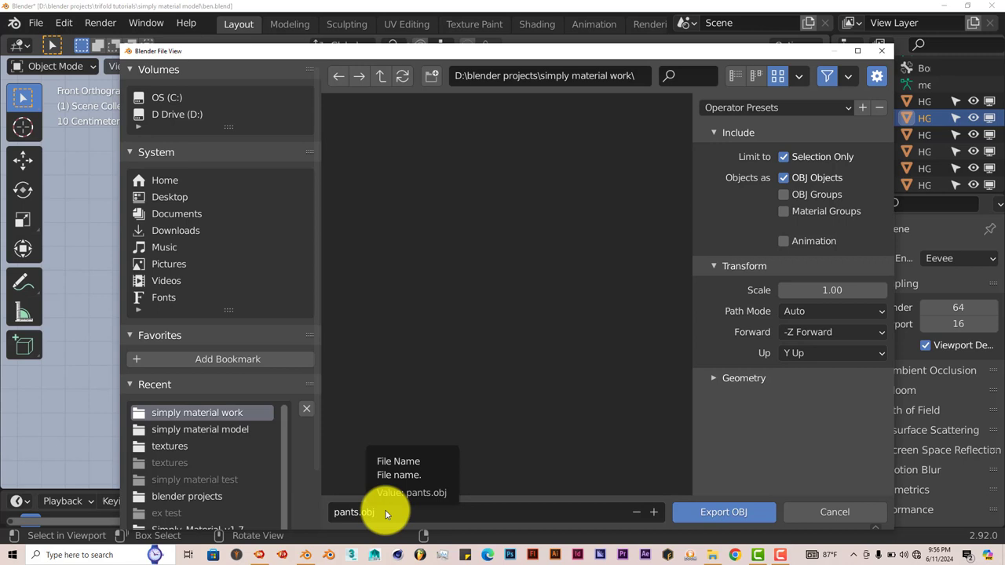
{"action": "mouse_move", "coordinate": [361, 541]}
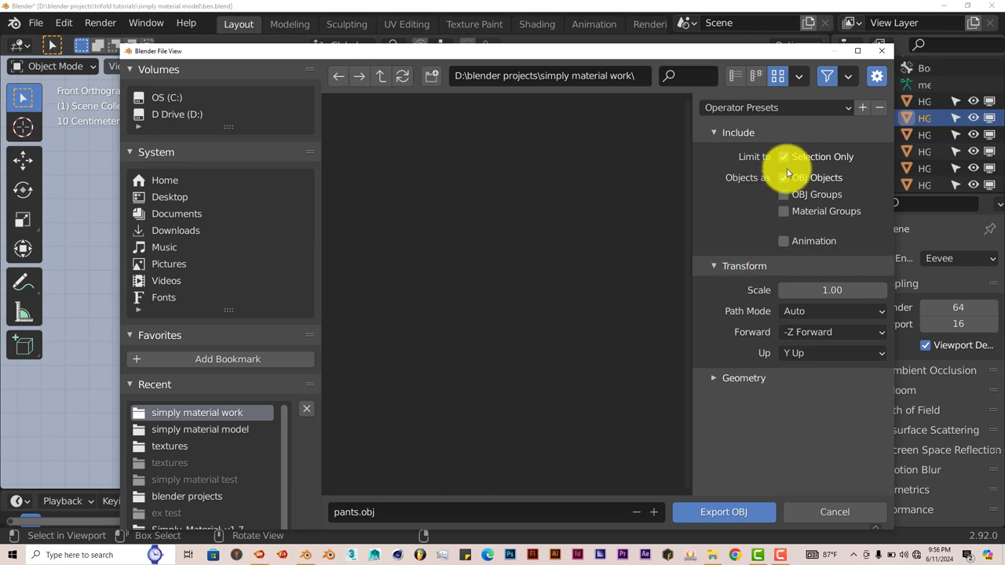
Step: Keep Selection Only checked for the pants.obj export
{"action": "left_click", "coordinate": [783, 157]}
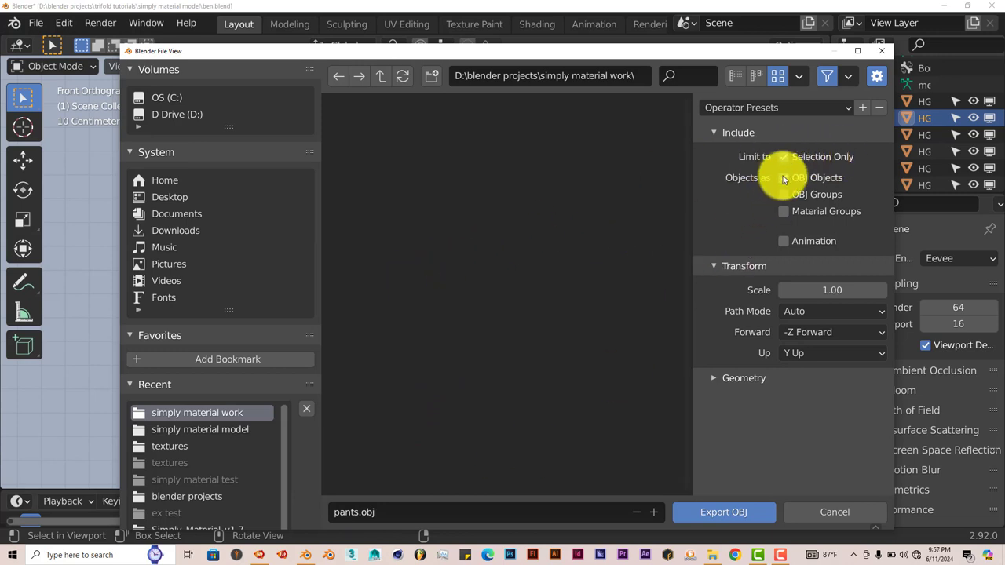
{"action": "mouse_move", "coordinate": [805, 157]}
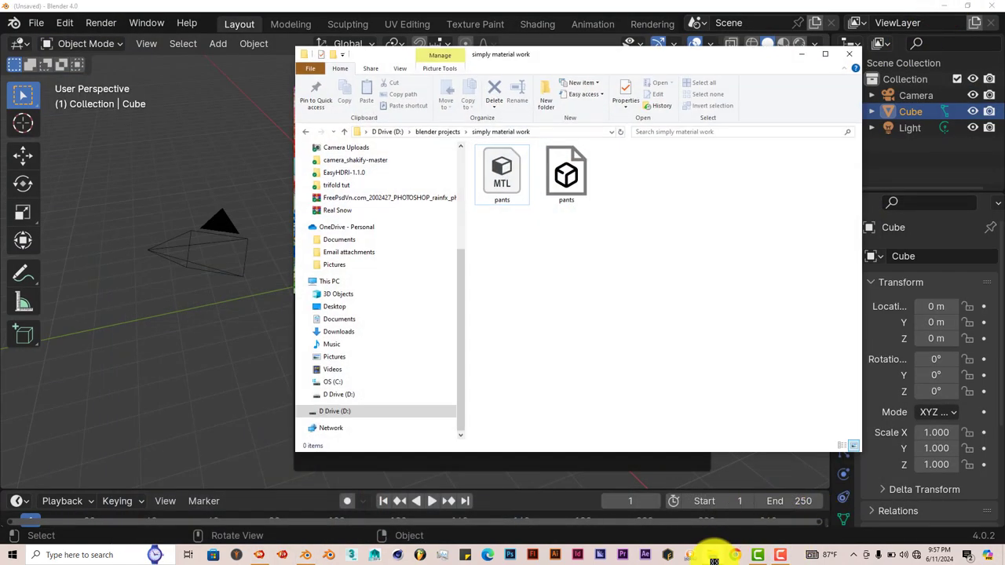
{"action": "mouse_move", "coordinate": [537, 184]}
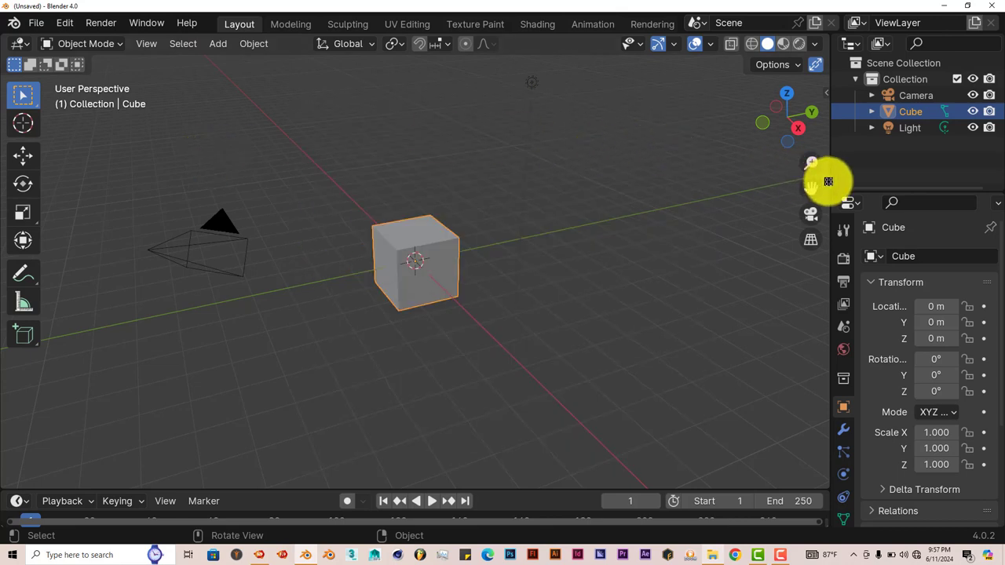
{"action": "mouse_move", "coordinate": [595, 249]}
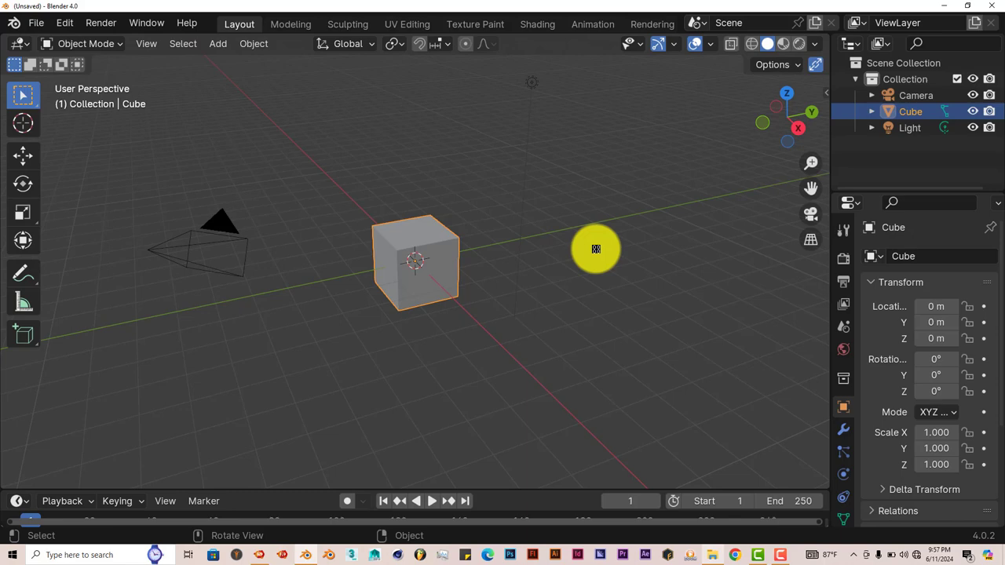
Step: Open the Edit menu in the fresh Blender 4.0 default scene
{"action": "left_click", "coordinate": [65, 22]}
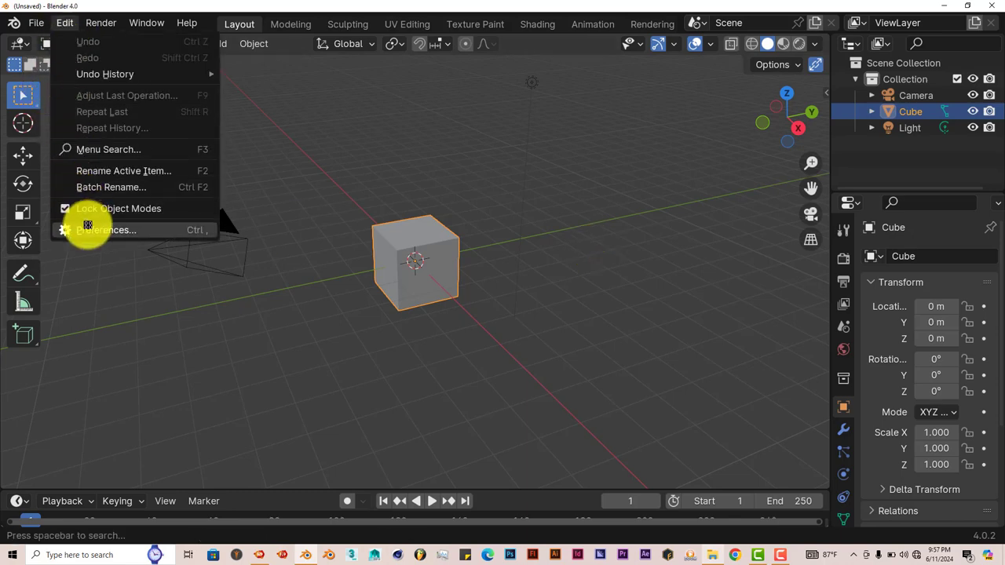
Step: Search add-ons for 'simpl' to confirm Object: Simply Material is enabled, then close Preferences
{"action": "left_click", "coordinate": [106, 229]}
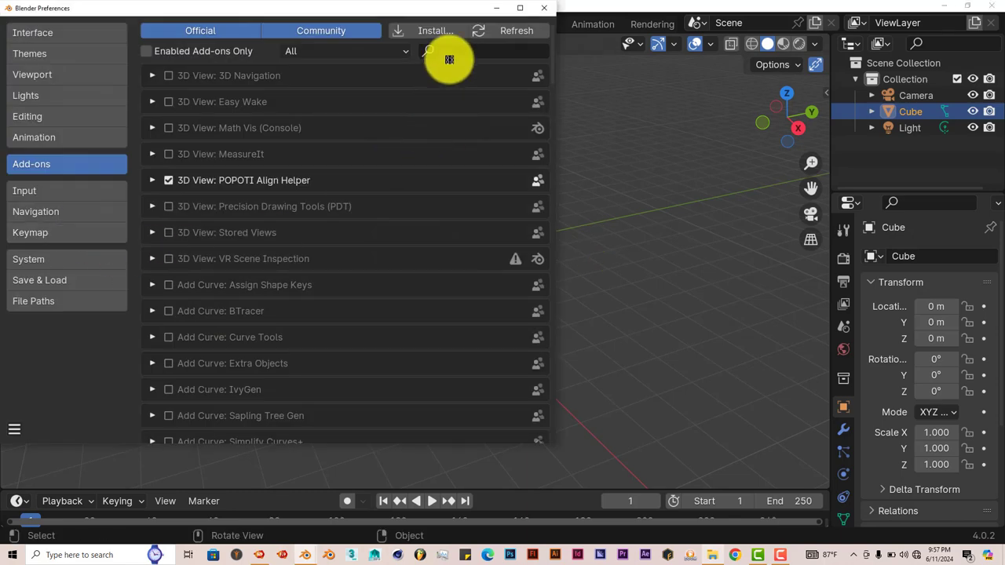
{"action": "left_click", "coordinate": [435, 29]}
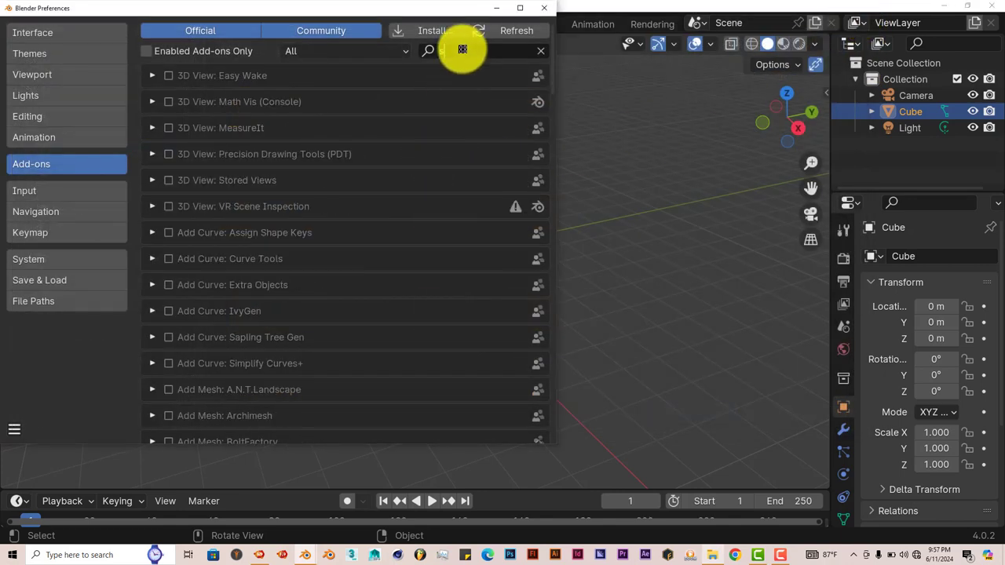
{"action": "type", "text": "simp"}
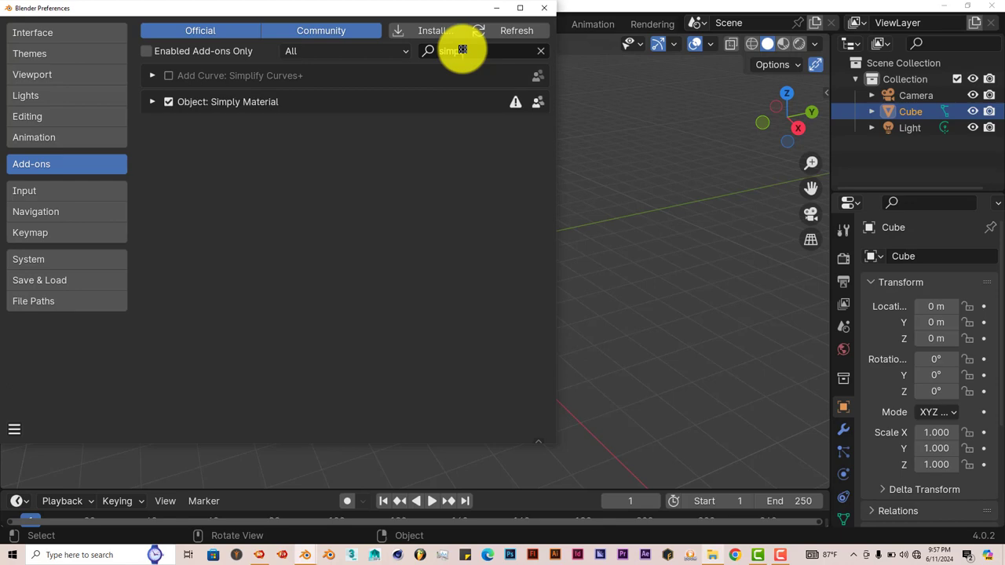
{"action": "type", "text": "l"}
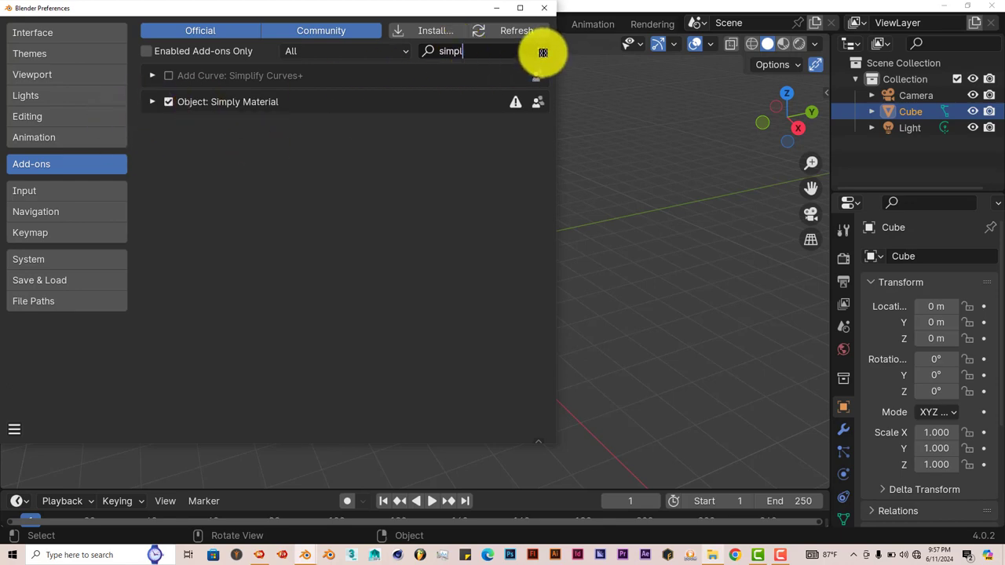
{"action": "left_click", "coordinate": [544, 8]}
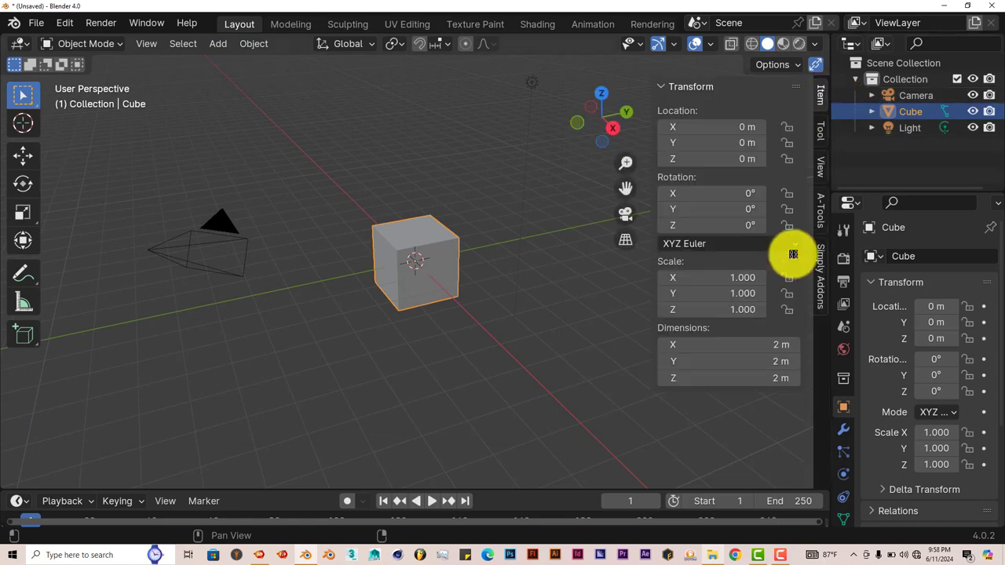
Step: Show the Simply Material 1.7.0 panel from the sidebar's Simply Addons tab
{"action": "left_click", "coordinate": [820, 275]}
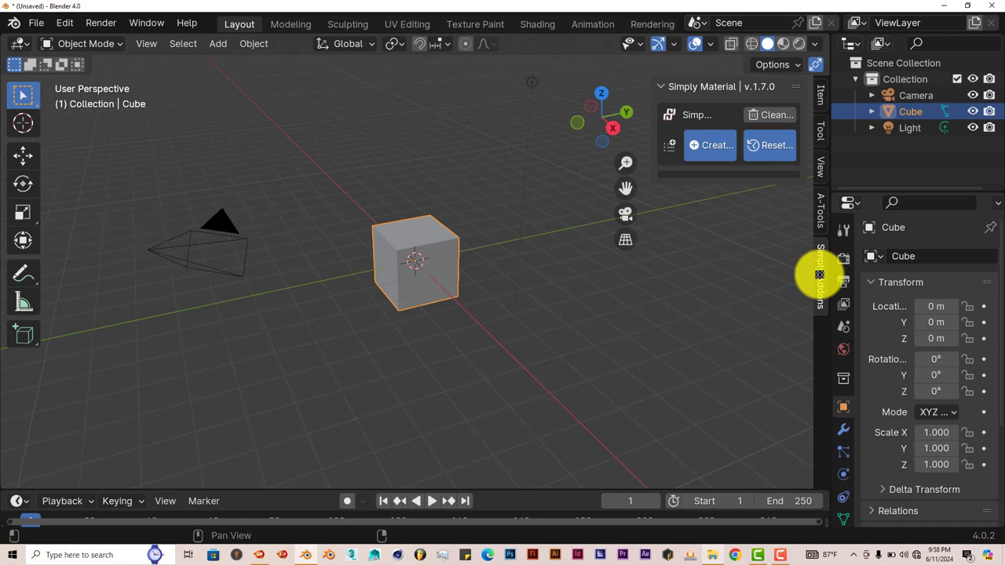
{"action": "mouse_move", "coordinate": [814, 306]}
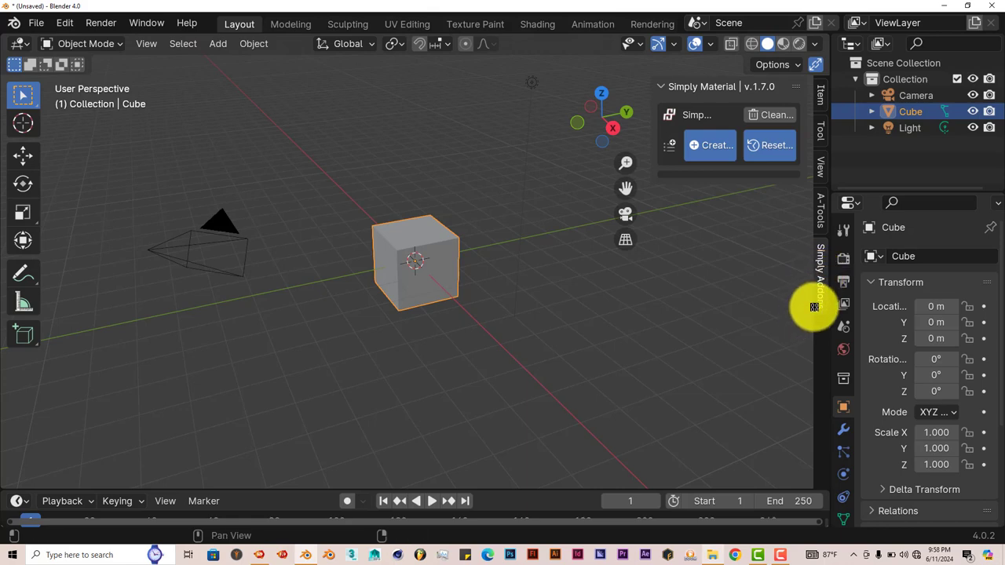
{"action": "mouse_move", "coordinate": [815, 277]}
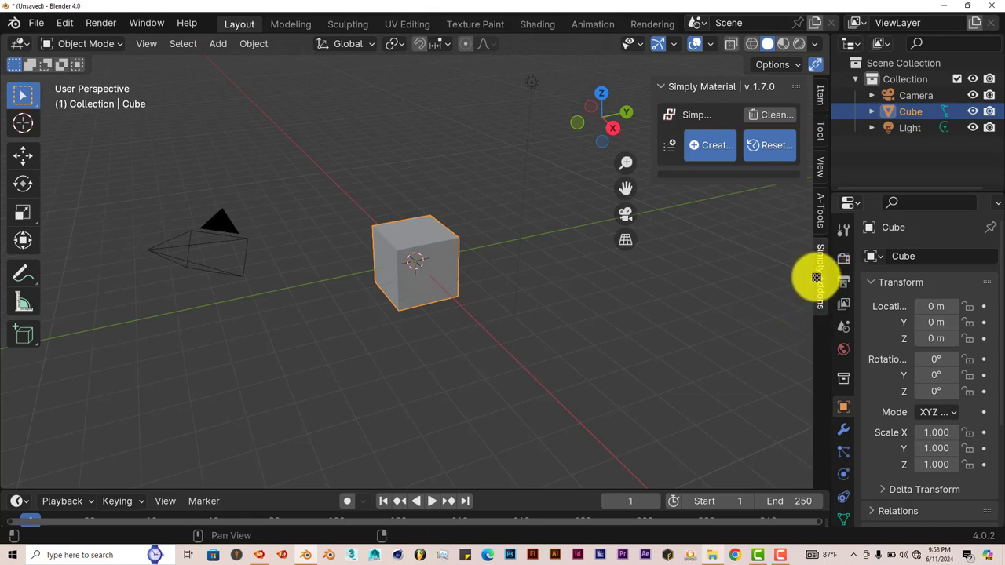
{"action": "mouse_move", "coordinate": [816, 247]}
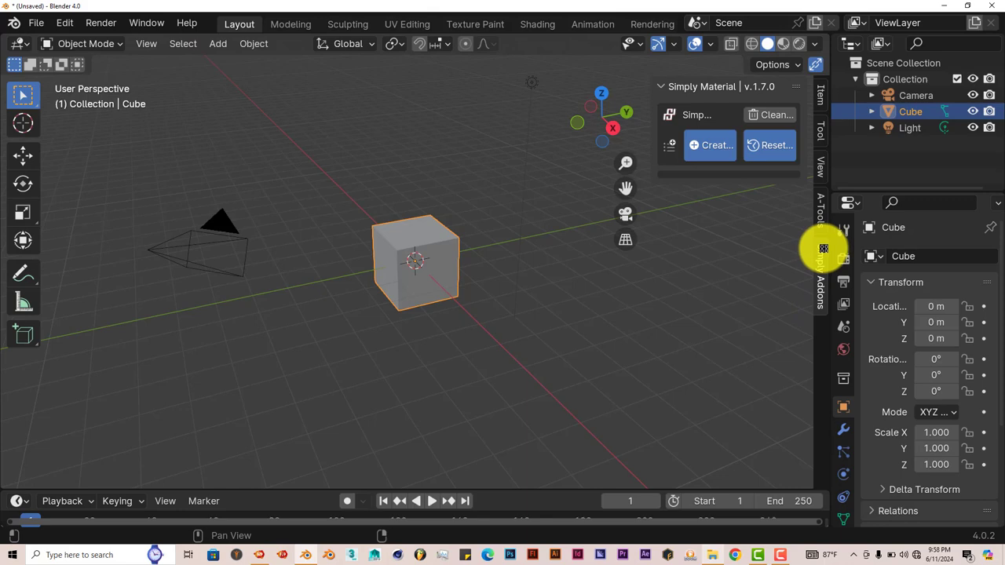
{"action": "mouse_move", "coordinate": [665, 199]}
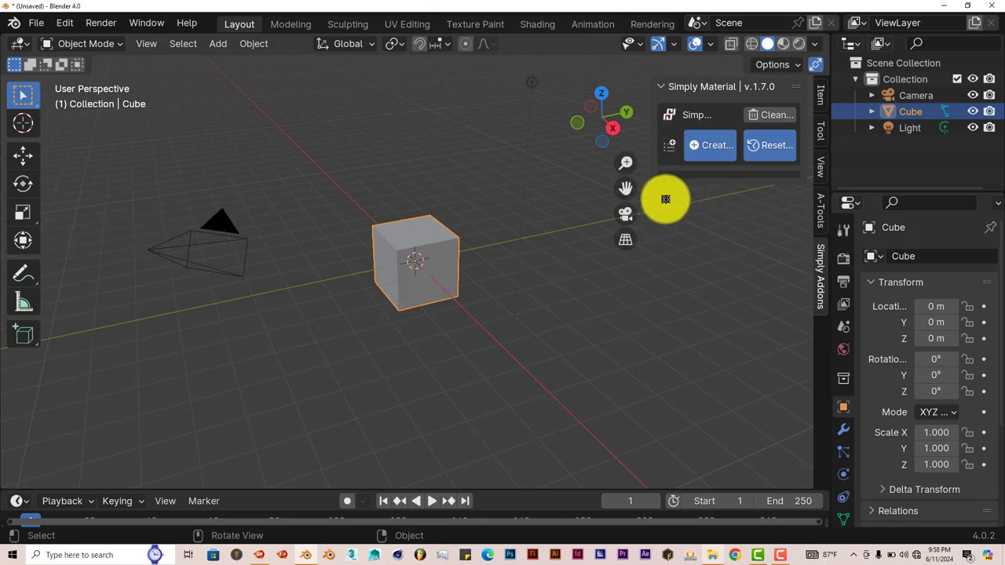
{"action": "mouse_move", "coordinate": [677, 188]}
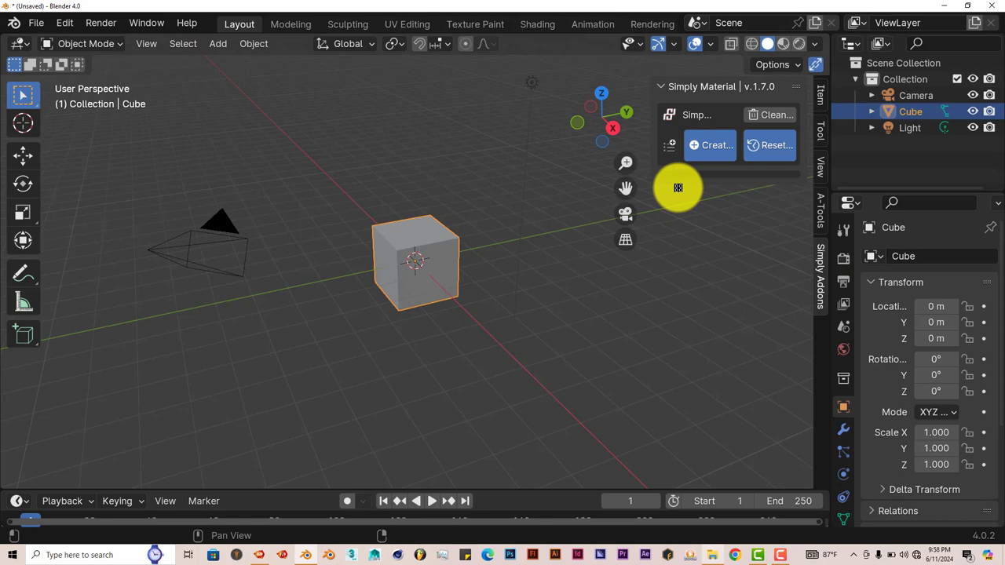
{"action": "mouse_move", "coordinate": [565, 274]}
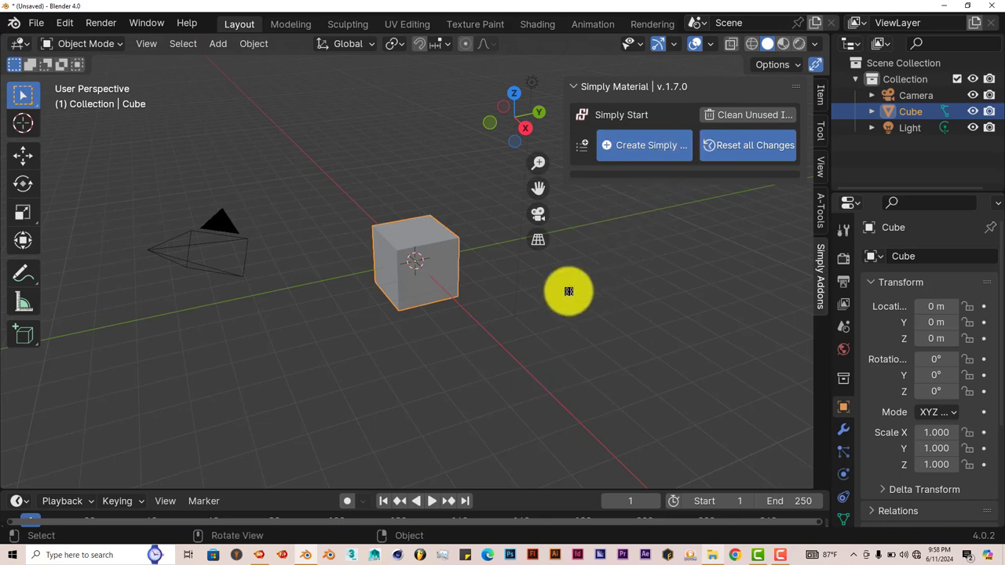
{"action": "mouse_move", "coordinate": [713, 147]}
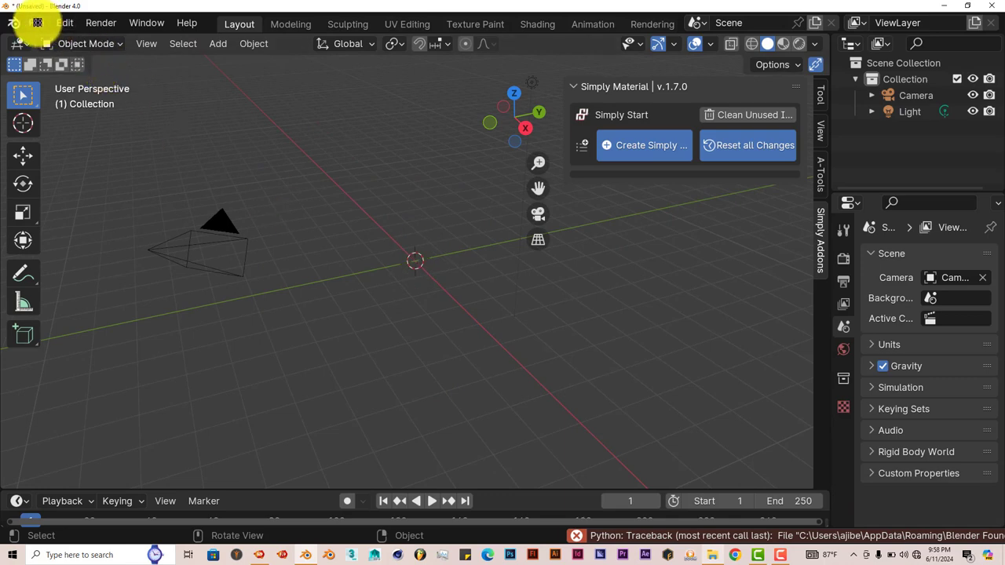
Step: Start a Wavefront (.obj) import from the File menu
{"action": "left_click", "coordinate": [35, 22]}
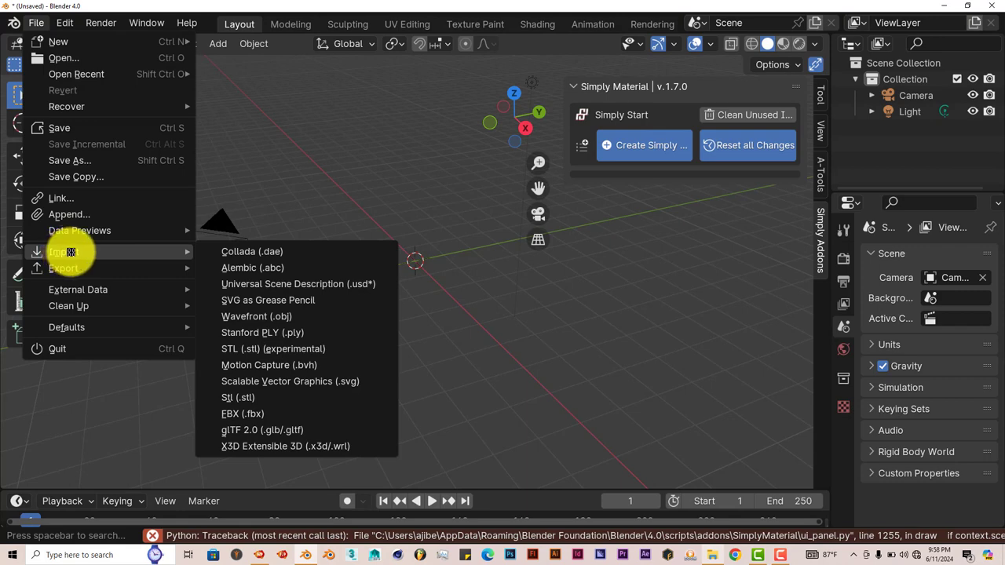
{"action": "mouse_move", "coordinate": [286, 348]}
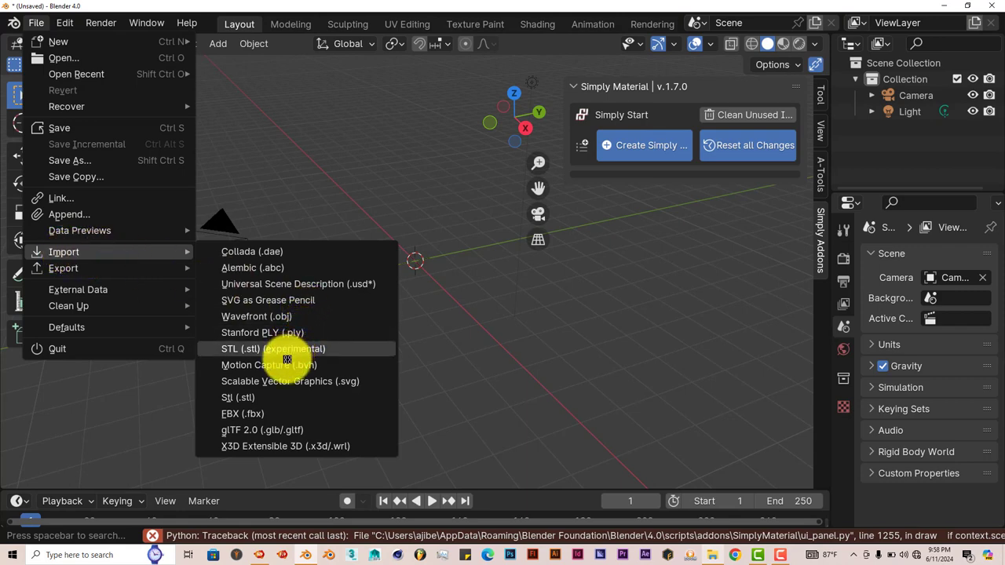
{"action": "mouse_move", "coordinate": [285, 316]}
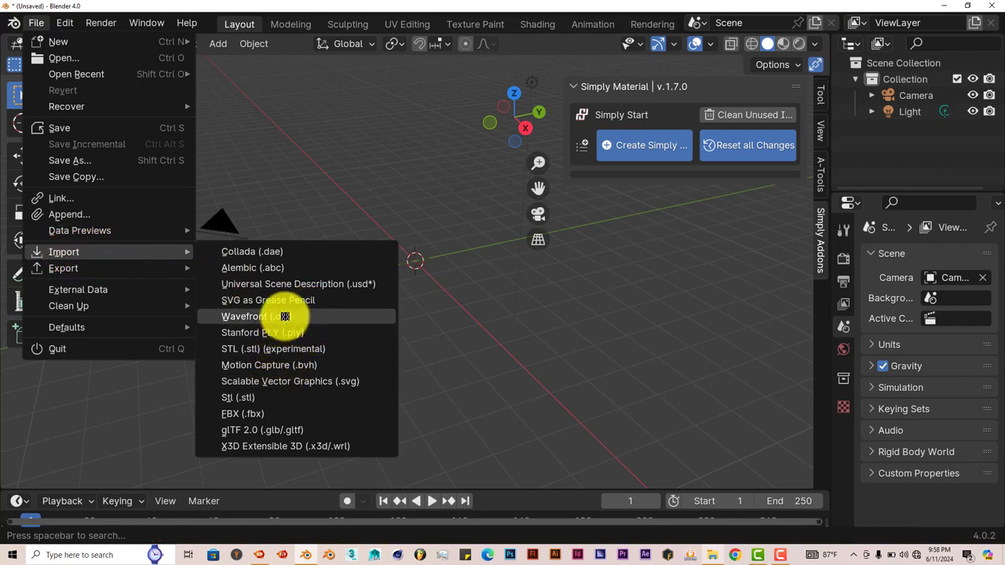
{"action": "left_click", "coordinate": [253, 316]}
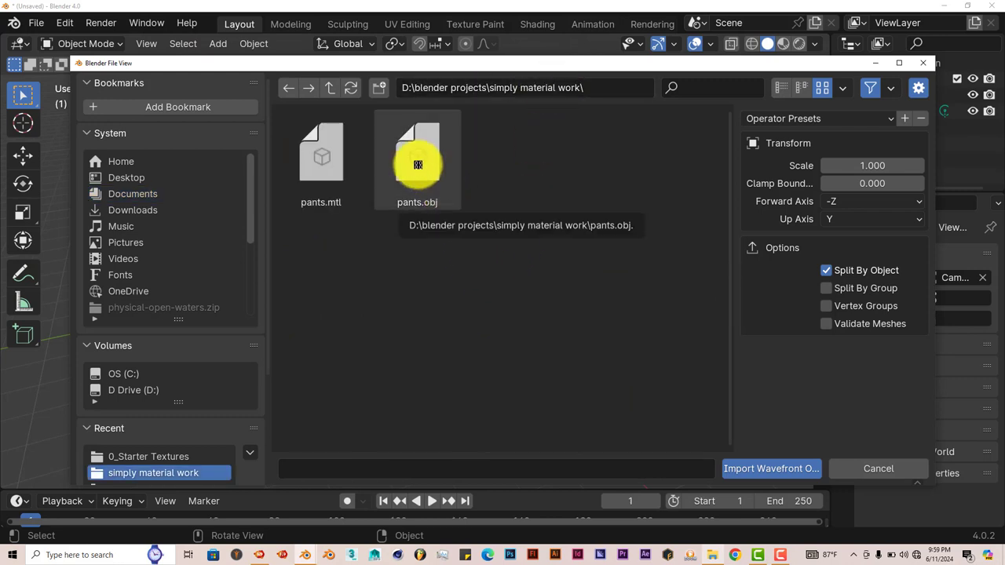
Step: Import pants.obj to bring the HG_Chinos mesh into the scene
{"action": "left_click", "coordinate": [770, 468]}
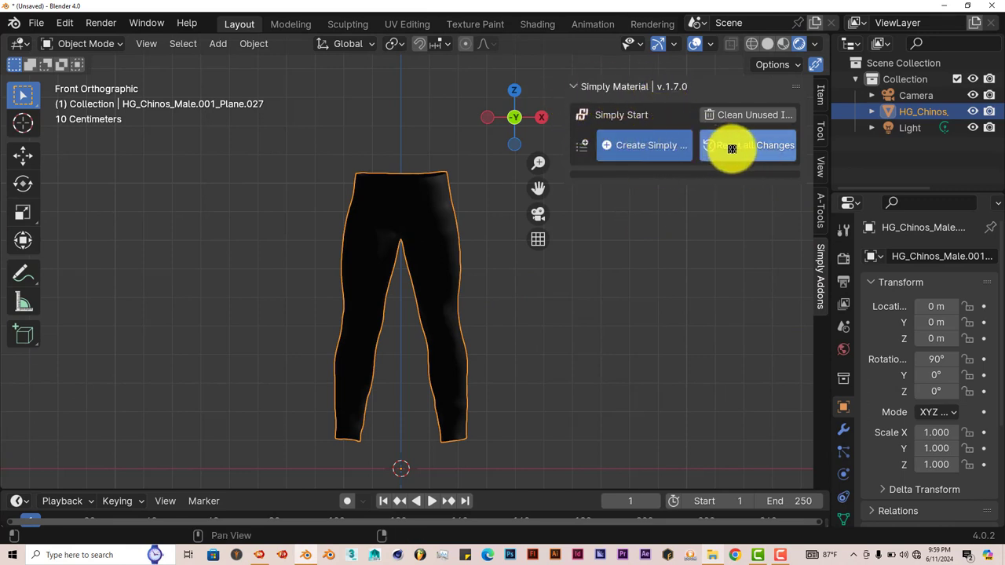
{"action": "mouse_move", "coordinate": [643, 145]}
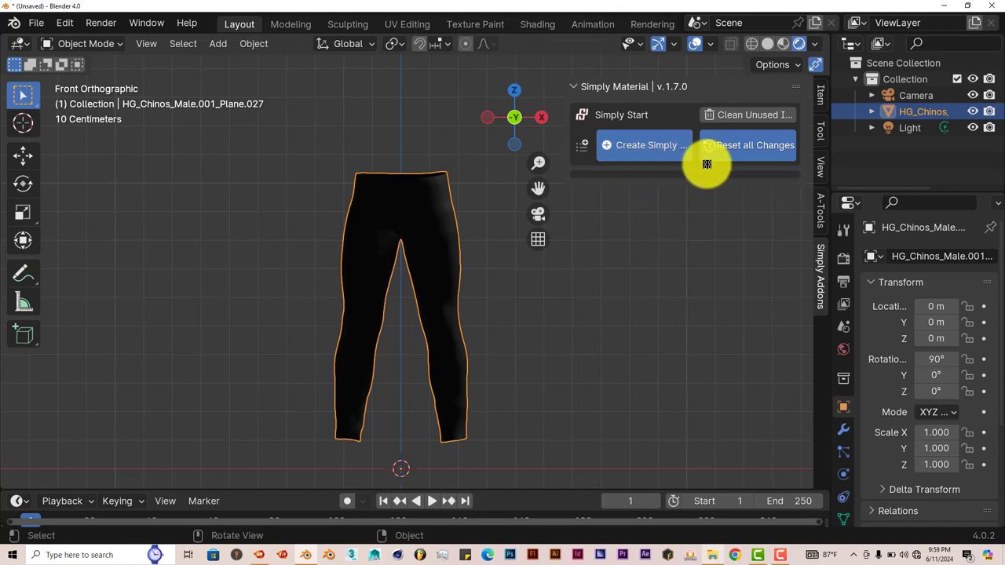
{"action": "mouse_move", "coordinate": [645, 171]}
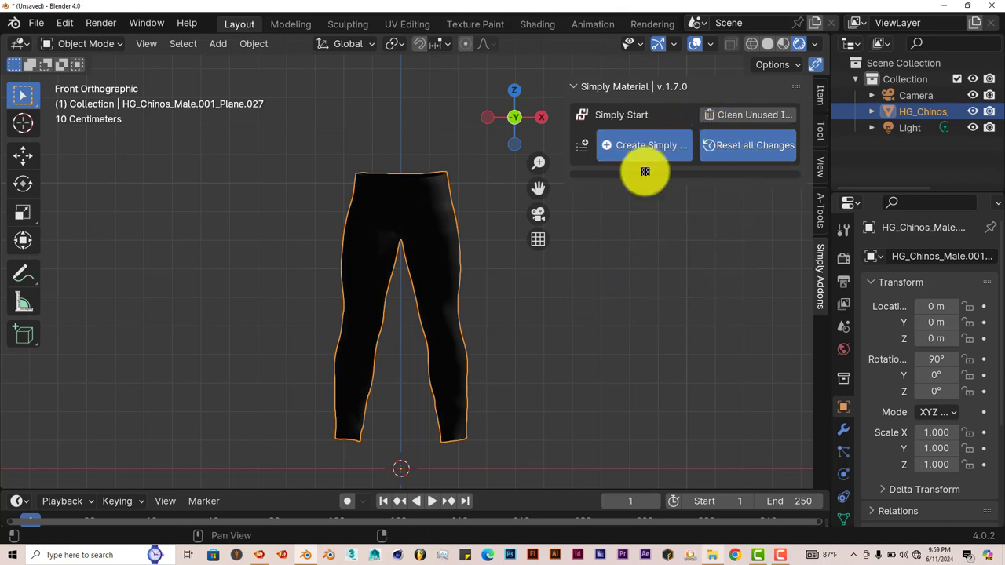
{"action": "mouse_move", "coordinate": [694, 276]}
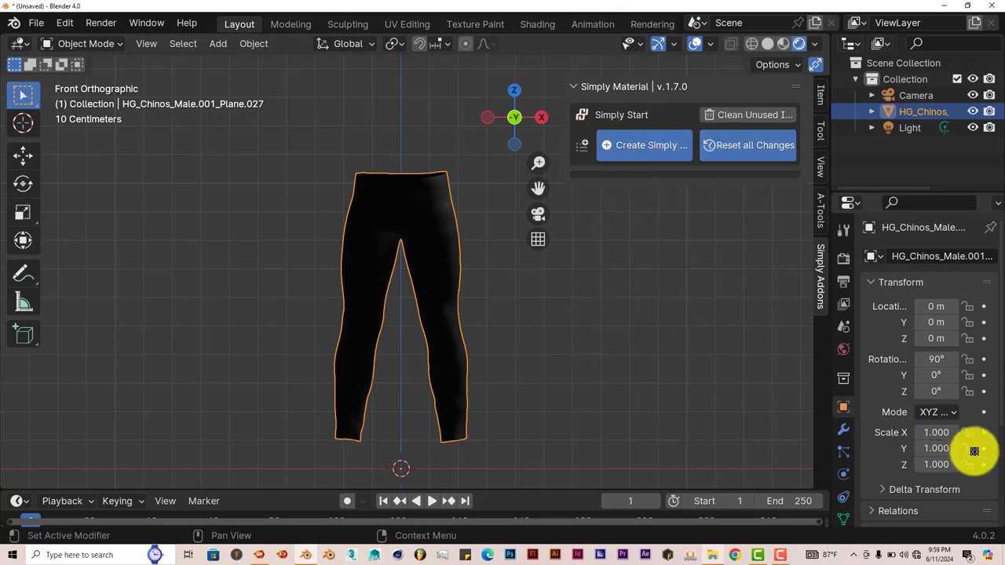
{"action": "mouse_move", "coordinate": [793, 366]}
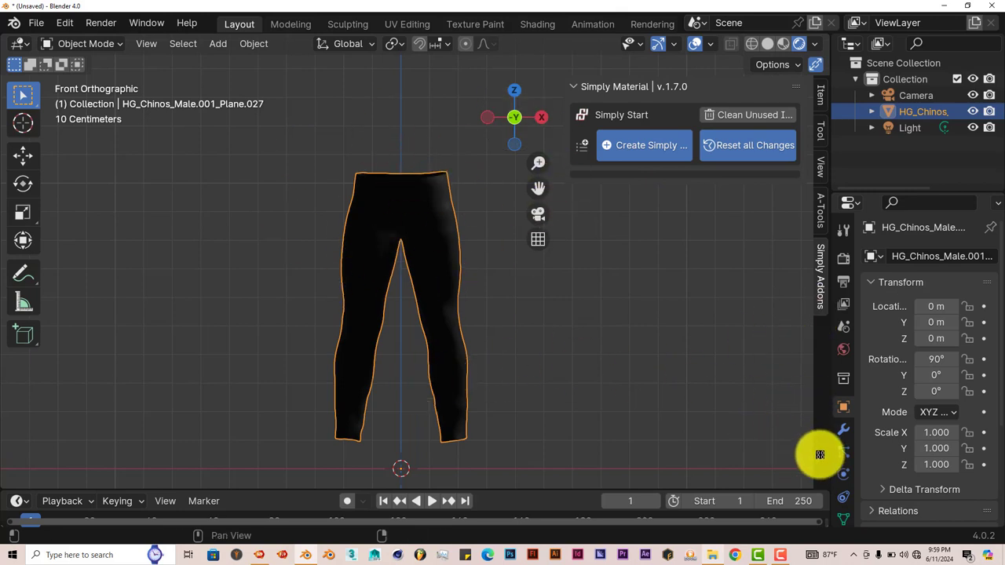
Step: Change the World background color to pale blue using the color picker
{"action": "left_click", "coordinate": [843, 349]}
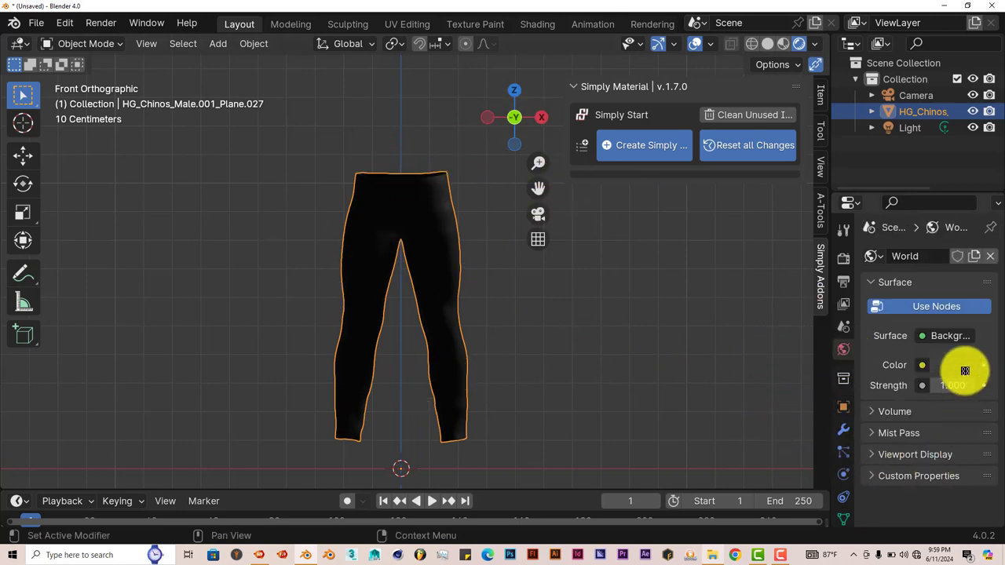
{"action": "left_click", "coordinate": [922, 365]}
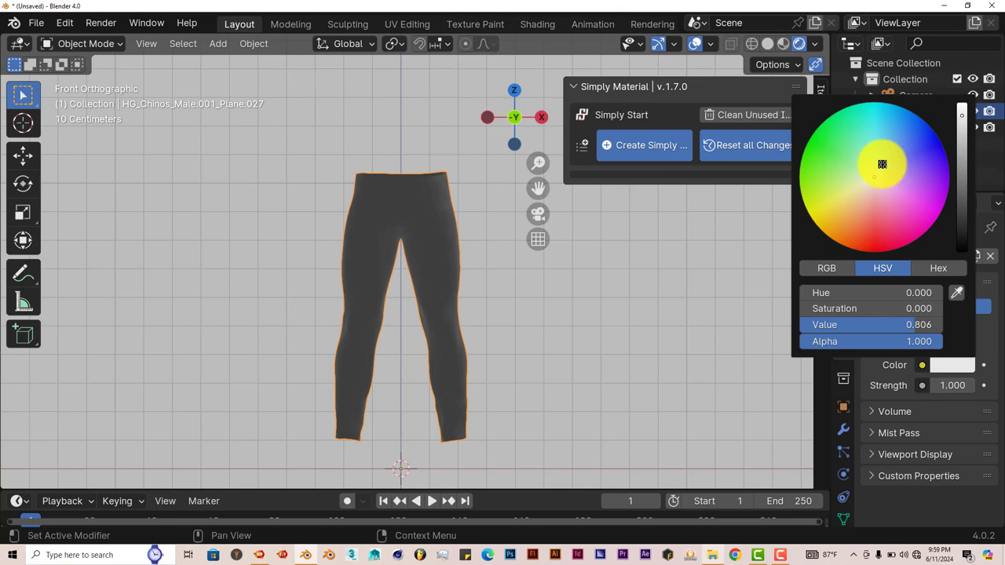
{"action": "left_click", "coordinate": [885, 161]}
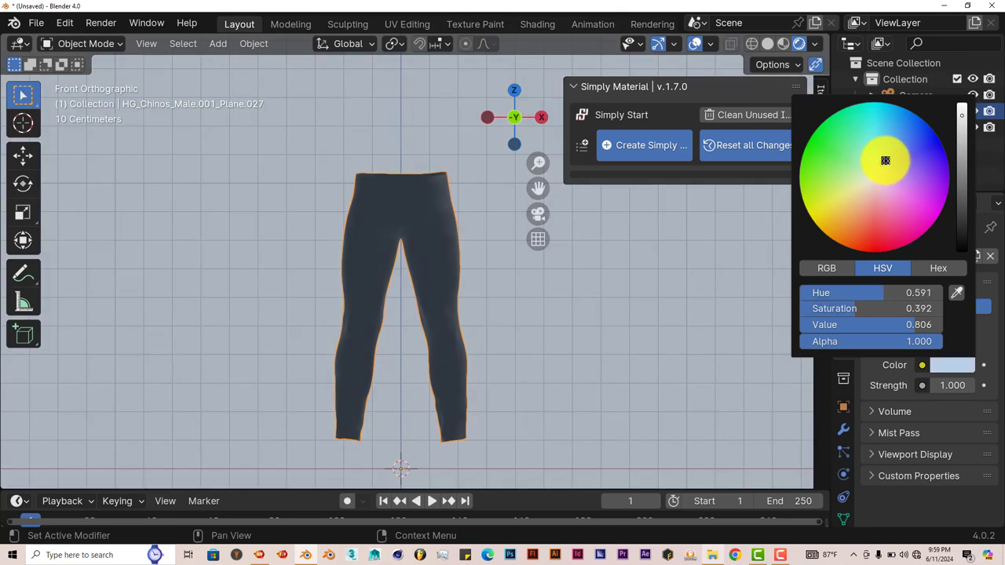
{"action": "left_click", "coordinate": [424, 312]}
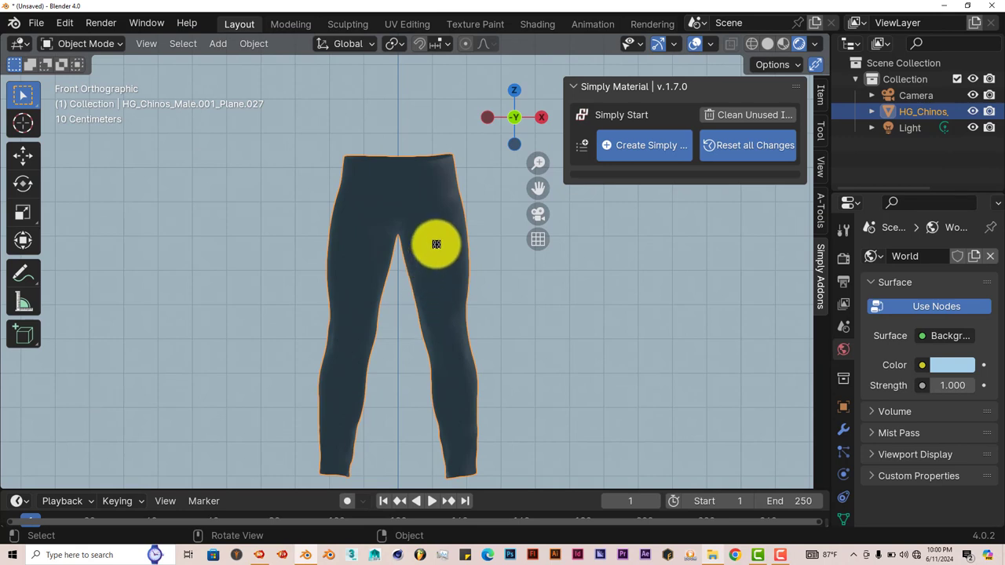
{"action": "mouse_move", "coordinate": [766, 288]}
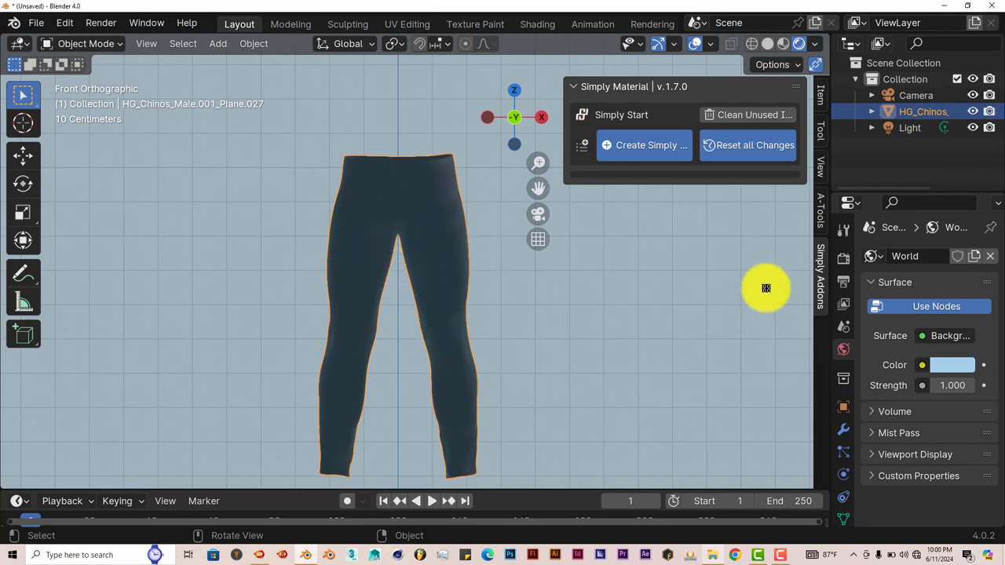
{"action": "mouse_move", "coordinate": [637, 205]}
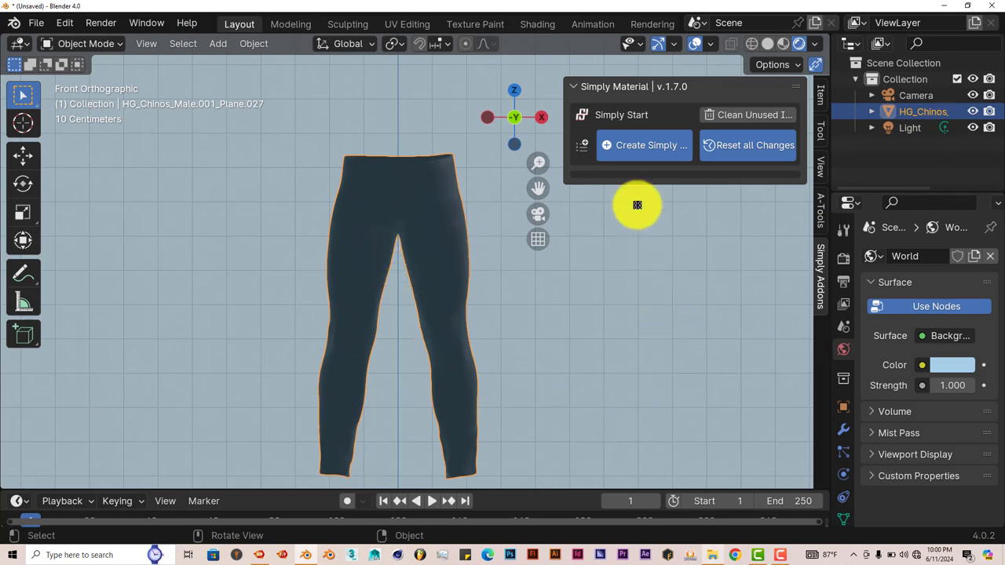
Step: Create a Simply Material on the chinos and orbit to view the pants in perspective
{"action": "left_click", "coordinate": [643, 145]}
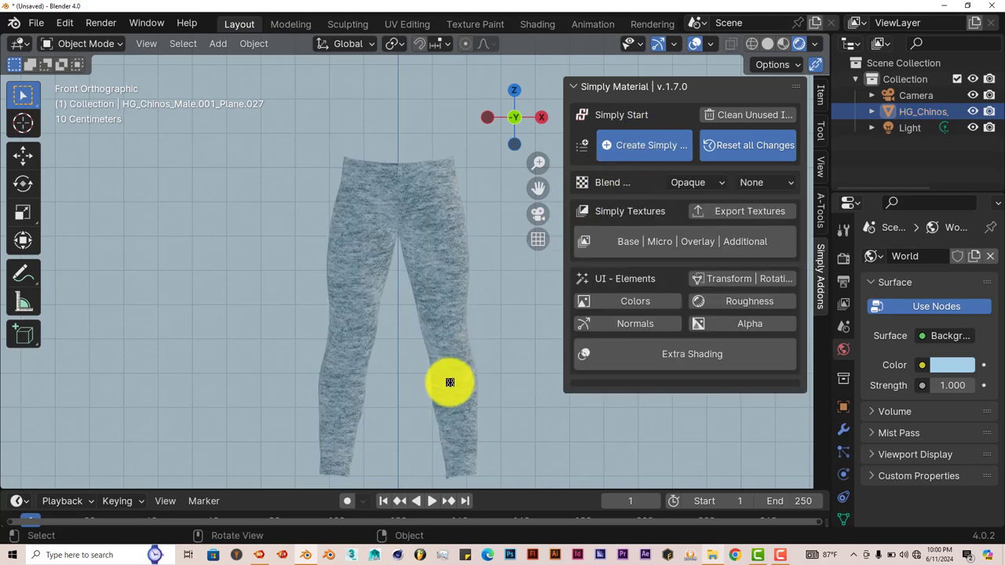
{"action": "left_click_drag", "start_coordinate": [449, 383], "coordinate": [330, 287]}
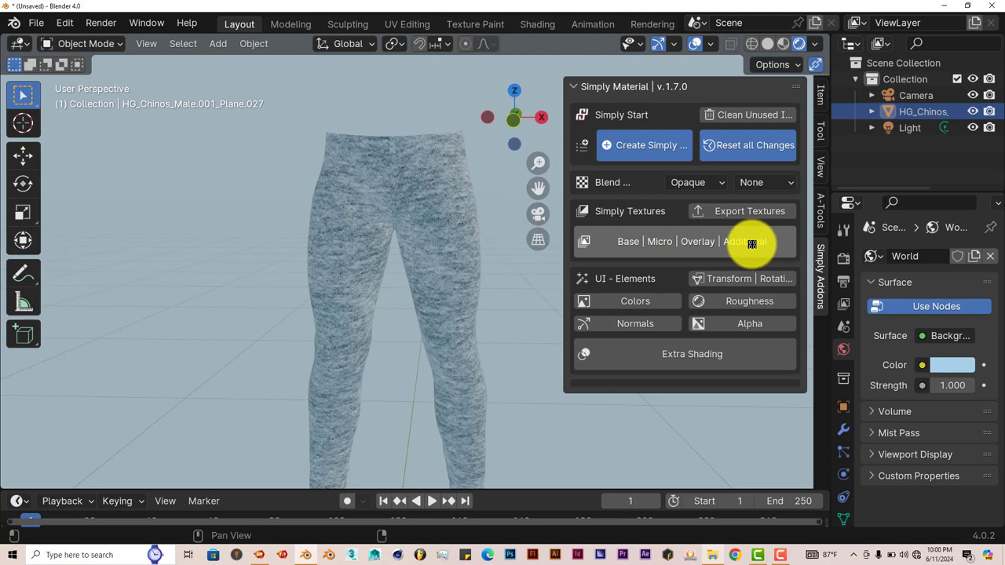
{"action": "mouse_move", "coordinate": [750, 241]}
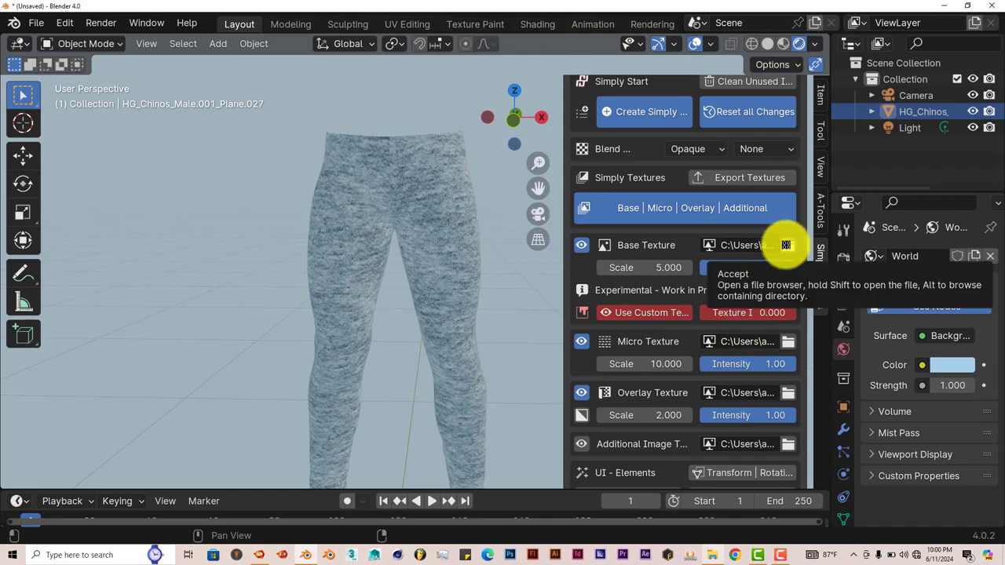
Step: Load AI_Textures_Fur_02.png as the chinos' base texture
{"action": "left_click", "coordinate": [788, 245]}
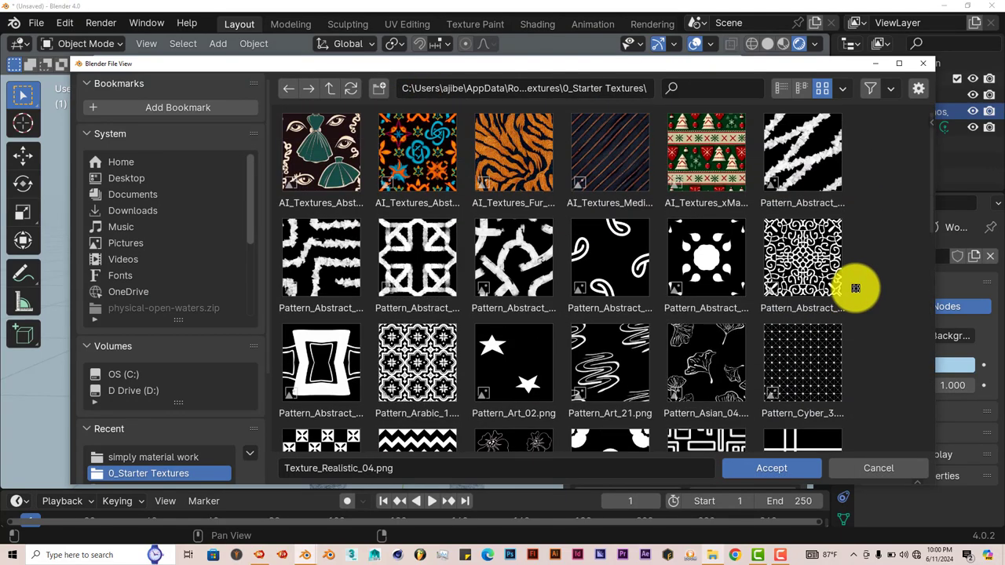
{"action": "mouse_move", "coordinate": [513, 151]}
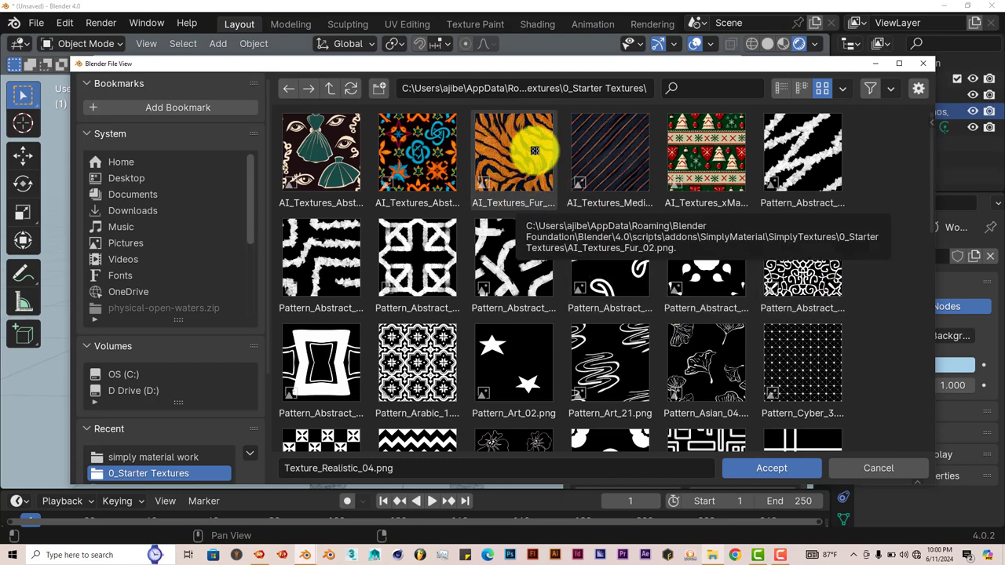
{"action": "left_click", "coordinate": [770, 468]}
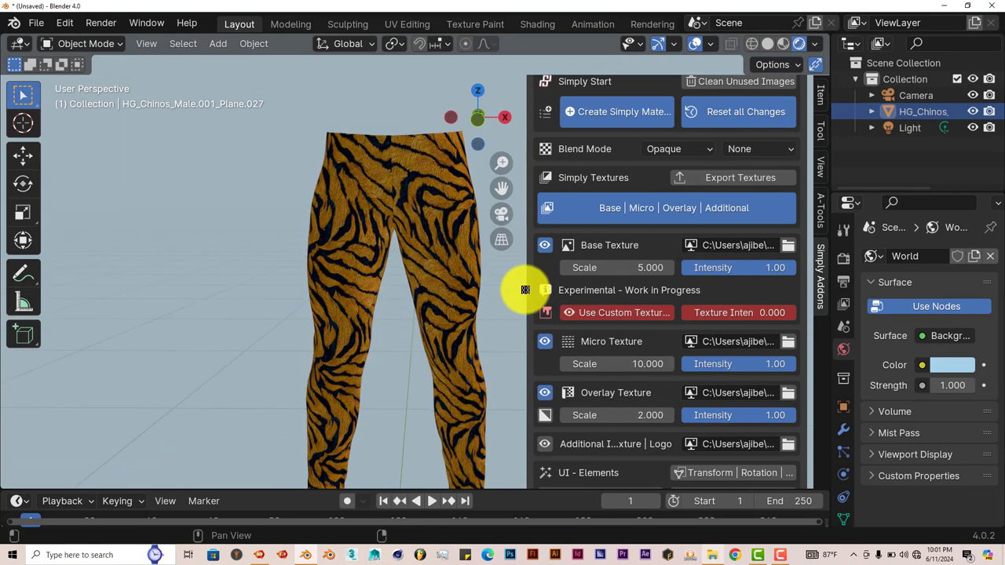
Step: Set the base texture scale to 8.500 after panning the pants left
{"action": "left_click_drag", "start_coordinate": [525, 290], "coordinate": [388, 173]}
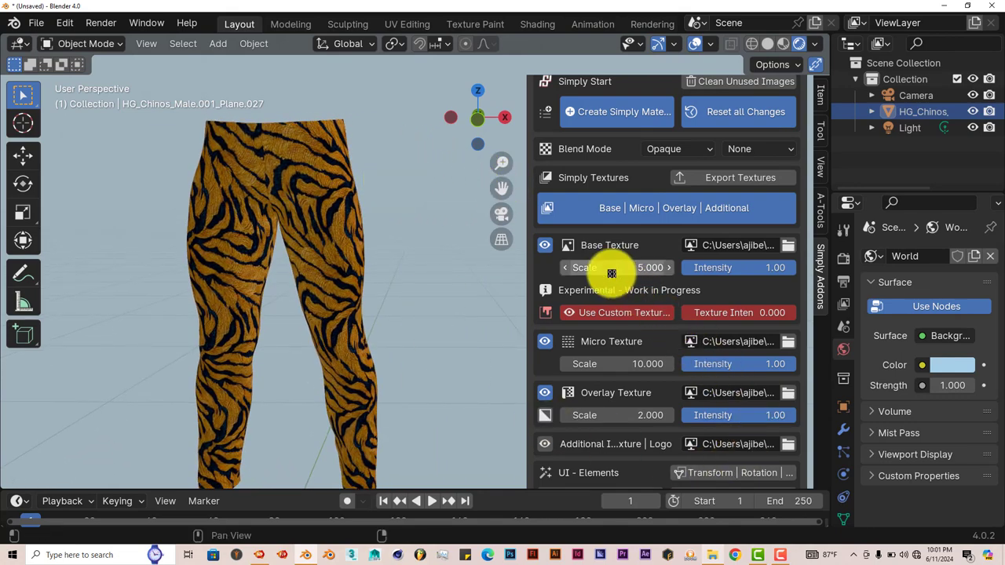
{"action": "left_click_drag", "start_coordinate": [617, 267], "coordinate": [671, 267]}
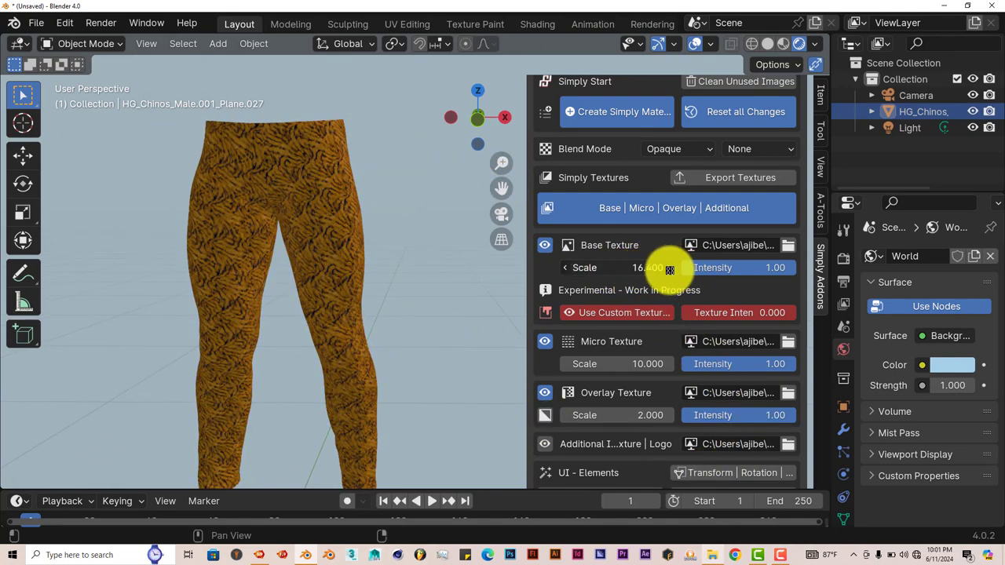
{"action": "left_click_drag", "start_coordinate": [651, 268], "coordinate": [621, 268]}
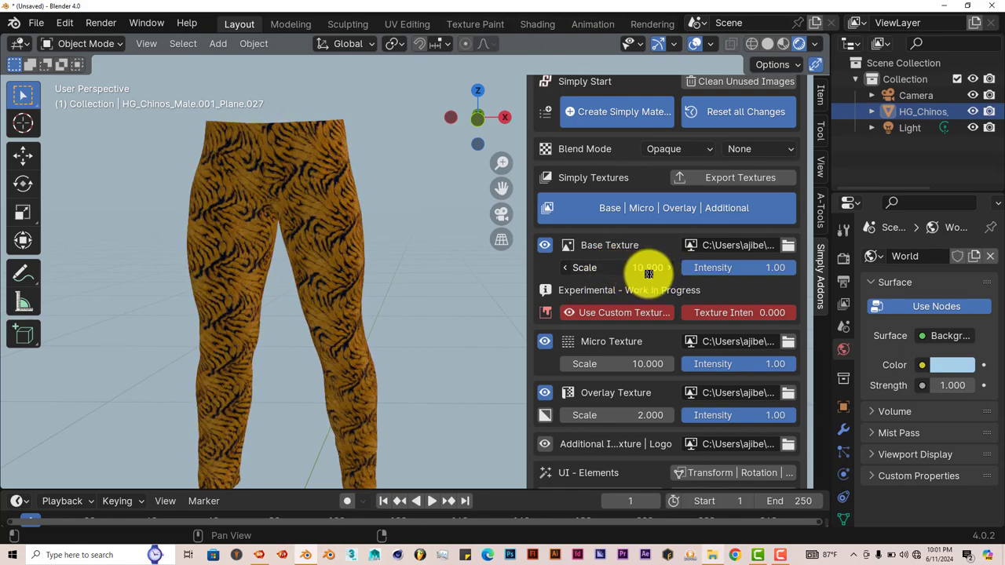
{"action": "left_click_drag", "start_coordinate": [647, 268], "coordinate": [609, 267]}
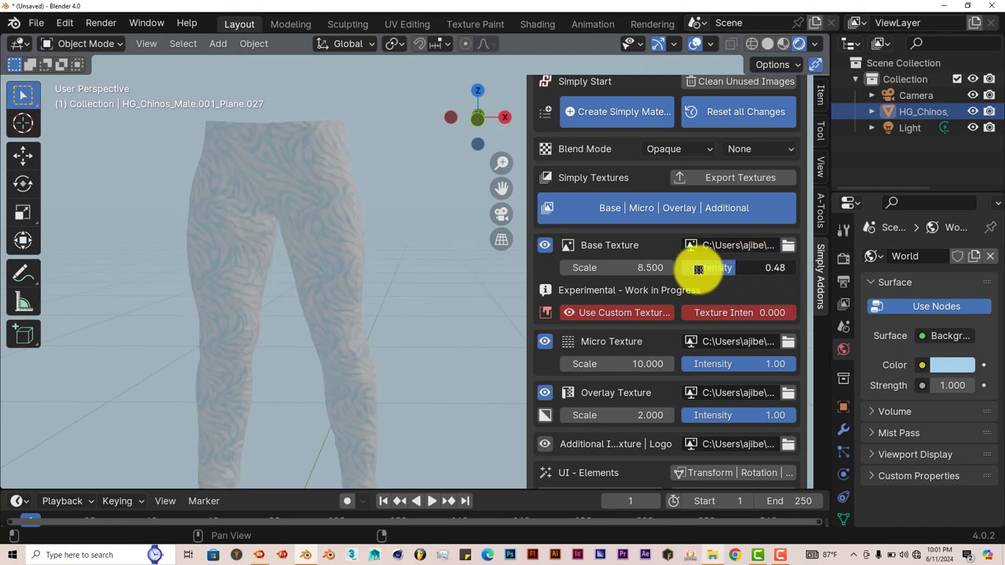
Step: Test the base texture intensity slider and return it to 1.00
{"action": "left_click_drag", "start_coordinate": [691, 268], "coordinate": [738, 268]}
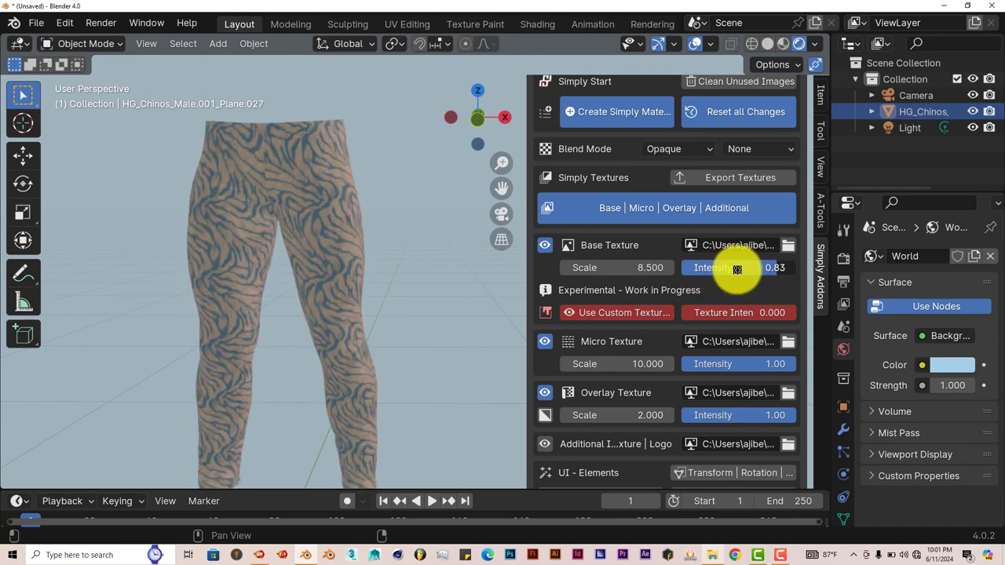
{"action": "left_click_drag", "start_coordinate": [736, 268], "coordinate": [790, 273]}
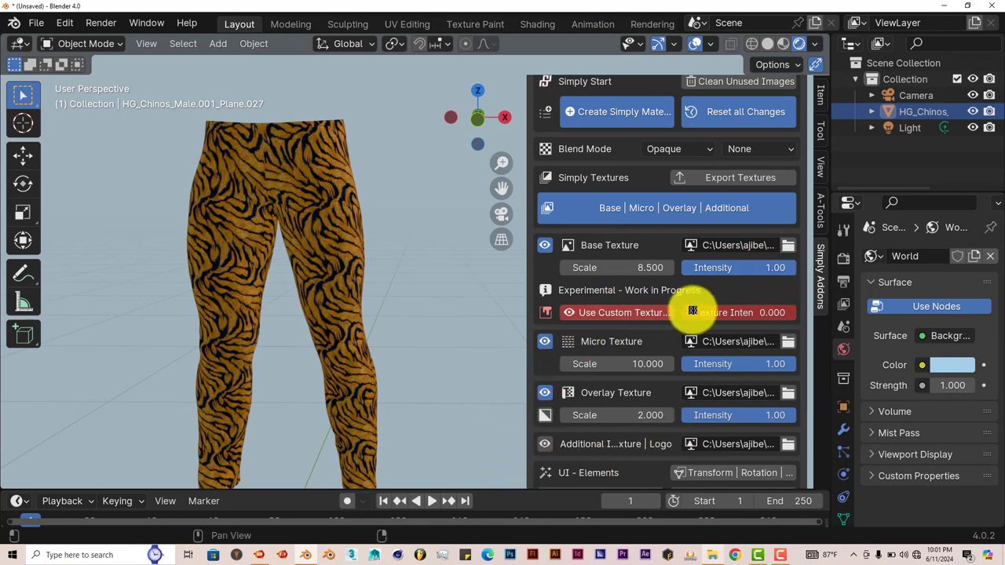
{"action": "mouse_move", "coordinate": [724, 312]}
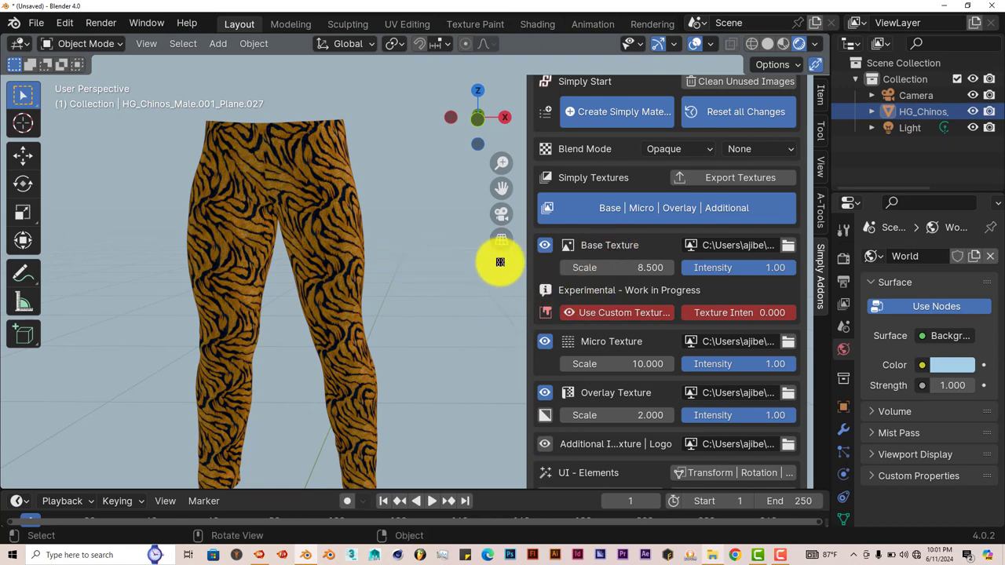
{"action": "mouse_move", "coordinate": [546, 388]}
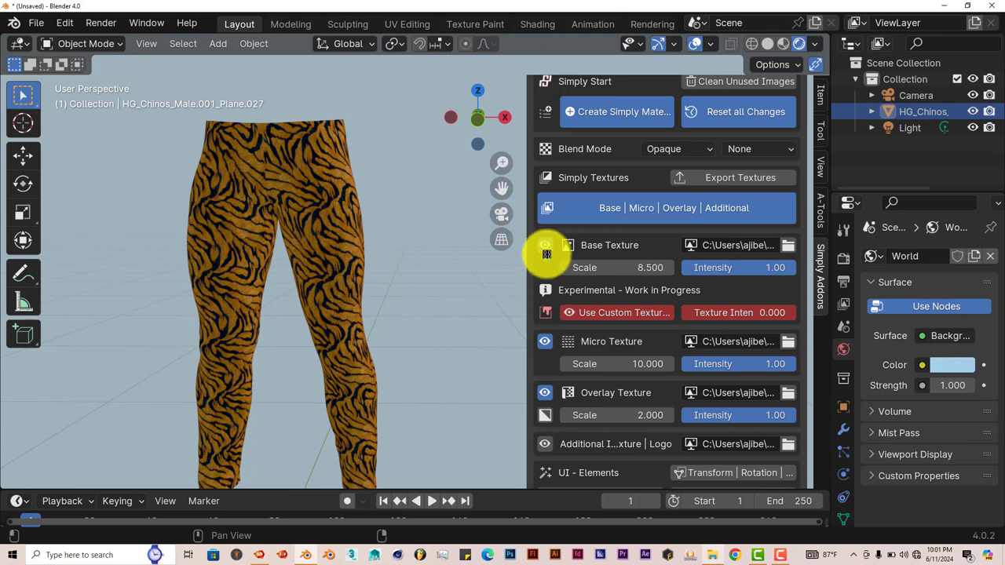
{"action": "left_click", "coordinate": [544, 245]}
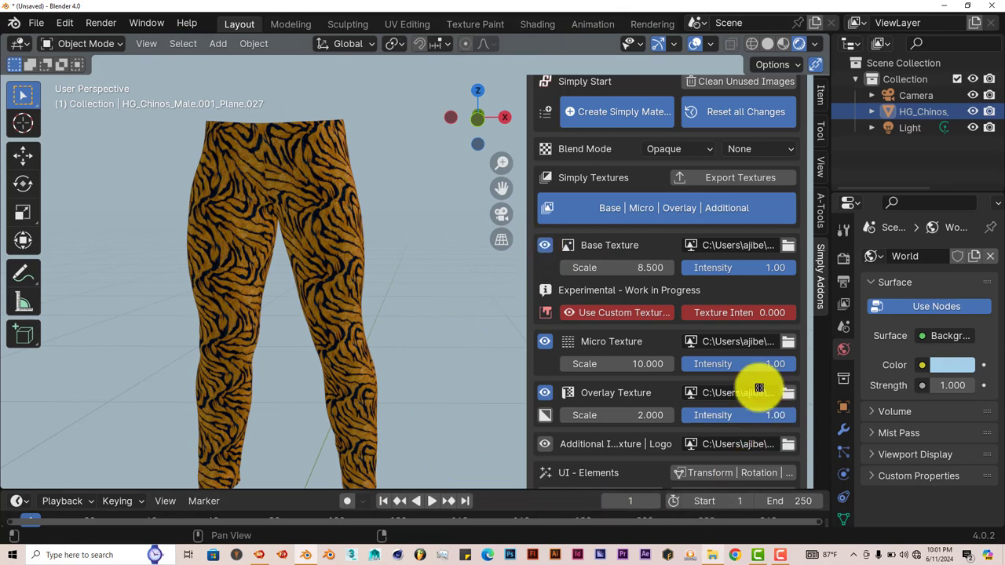
{"action": "mouse_move", "coordinate": [610, 345]}
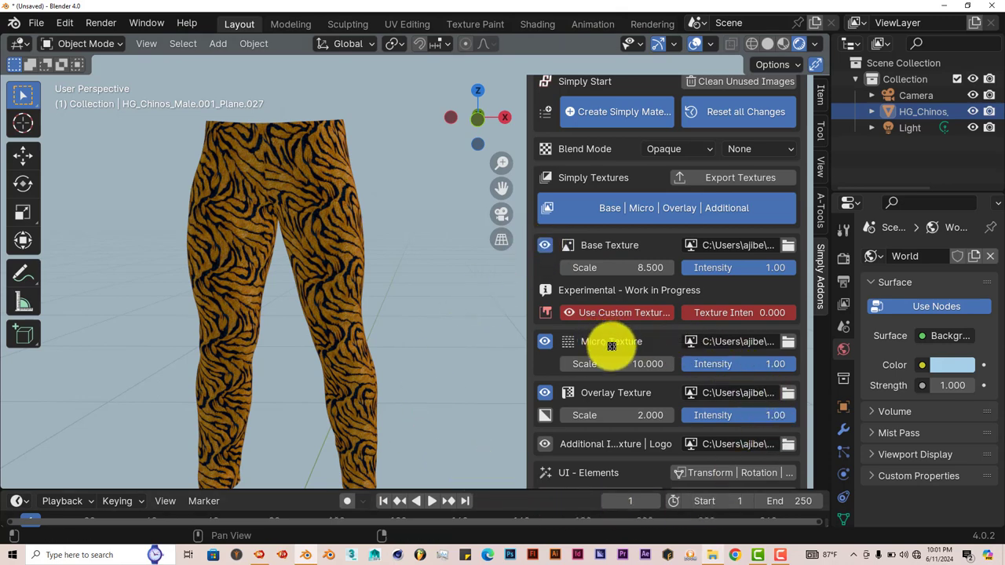
{"action": "mouse_move", "coordinate": [623, 242]}
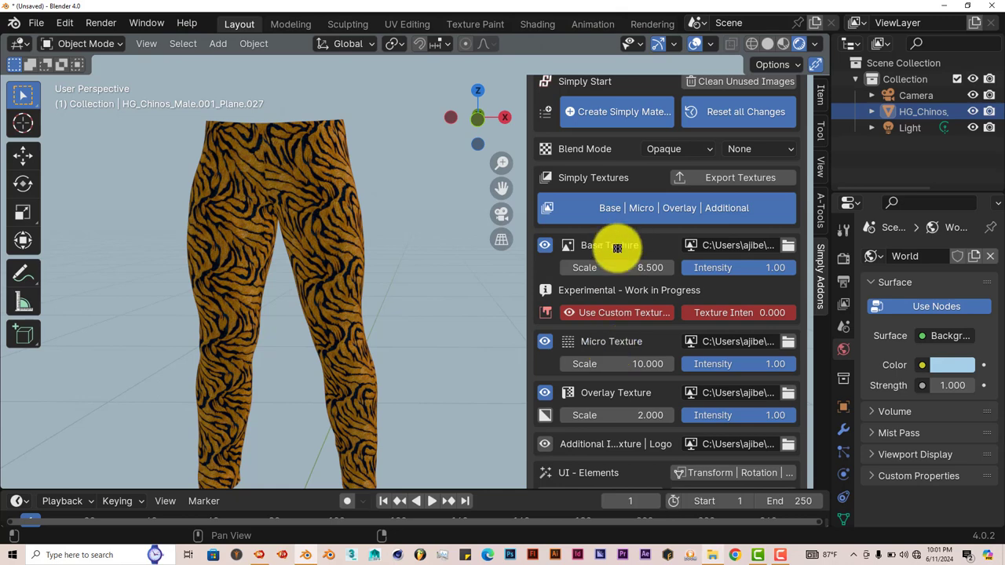
{"action": "mouse_move", "coordinate": [607, 341]}
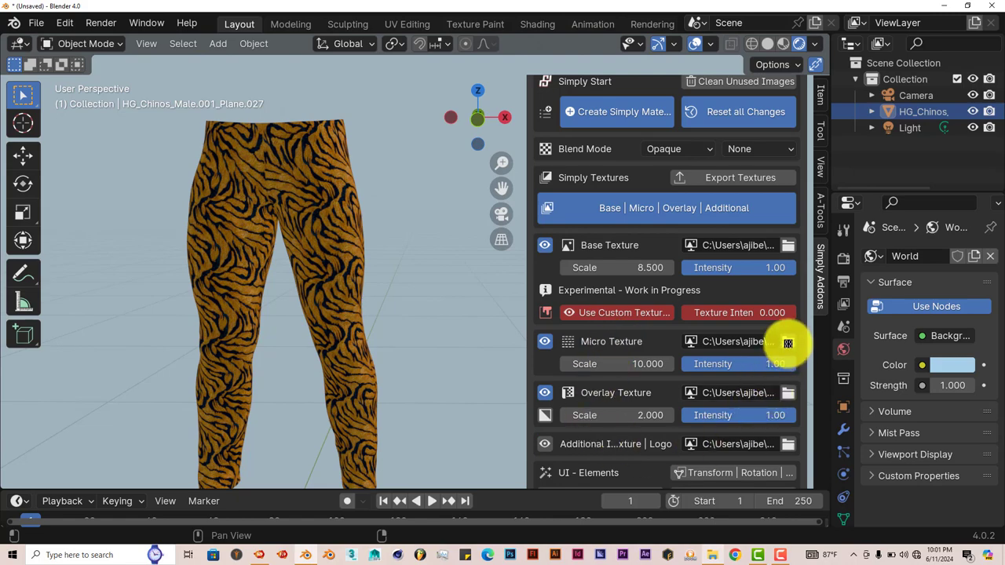
Step: Load the grey realistic fabric image as the micro texture
{"action": "left_click", "coordinate": [788, 341]}
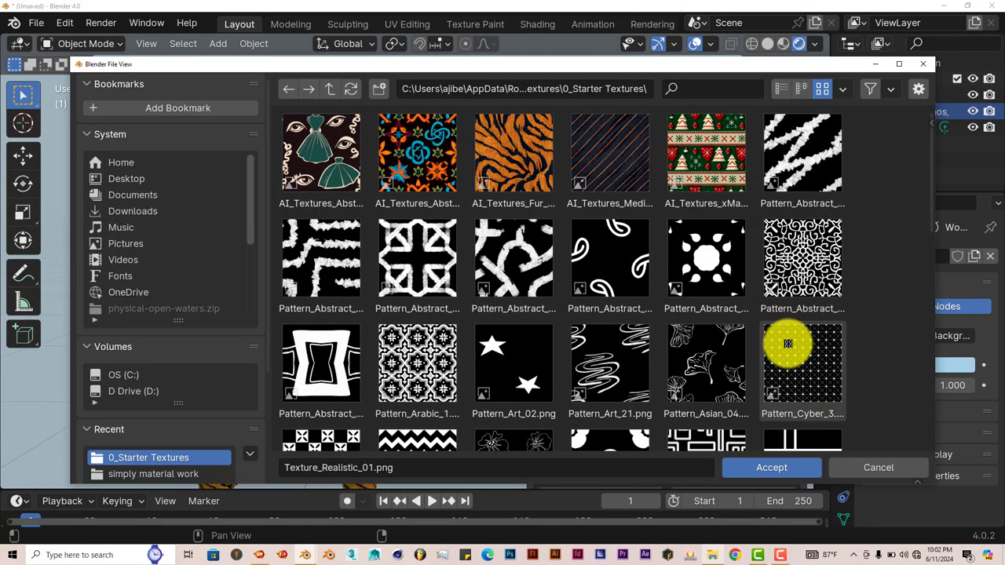
{"action": "scroll", "scroll_direction": "down", "scroll_amount": 3}
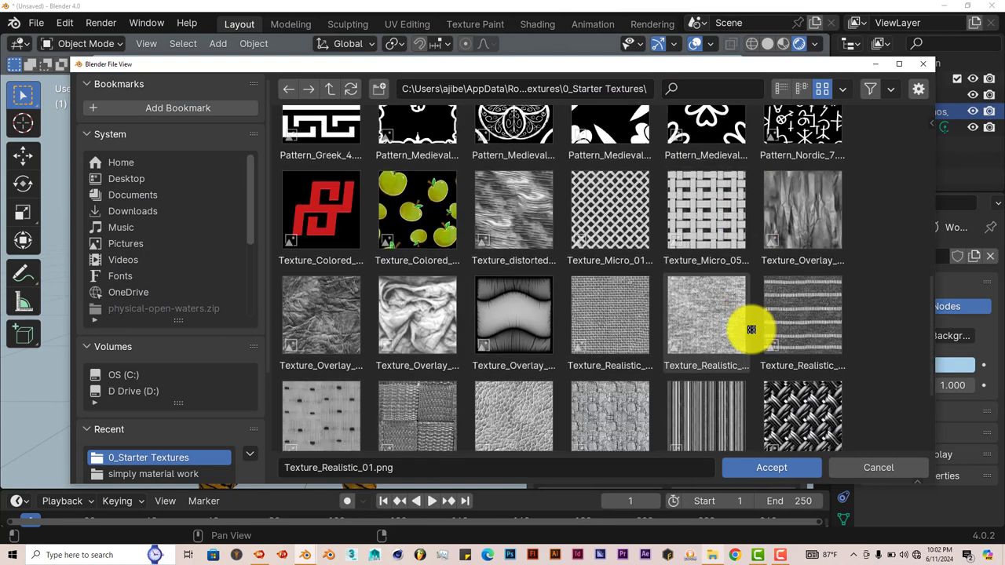
{"action": "scroll", "scroll_direction": "down", "scroll_amount": 3}
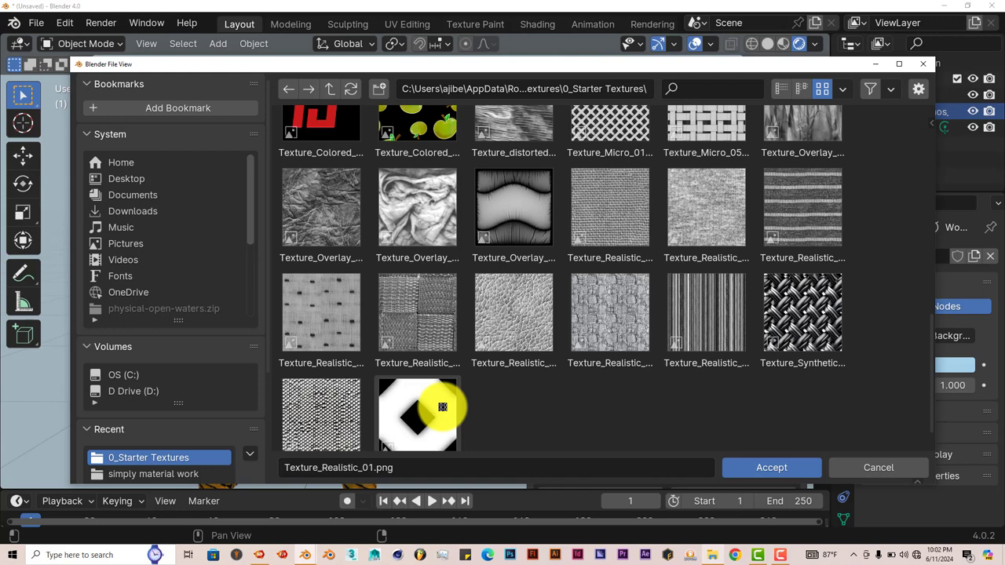
{"action": "mouse_move", "coordinate": [691, 395]}
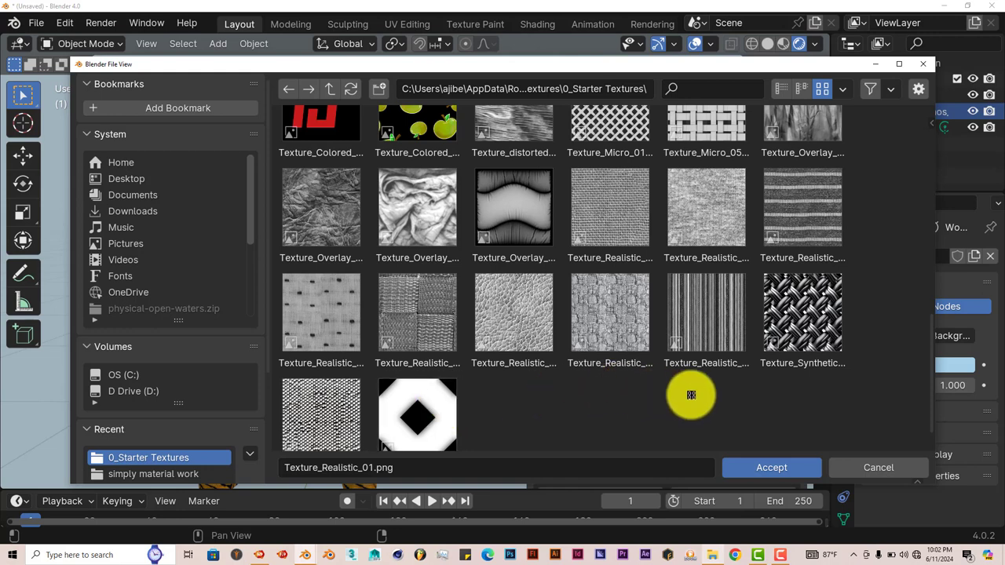
{"action": "mouse_move", "coordinate": [626, 406]}
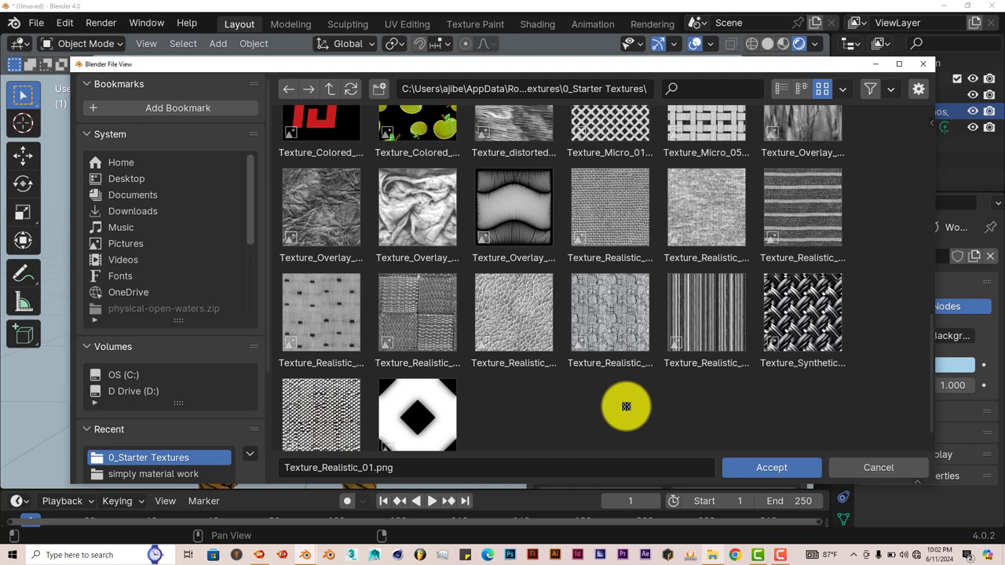
{"action": "mouse_move", "coordinate": [701, 211]}
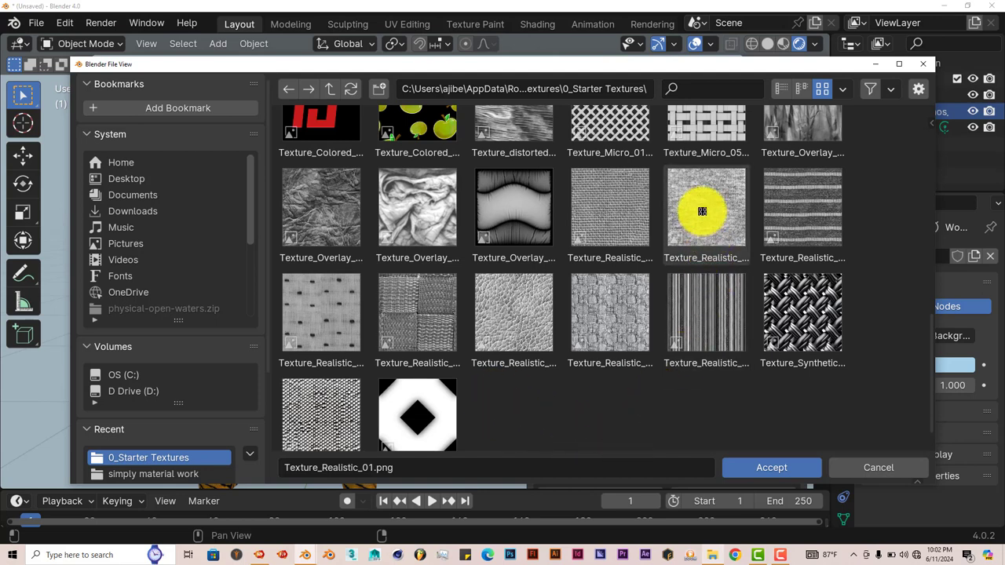
{"action": "left_click", "coordinate": [771, 467]}
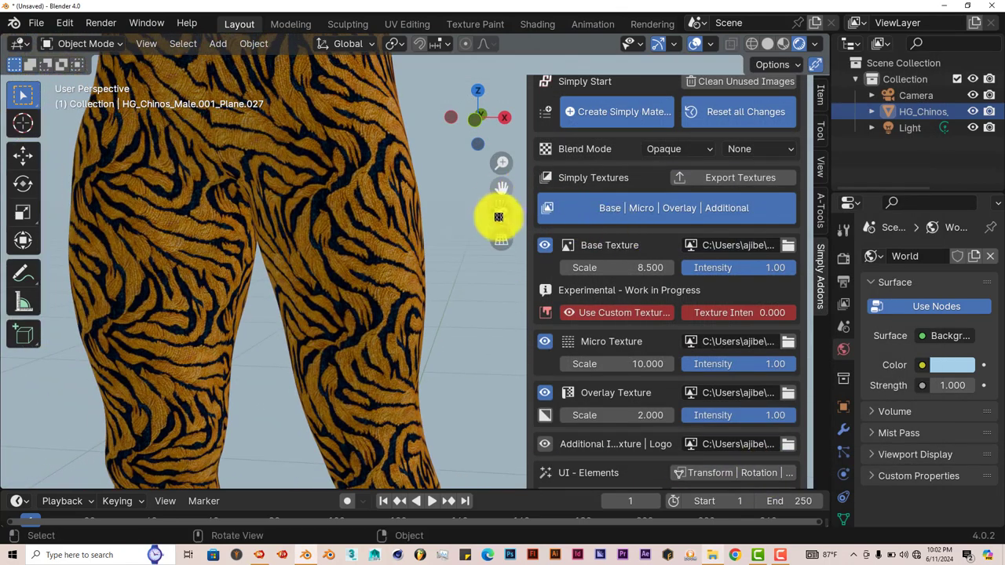
{"action": "left_click", "coordinate": [545, 245]}
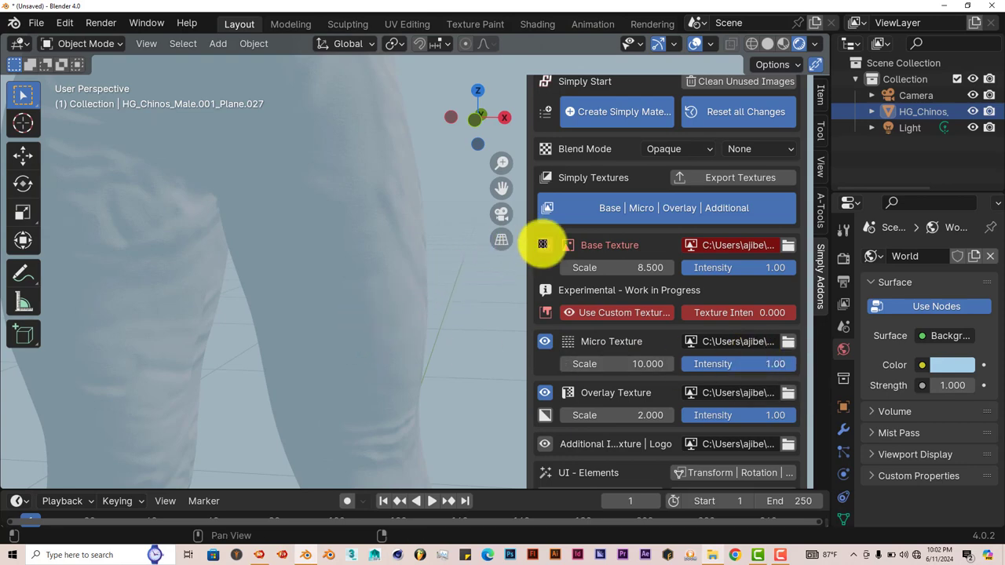
{"action": "left_click", "coordinate": [545, 245]}
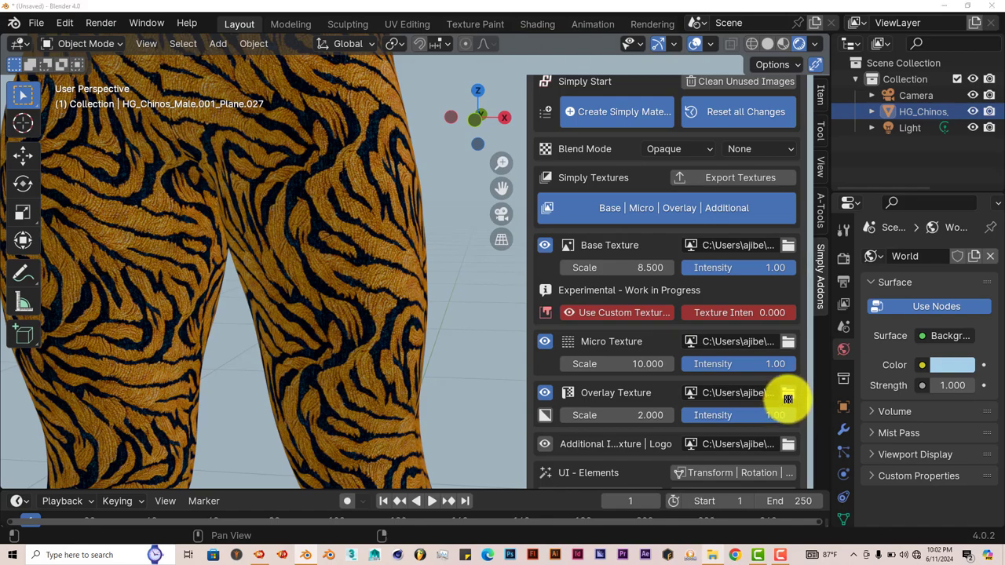
Step: Swap the overlay texture to Texture_Overlay_03.png, briefly hiding the base texture to inspect it
{"action": "left_click", "coordinate": [788, 392]}
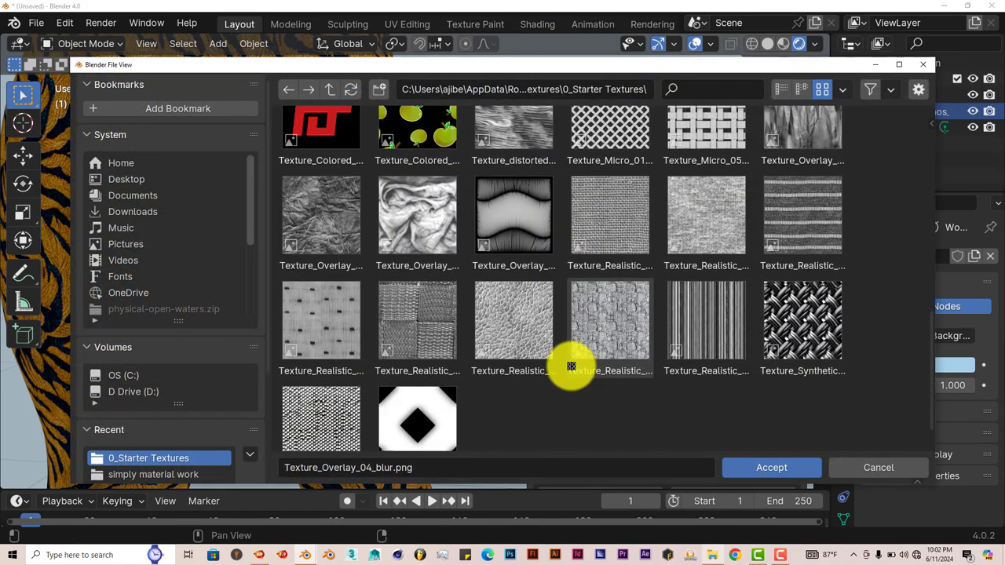
{"action": "scroll", "scroll_direction": "up", "scroll_amount": 3}
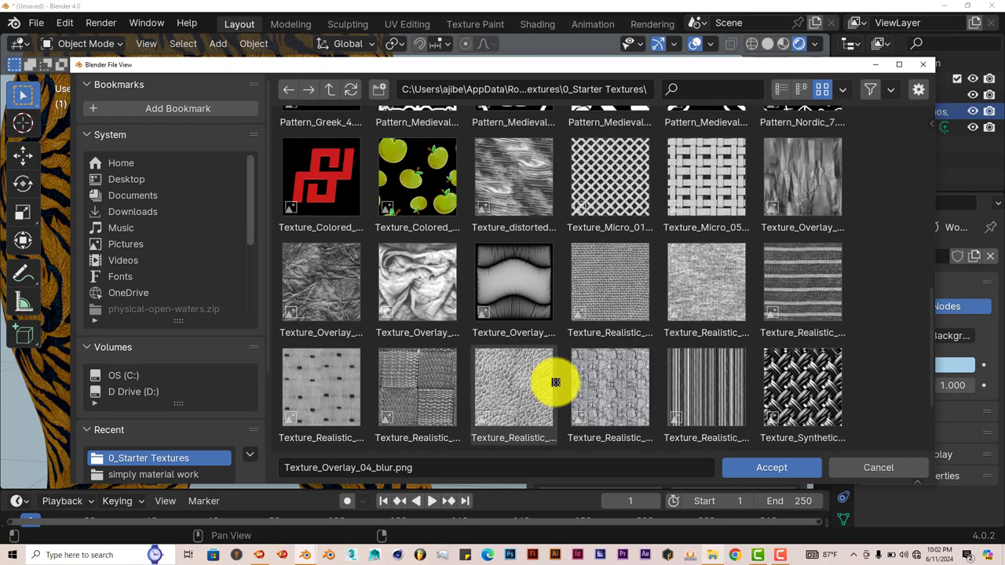
{"action": "left_click", "coordinate": [321, 282]}
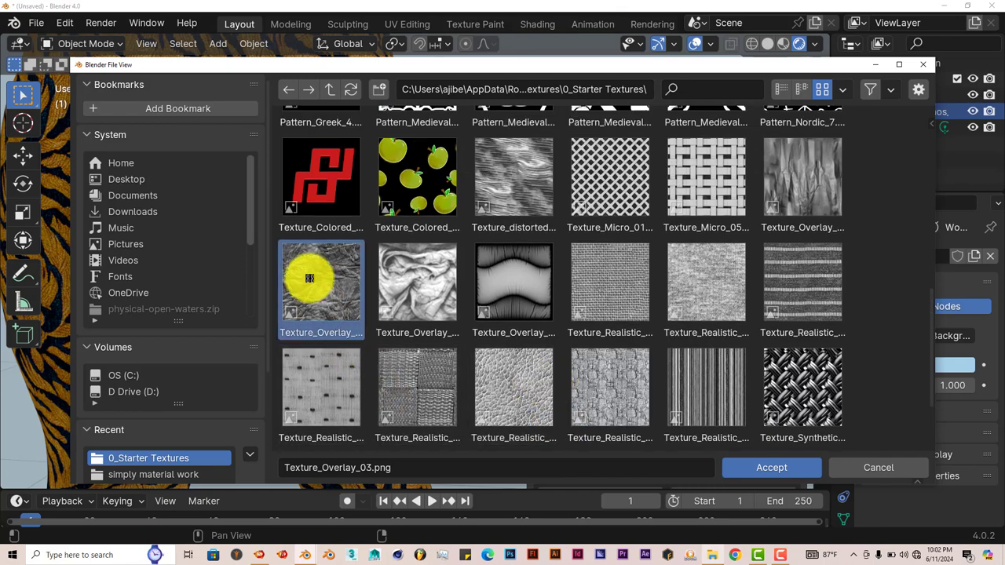
{"action": "left_click", "coordinate": [771, 468]}
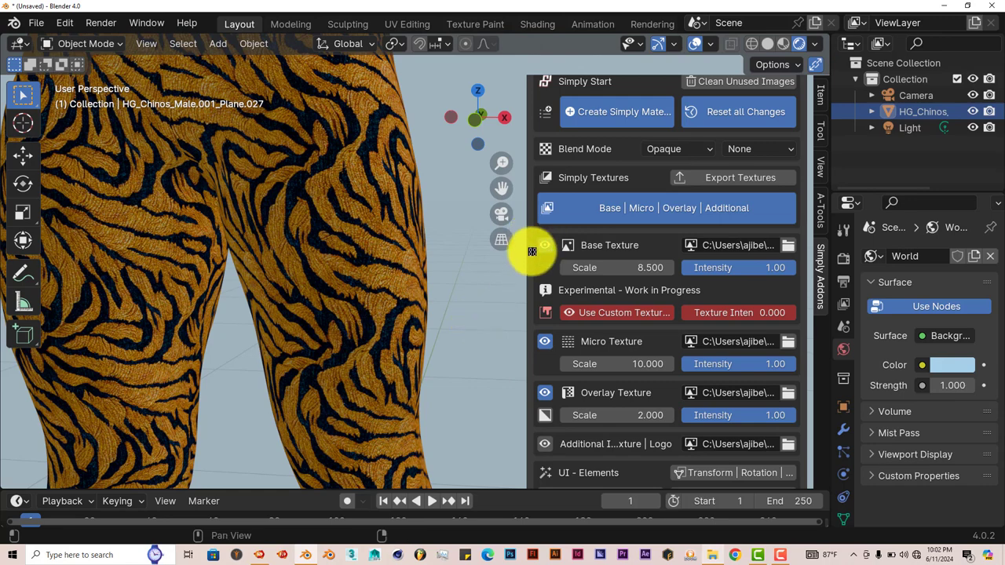
{"action": "left_click", "coordinate": [545, 245]}
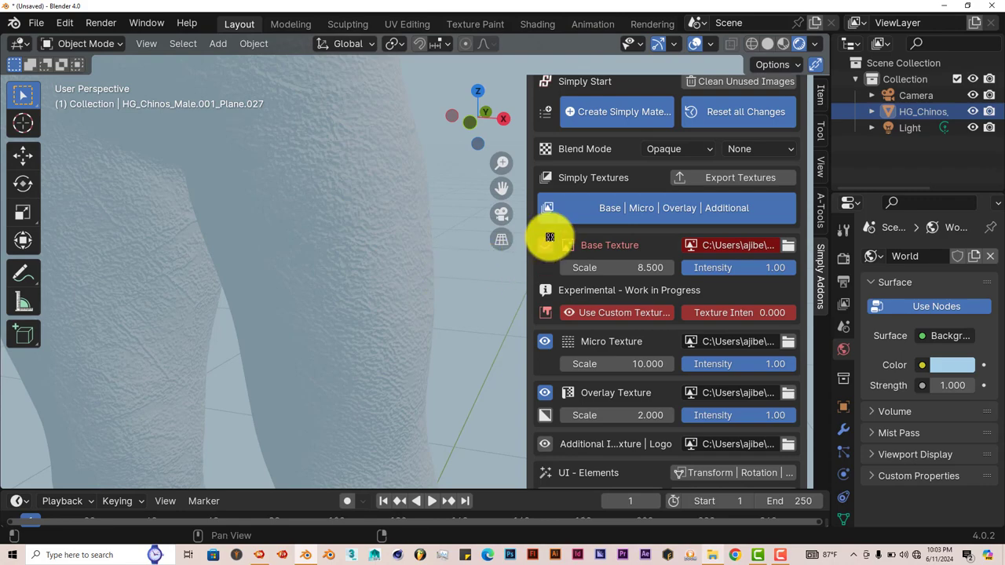
{"action": "left_click", "coordinate": [545, 245]}
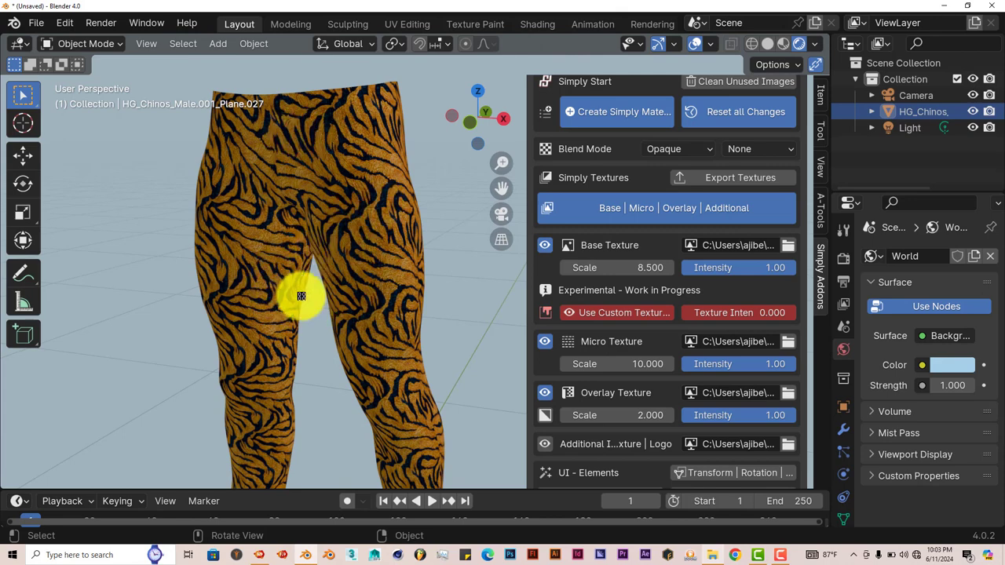
Step: Scroll the Simply Addons panel down to the UI - Elements options
{"action": "scroll", "scroll_direction": "down", "scroll_amount": 3}
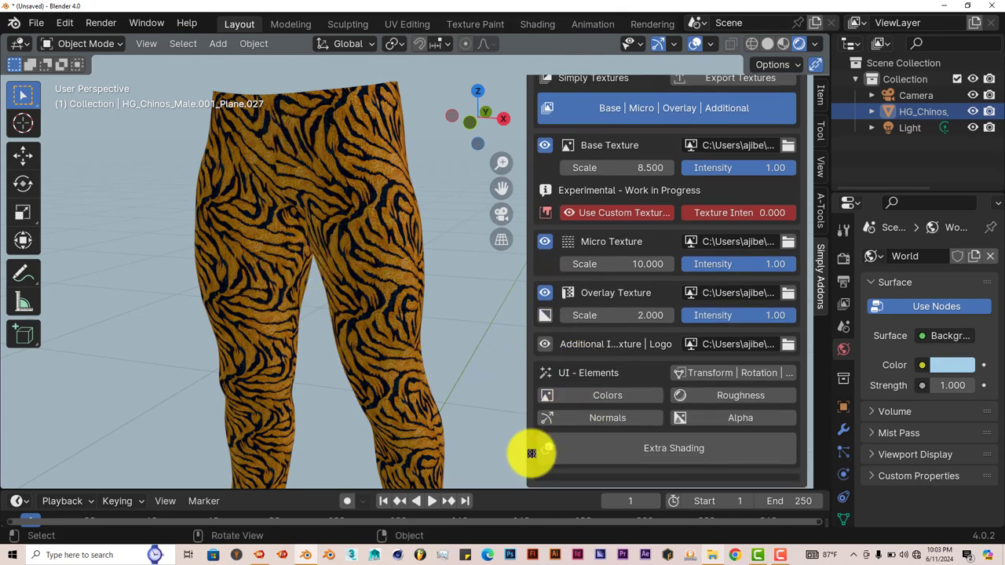
{"action": "mouse_move", "coordinate": [338, 200]}
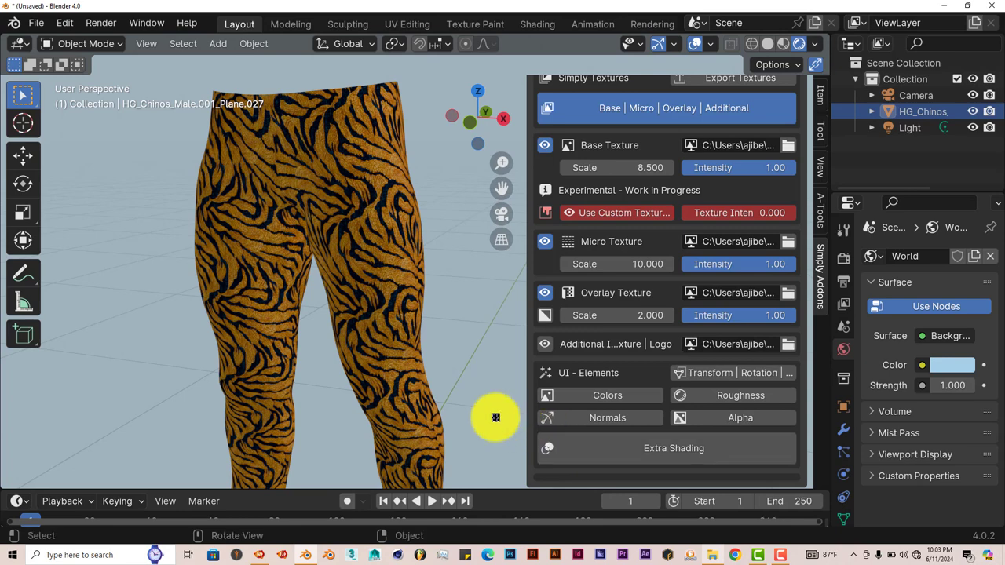
{"action": "mouse_move", "coordinate": [421, 379]}
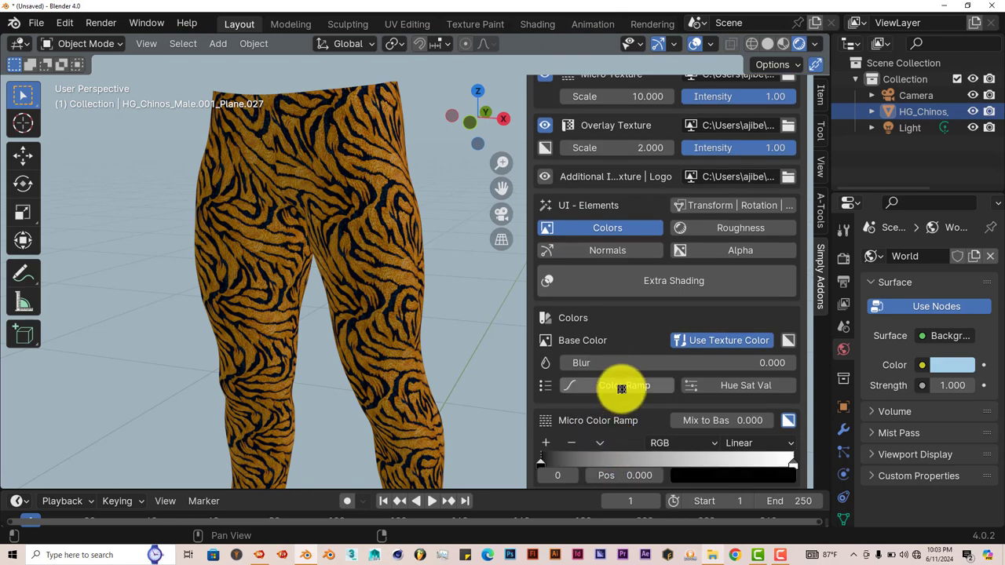
Step: Enable the base colour ramp and set its dark stop to blue
{"action": "left_click", "coordinate": [624, 385]}
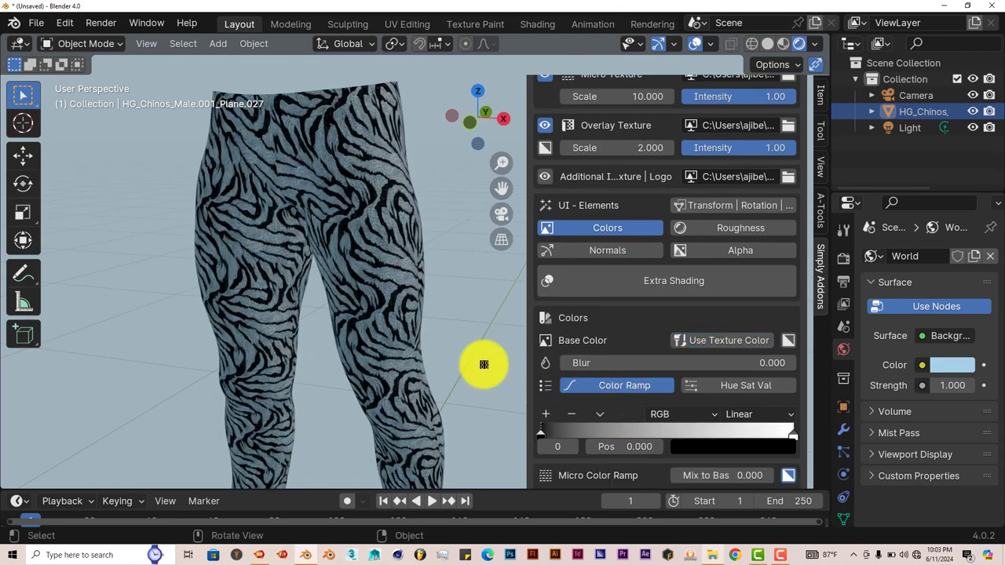
{"action": "left_click_drag", "start_coordinate": [484, 364], "coordinate": [608, 452]}
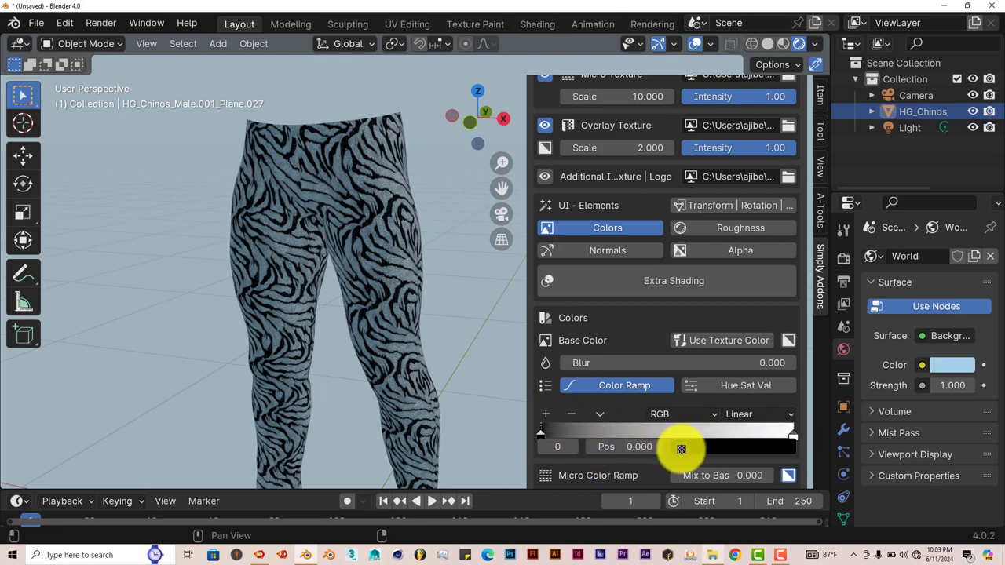
{"action": "left_click", "coordinate": [681, 445]}
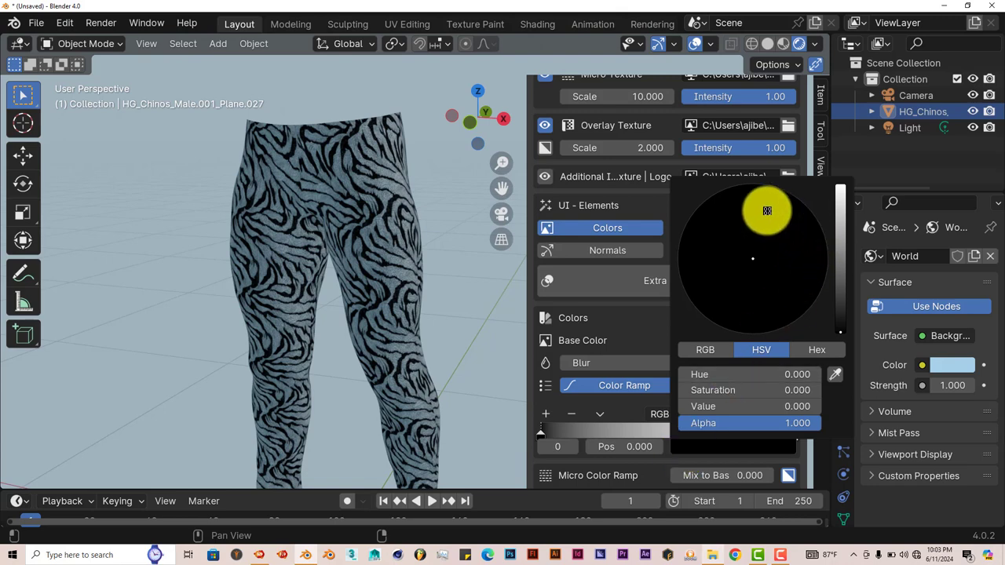
{"action": "left_click_drag", "start_coordinate": [767, 210], "coordinate": [840, 198]}
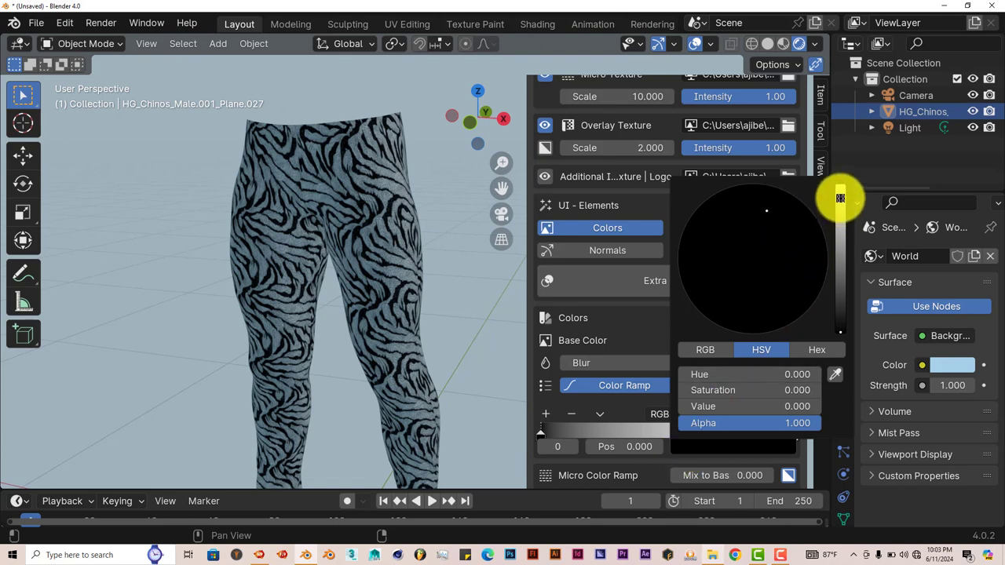
{"action": "left_click", "coordinate": [808, 225]}
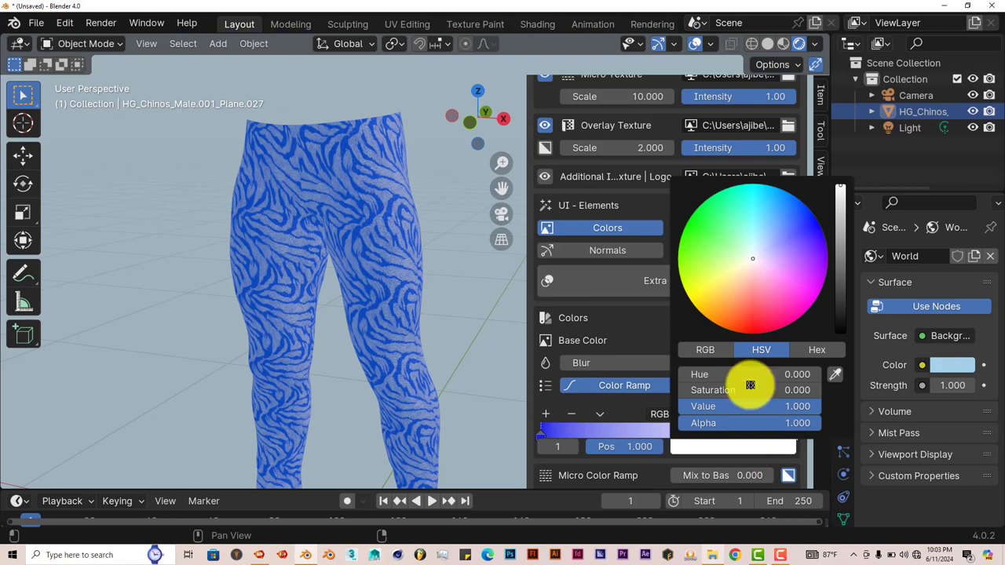
Step: Set the light end of the colour ramp to yellow
{"action": "left_click_drag", "start_coordinate": [750, 385], "coordinate": [708, 270]}
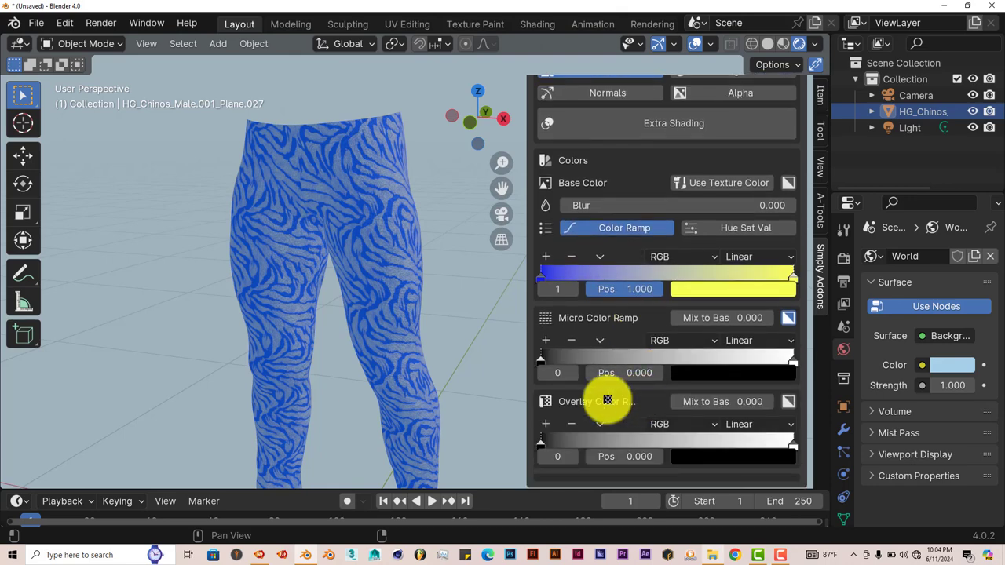
{"action": "scroll", "scroll_direction": "up", "scroll_amount": 3}
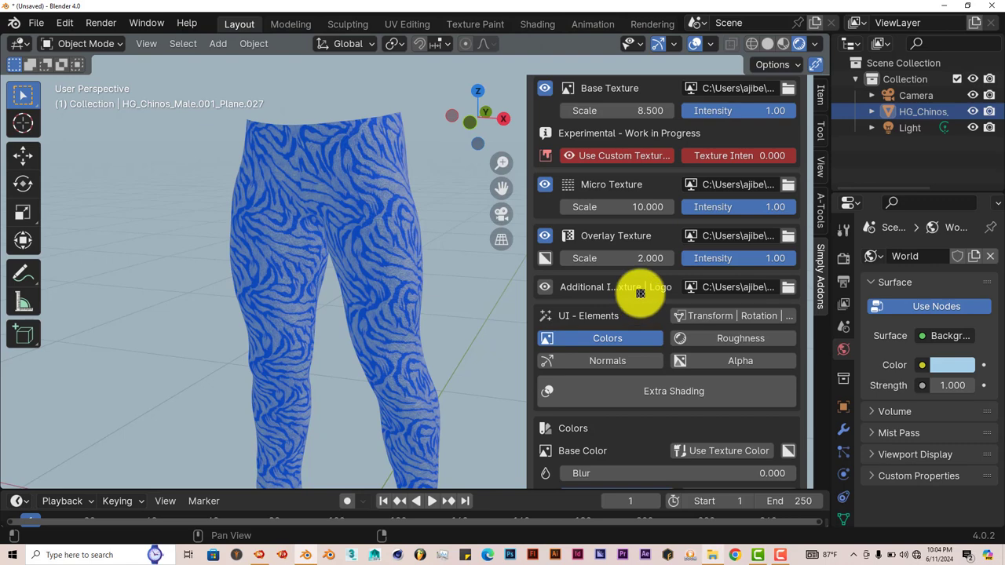
{"action": "mouse_move", "coordinate": [789, 91]}
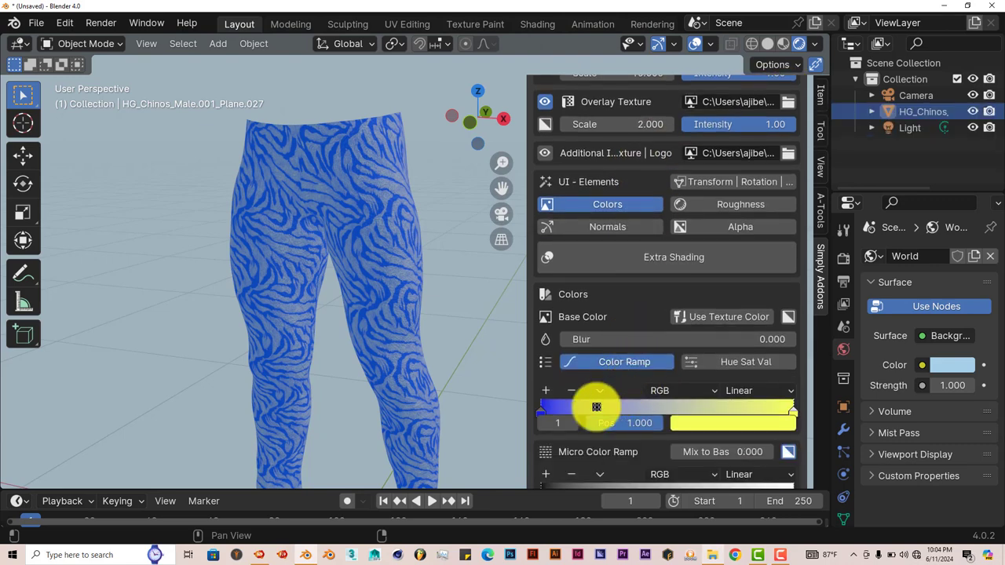
{"action": "scroll", "scroll_direction": "down", "scroll_amount": 3}
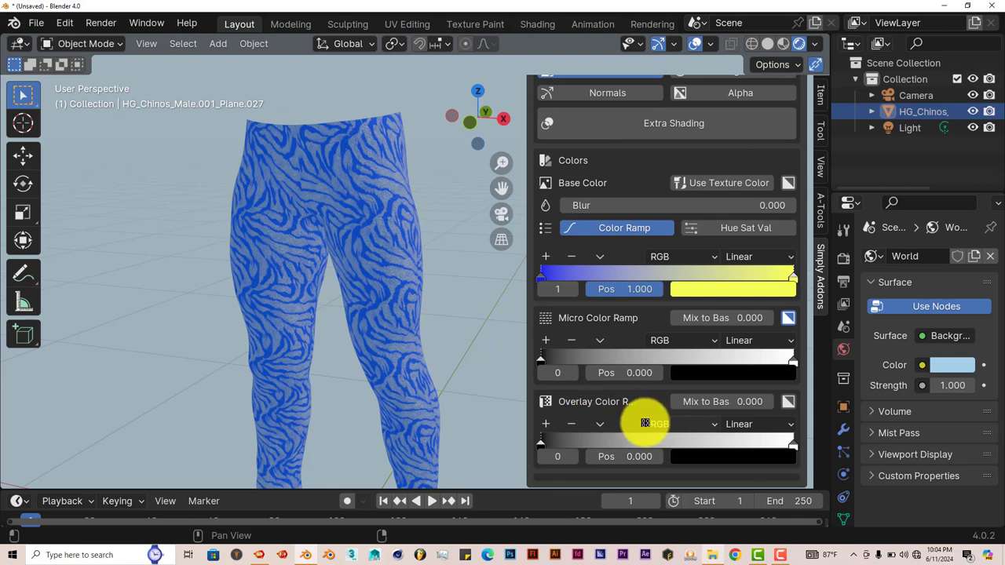
{"action": "mouse_move", "coordinate": [606, 326]}
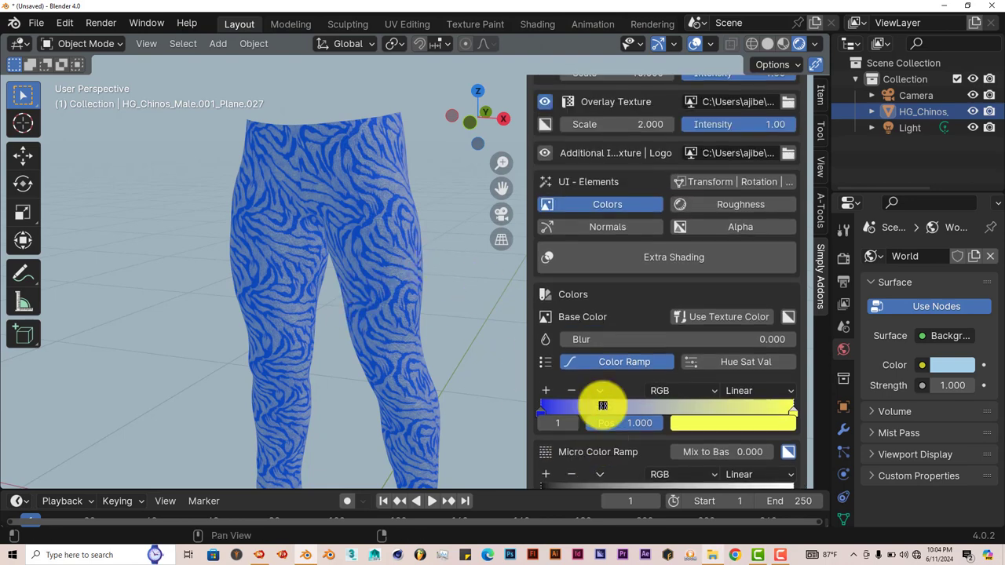
{"action": "scroll", "scroll_direction": "up", "scroll_amount": 3}
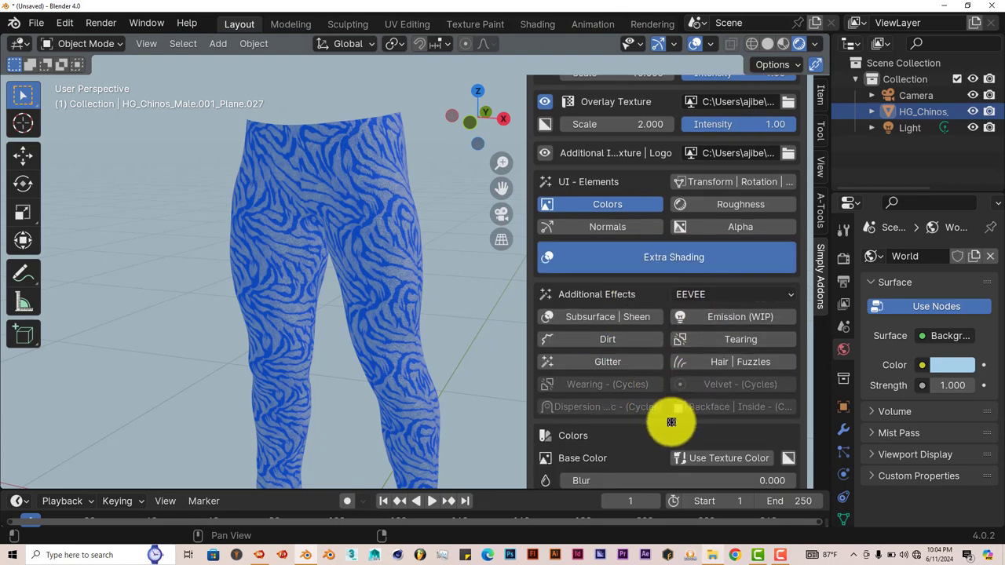
{"action": "mouse_move", "coordinate": [728, 388]}
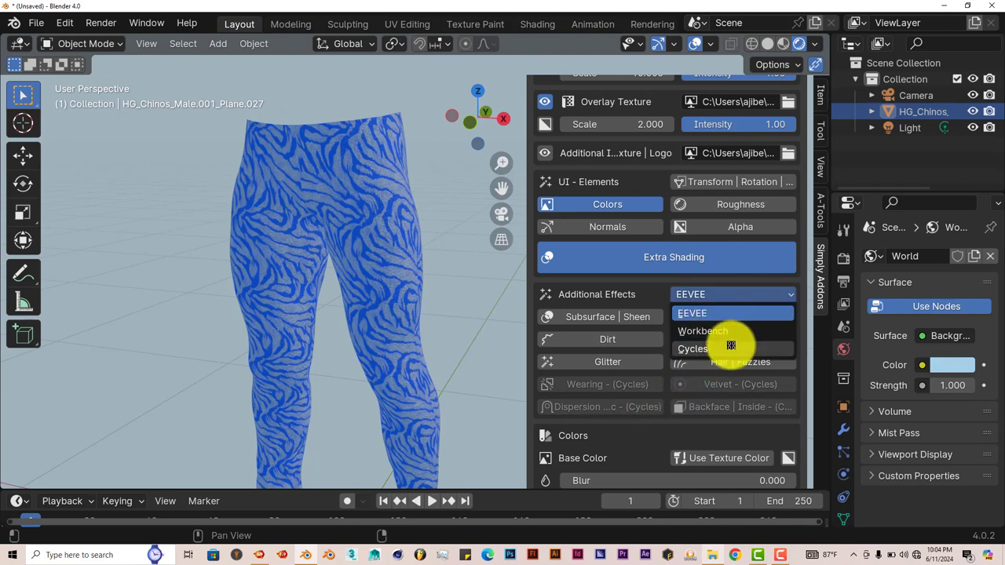
Step: Open the Additional Effects render engine list to choose Cycles
{"action": "left_click", "coordinate": [692, 348]}
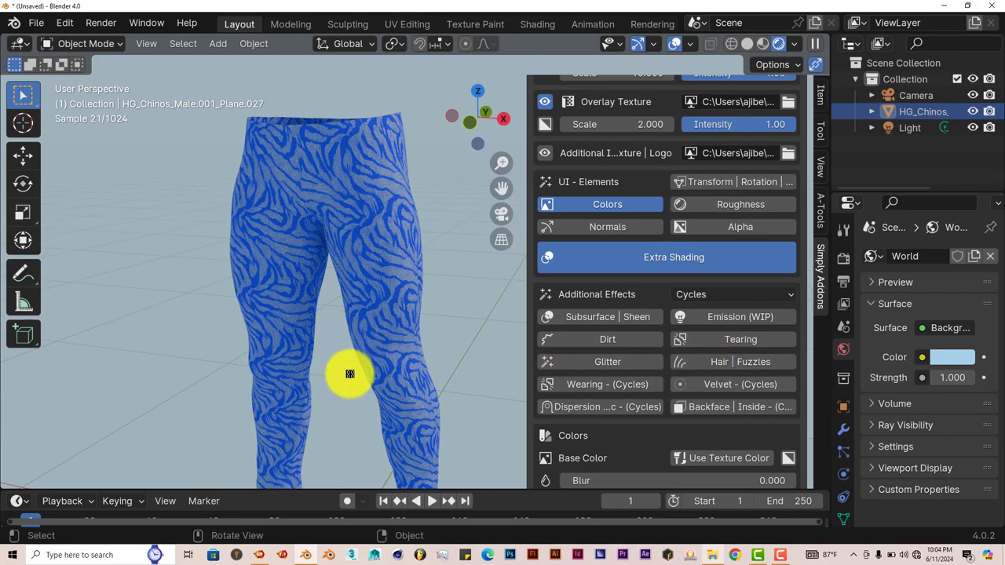
Step: Enable Dirt at intensity 1.8 and tint its colour a warm beige
{"action": "left_click", "coordinate": [607, 339]}
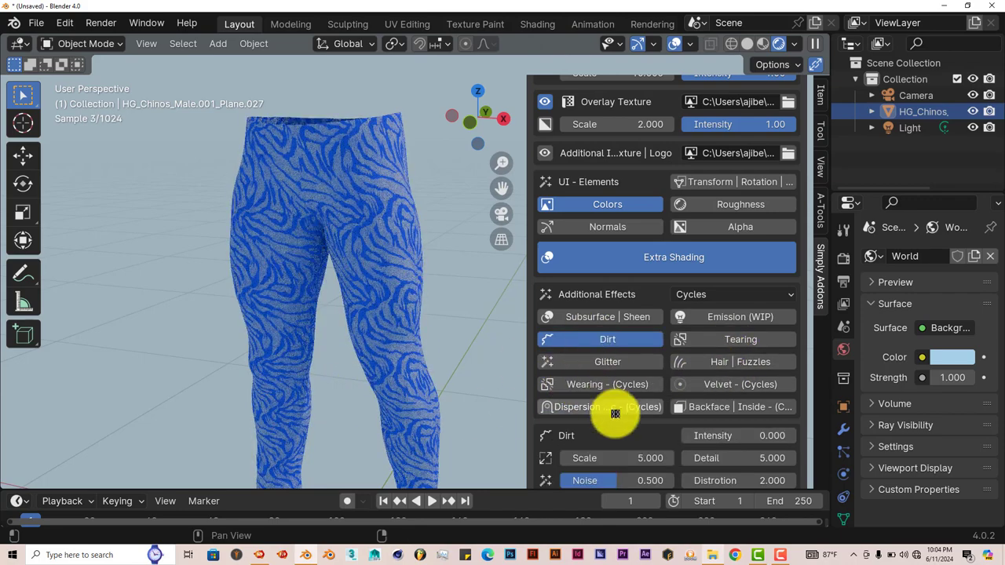
{"action": "scroll", "scroll_direction": "down", "scroll_amount": 3}
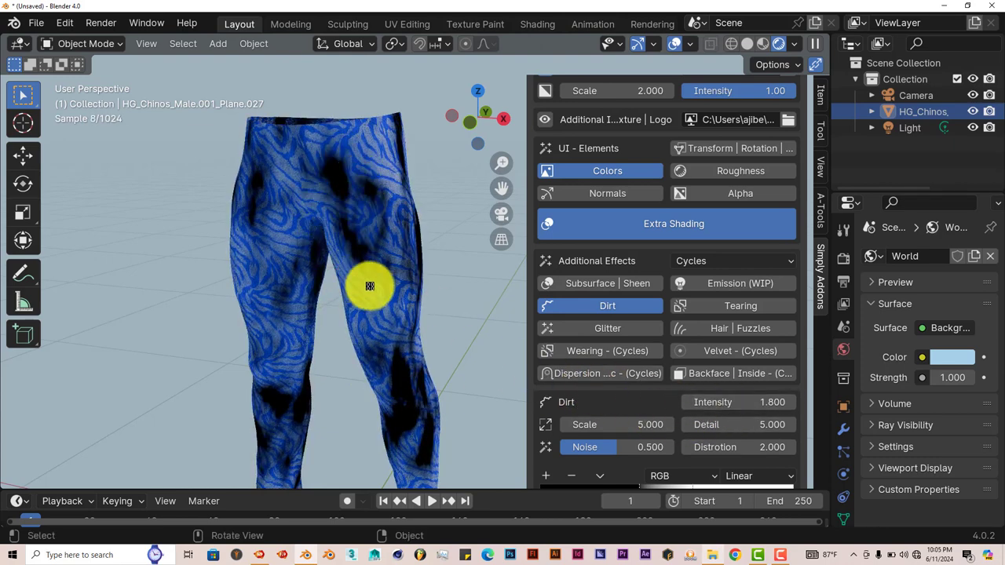
{"action": "scroll", "scroll_direction": "down", "scroll_amount": 3}
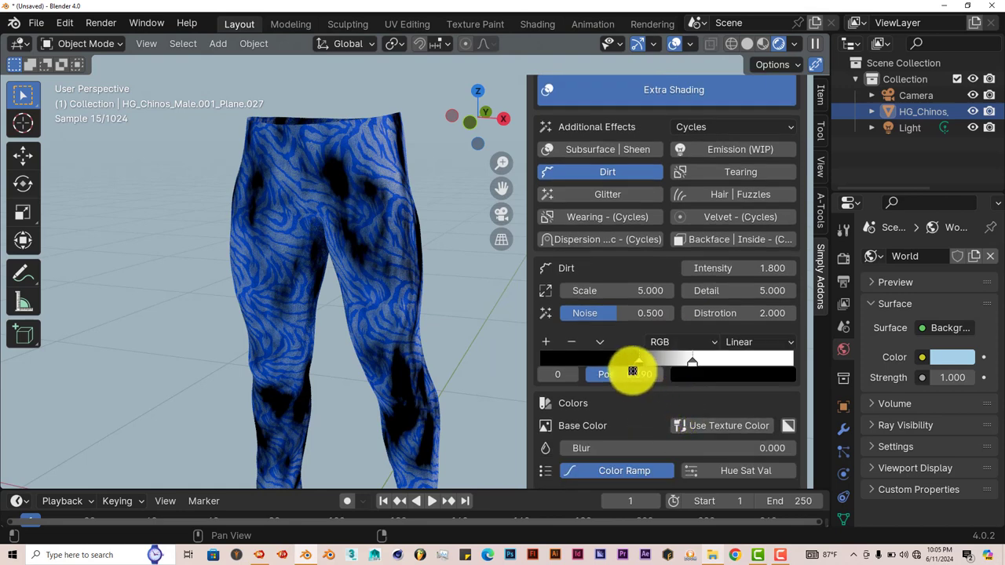
{"action": "left_click_drag", "start_coordinate": [632, 361], "coordinate": [681, 361]}
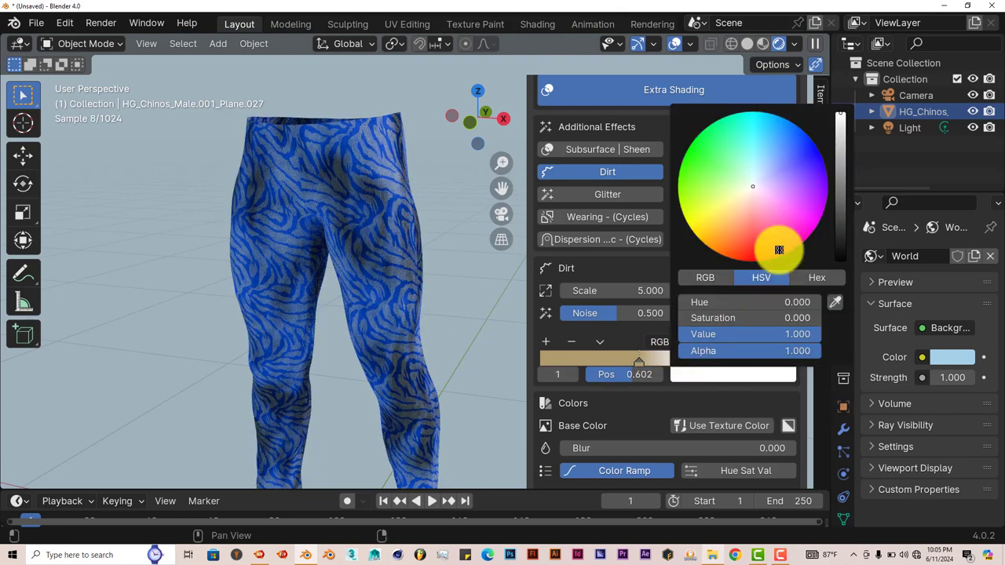
{"action": "left_click_drag", "start_coordinate": [779, 250], "coordinate": [746, 202]}
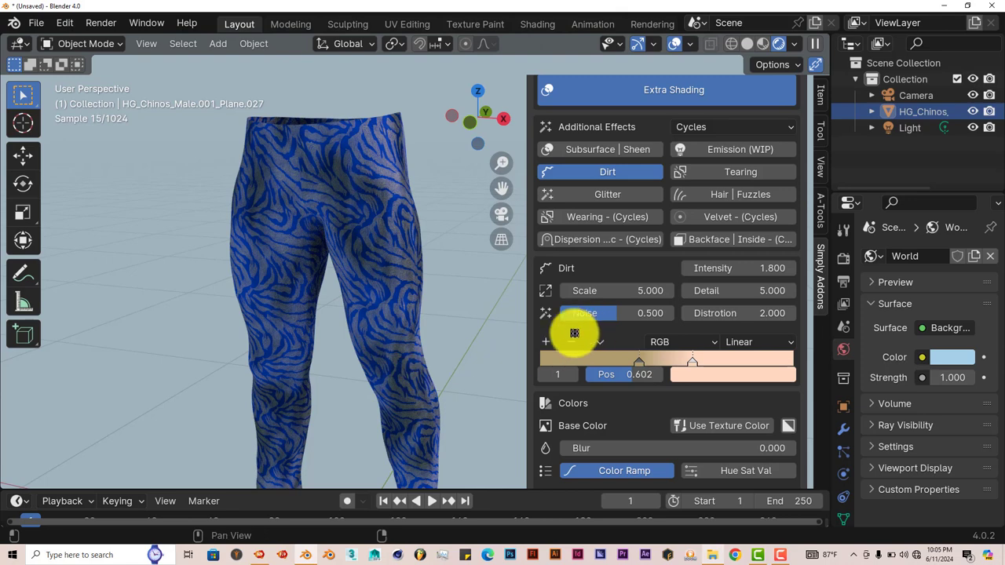
{"action": "mouse_move", "coordinate": [607, 194]}
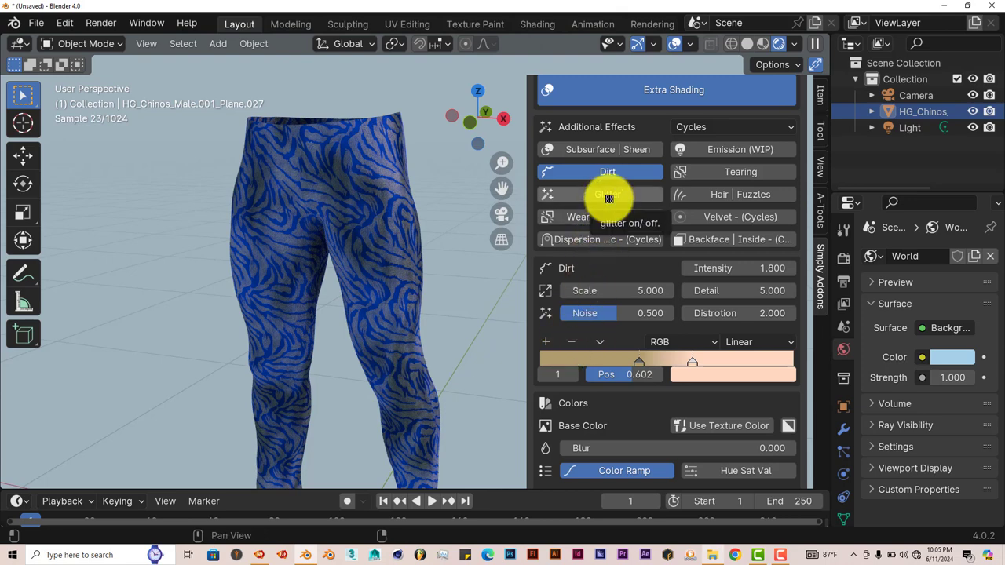
{"action": "mouse_move", "coordinate": [738, 181]}
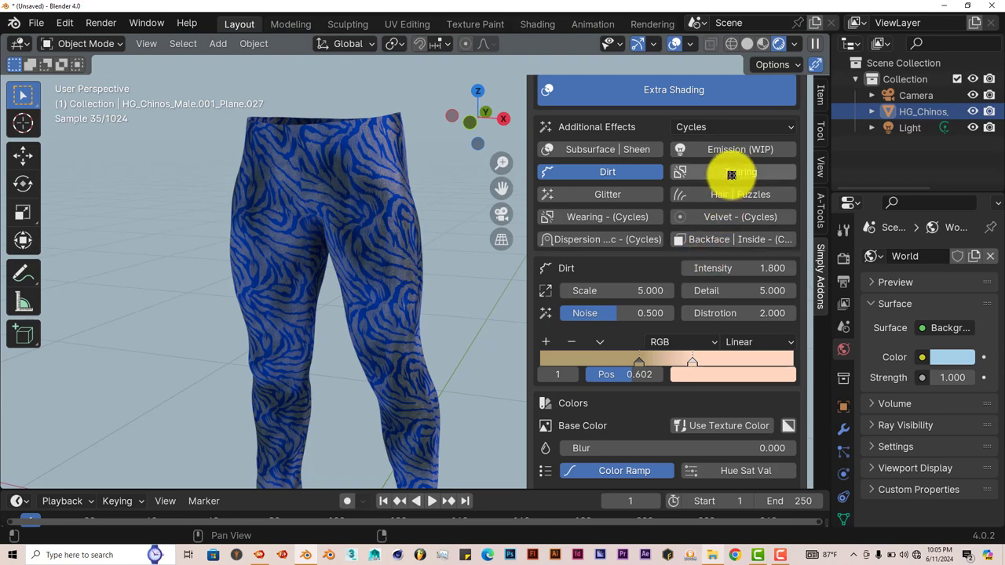
Step: Enable Tearing at intensity 1.7 and orbit to inspect the torn patches
{"action": "left_click", "coordinate": [739, 171]}
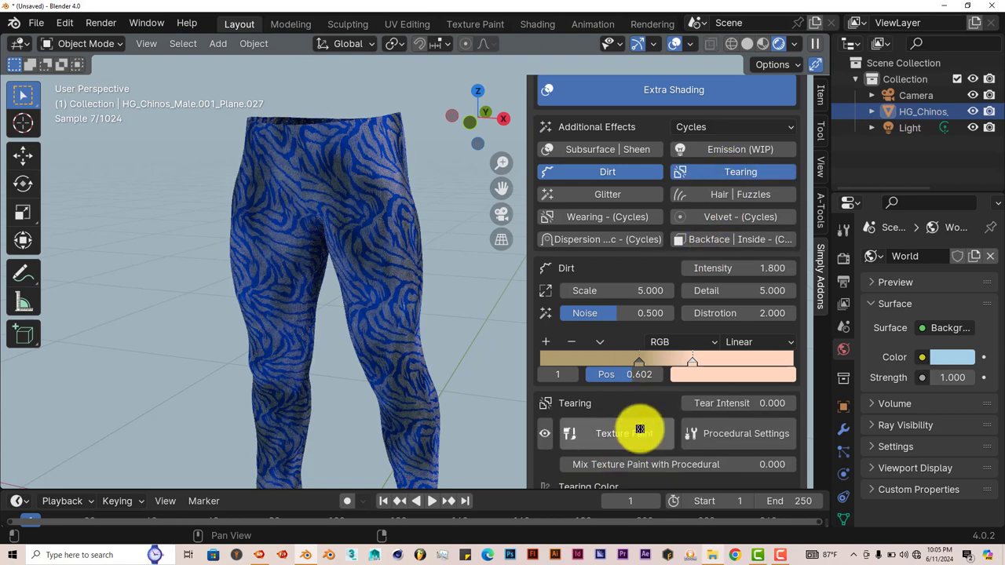
{"action": "scroll", "scroll_direction": "down", "scroll_amount": 3}
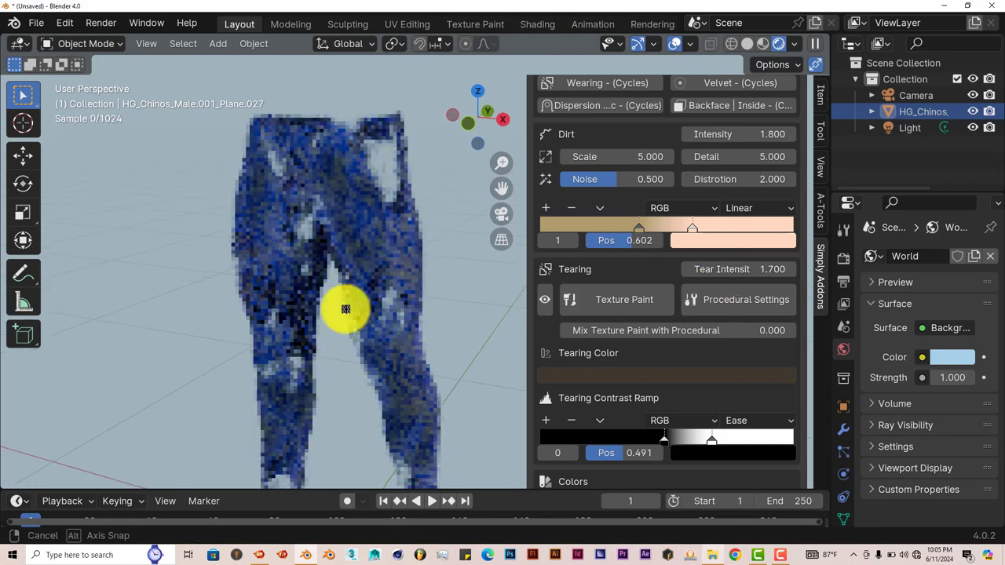
{"action": "left_click_drag", "start_coordinate": [345, 309], "coordinate": [386, 161]}
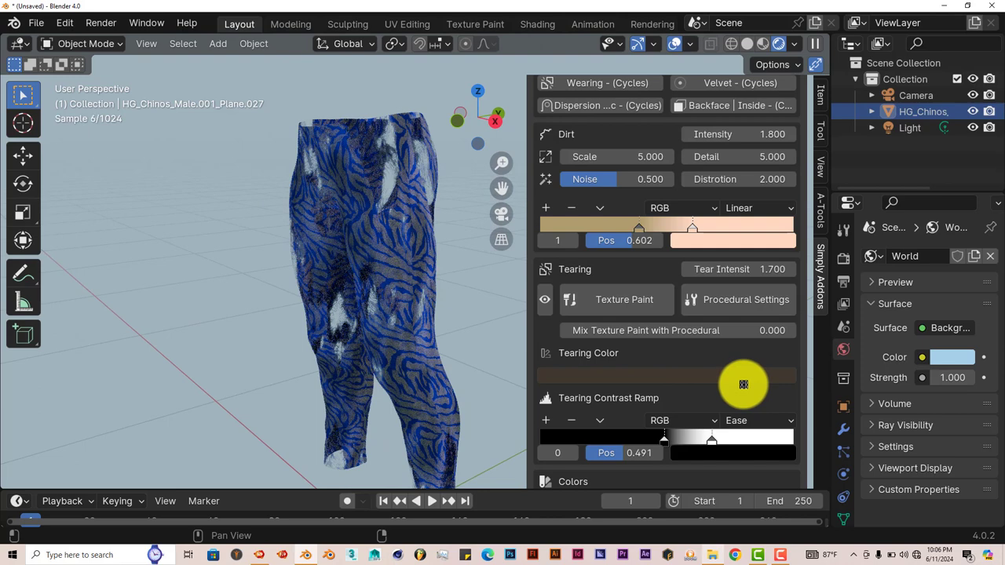
{"action": "scroll", "scroll_direction": "down", "scroll_amount": 3}
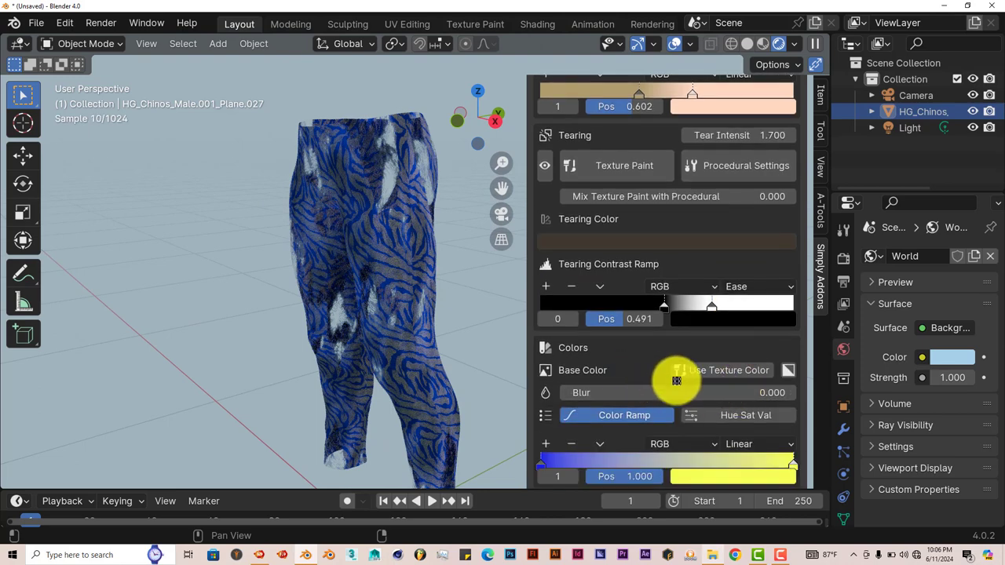
{"action": "scroll", "scroll_direction": "up", "scroll_amount": 3}
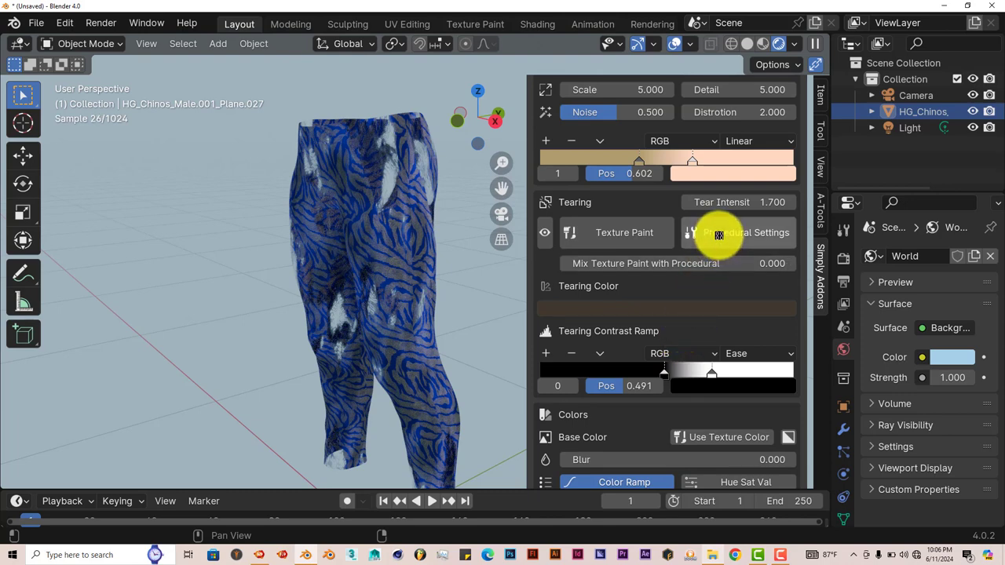
Step: Show the procedural tearing settings and raise Tear Scale to 10.700
{"action": "left_click", "coordinate": [746, 233]}
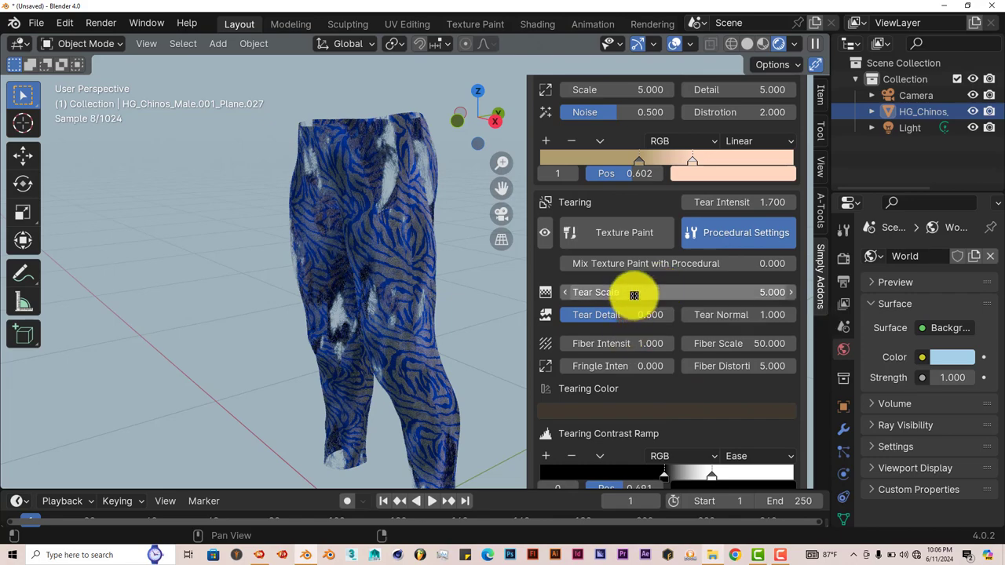
{"action": "left_click_drag", "start_coordinate": [633, 292], "coordinate": [670, 301]}
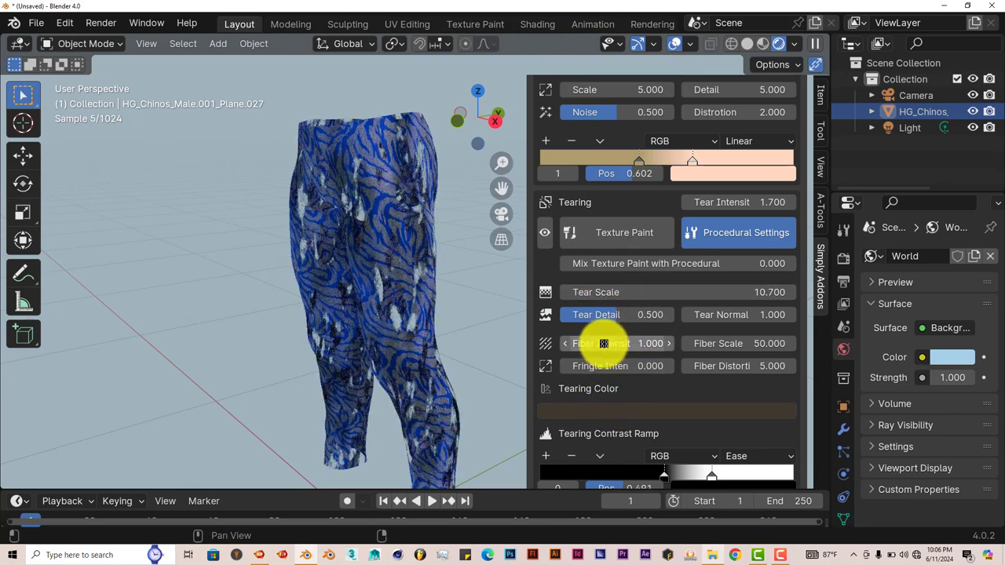
{"action": "mouse_move", "coordinate": [616, 343]}
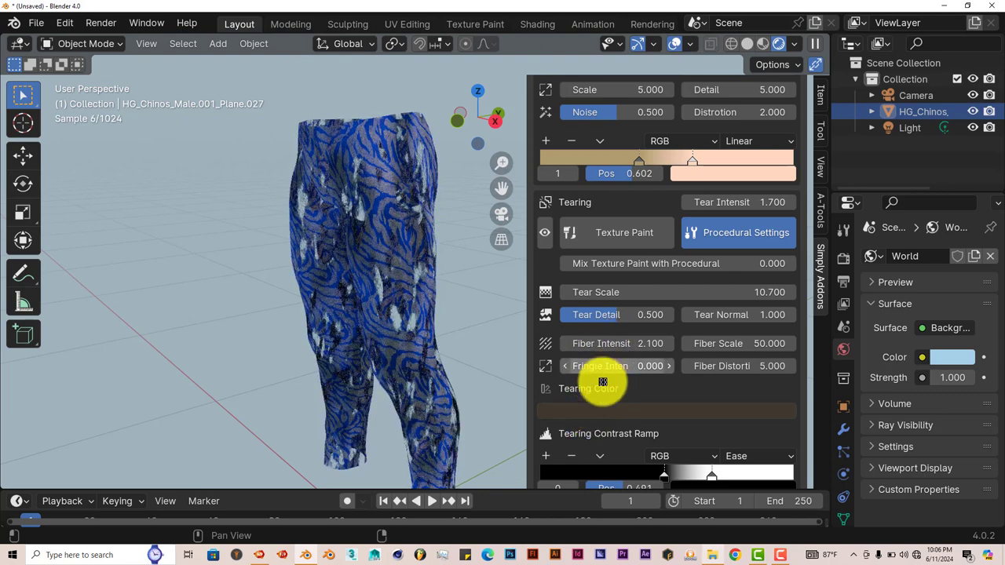
{"action": "mouse_move", "coordinate": [526, 348]}
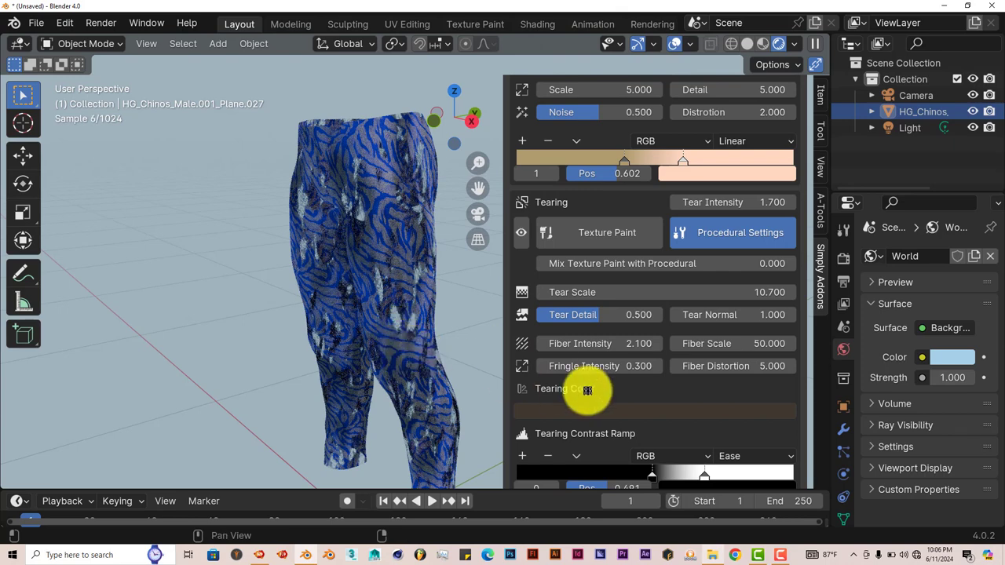
{"action": "mouse_move", "coordinate": [716, 366]}
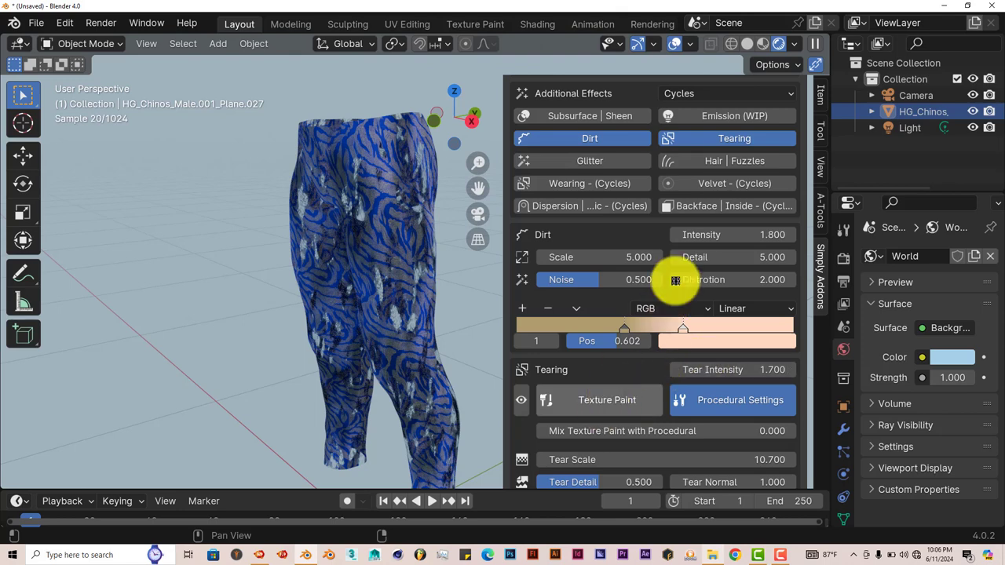
{"action": "mouse_move", "coordinate": [690, 176]}
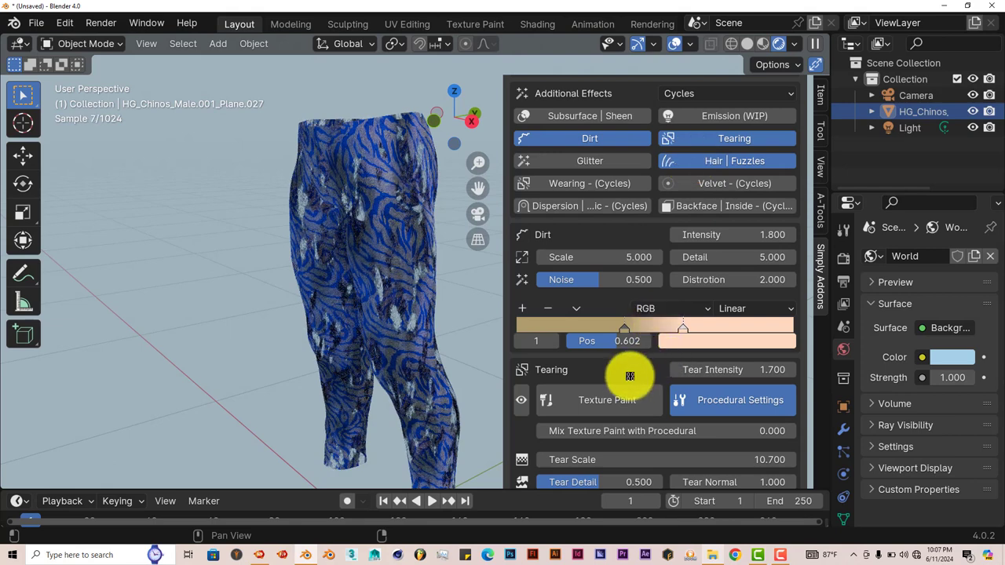
Step: Scroll the sidebar to review the Hair | Fuzzles section
{"action": "scroll", "scroll_direction": "down", "scroll_amount": 3}
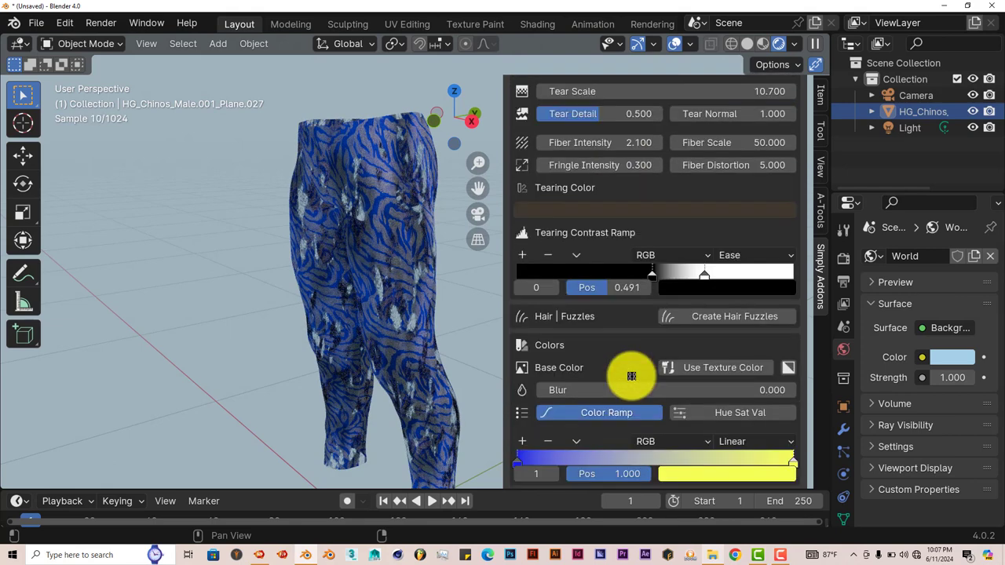
{"action": "scroll", "scroll_direction": "down", "scroll_amount": 3}
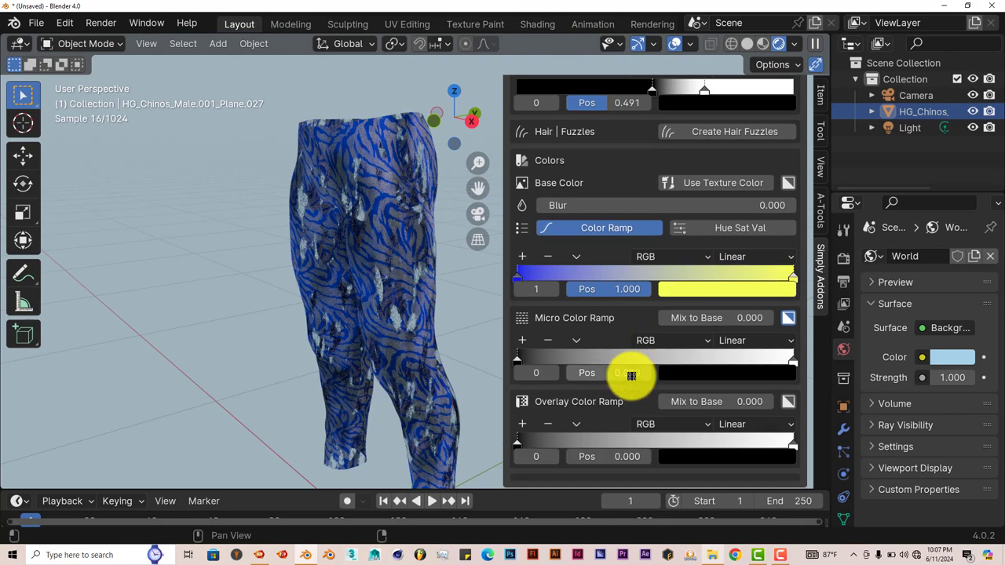
{"action": "scroll", "scroll_direction": "up", "scroll_amount": 3}
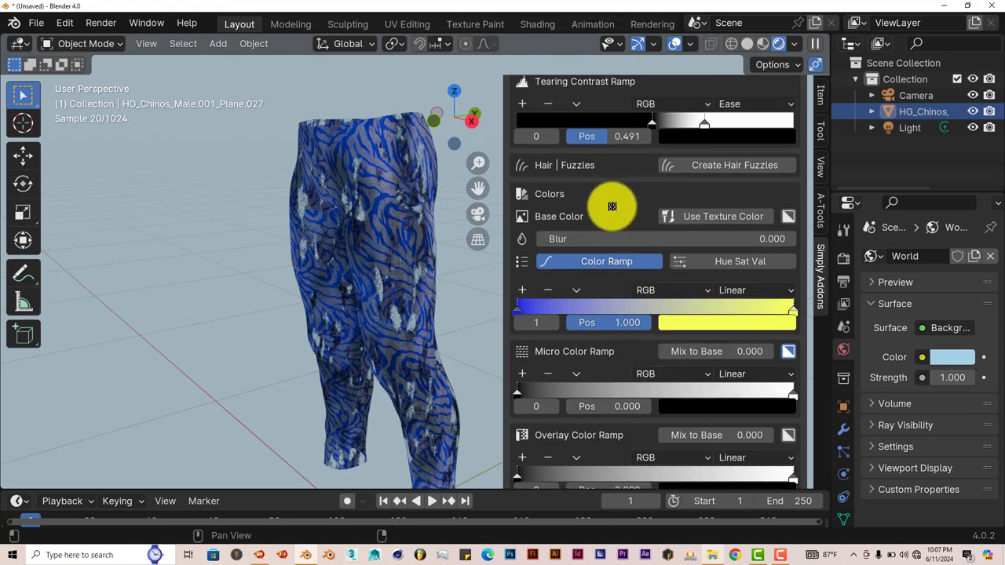
{"action": "scroll", "scroll_direction": "up", "scroll_amount": 3}
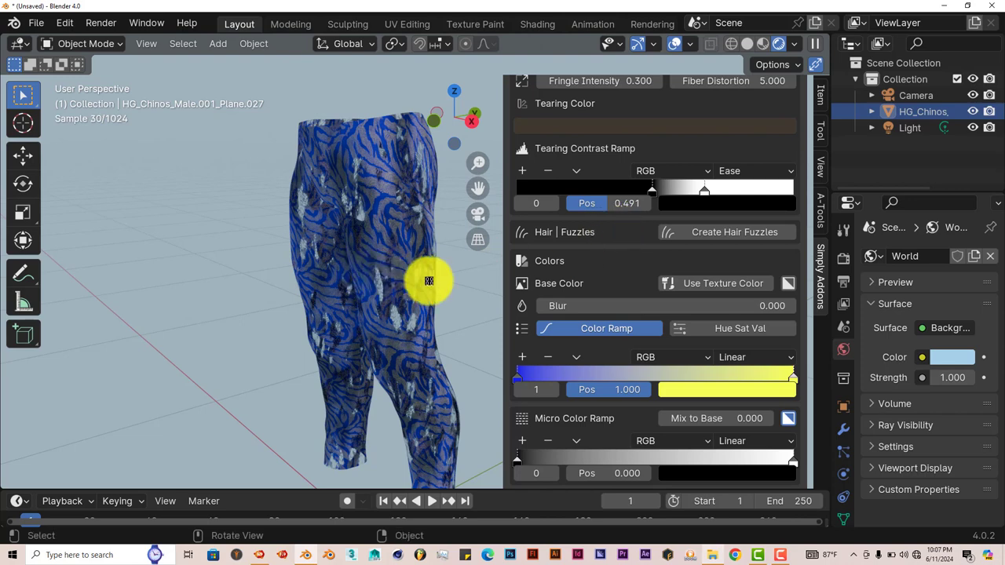
{"action": "mouse_move", "coordinate": [304, 267]}
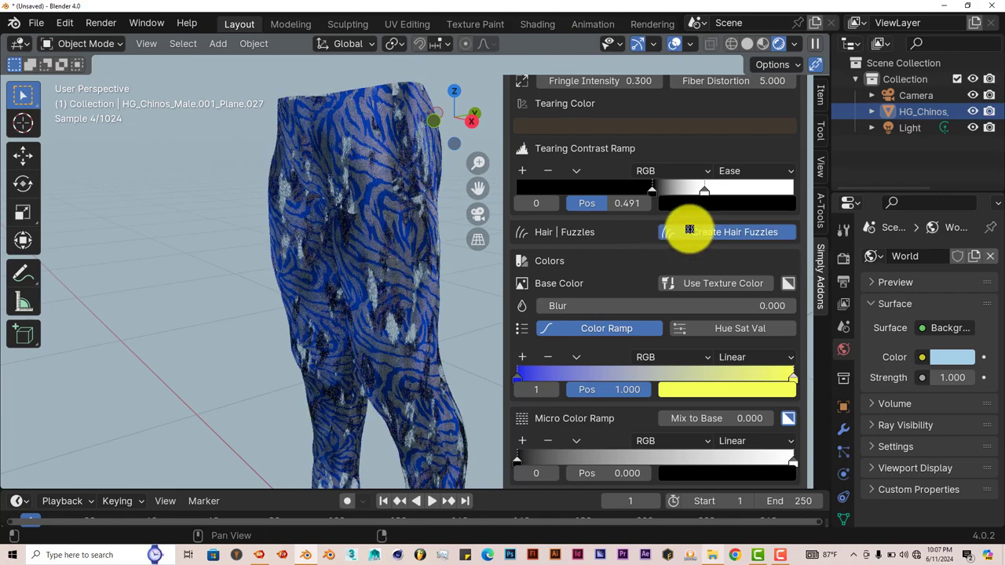
Step: Create hair fuzzles on the chinos and scroll through the resulting Simply Material panel
{"action": "left_click", "coordinate": [727, 232]}
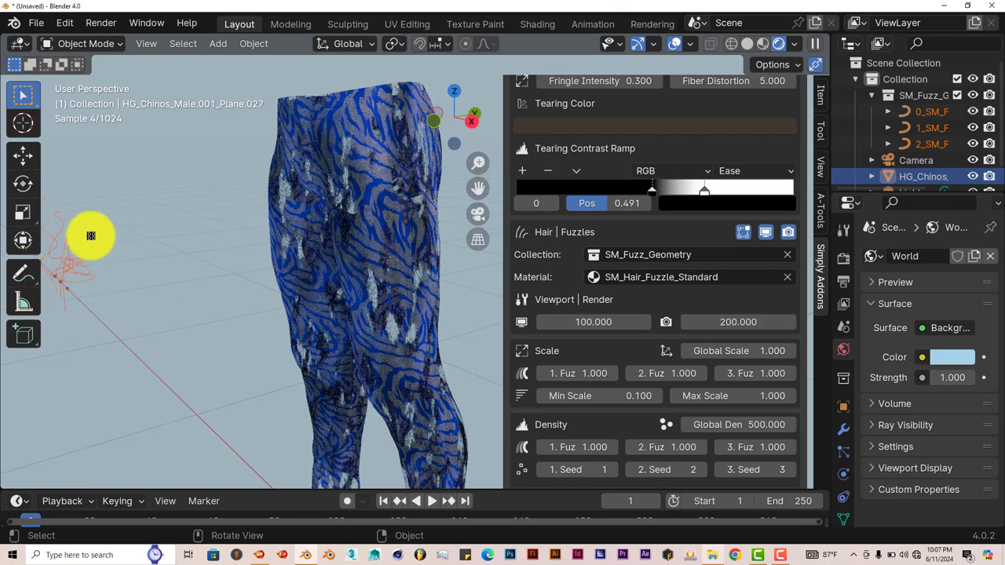
{"action": "mouse_move", "coordinate": [60, 294]}
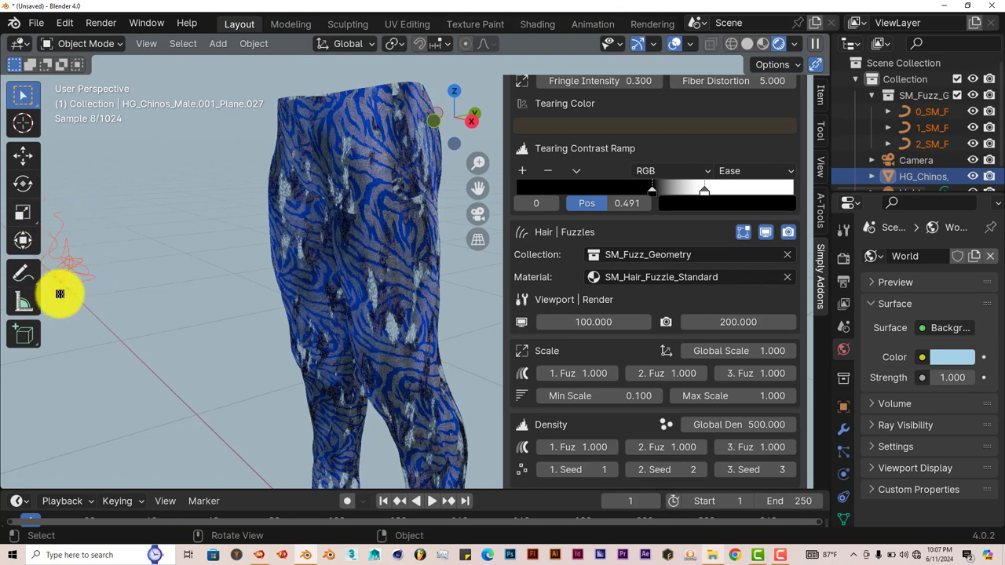
{"action": "mouse_move", "coordinate": [61, 255]}
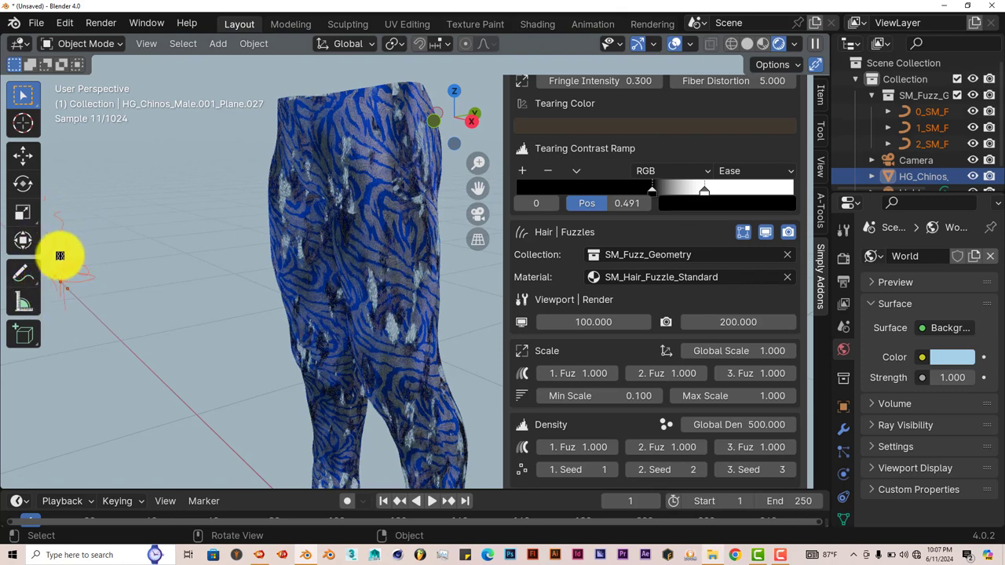
{"action": "scroll", "scroll_direction": "up", "scroll_amount": 3}
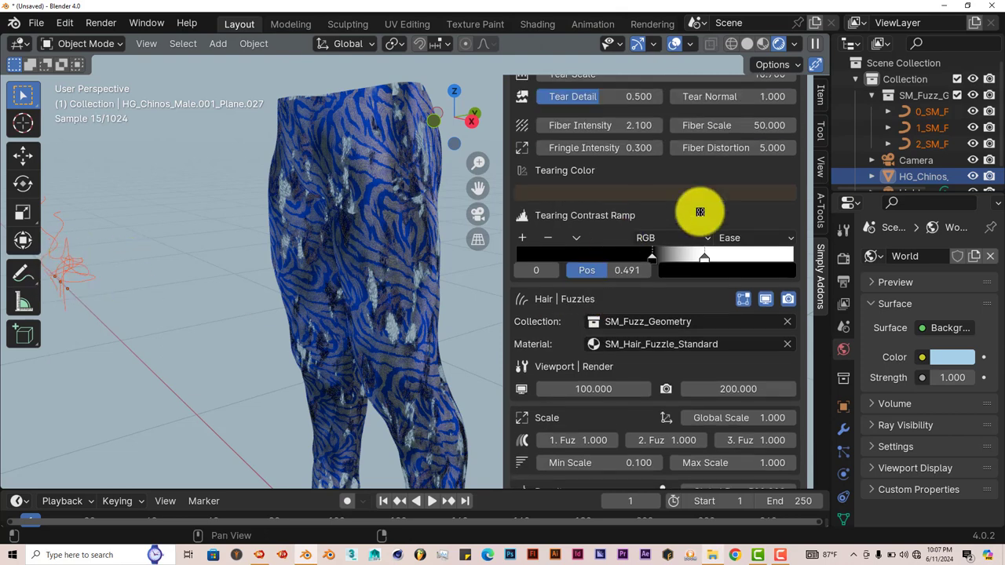
{"action": "scroll", "scroll_direction": "up", "scroll_amount": 3}
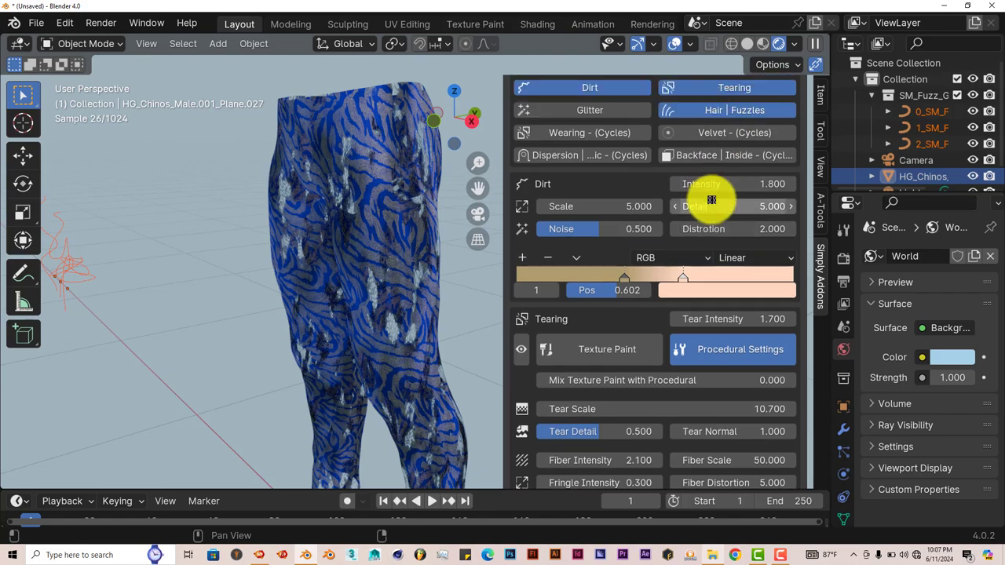
{"action": "scroll", "scroll_direction": "down", "scroll_amount": 3}
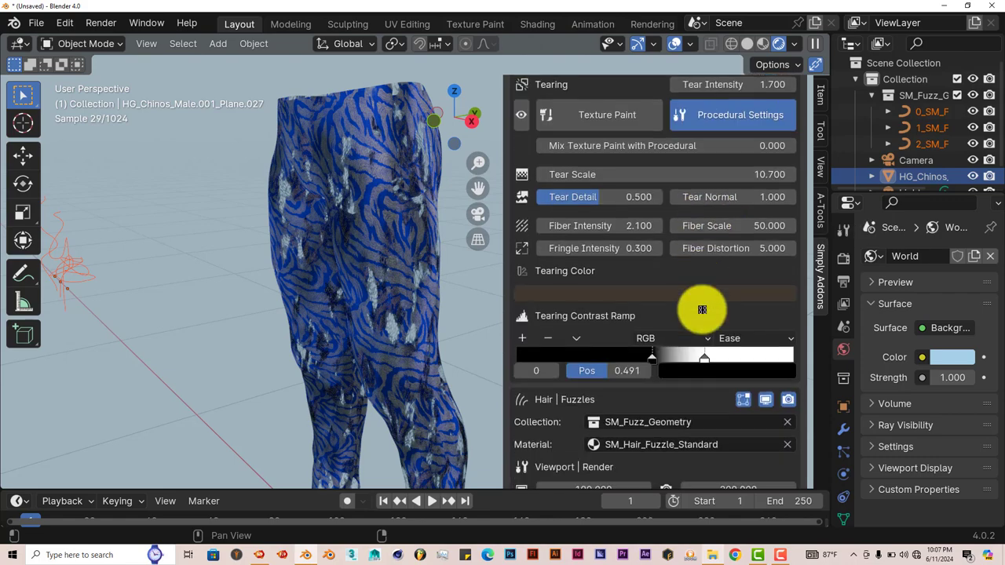
{"action": "scroll", "scroll_direction": "down", "scroll_amount": 3}
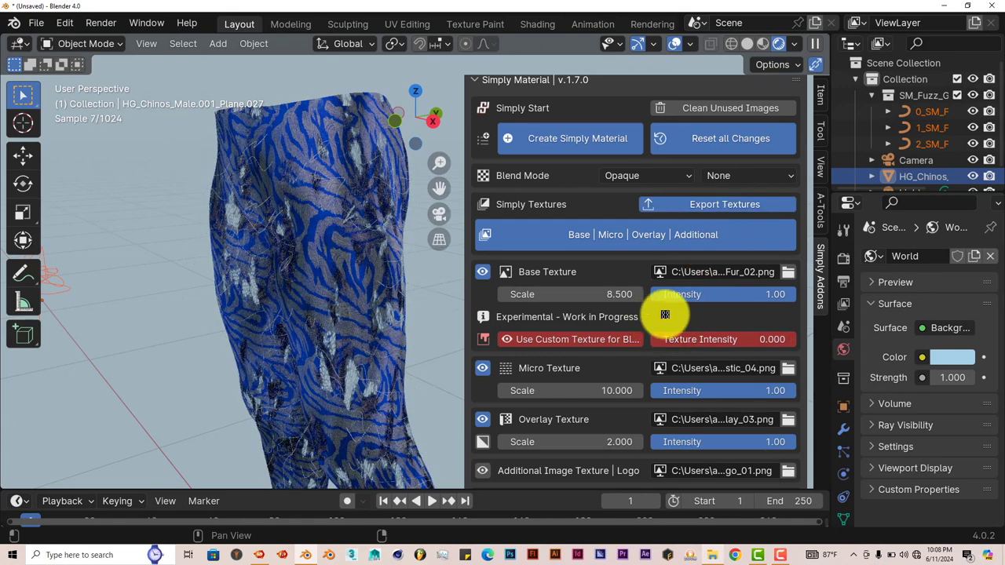
Step: Scroll to Output: export /tmp\, PNG, depth 8, 15% compression, 1024×1024
{"action": "scroll", "scroll_direction": "down", "scroll_amount": 3}
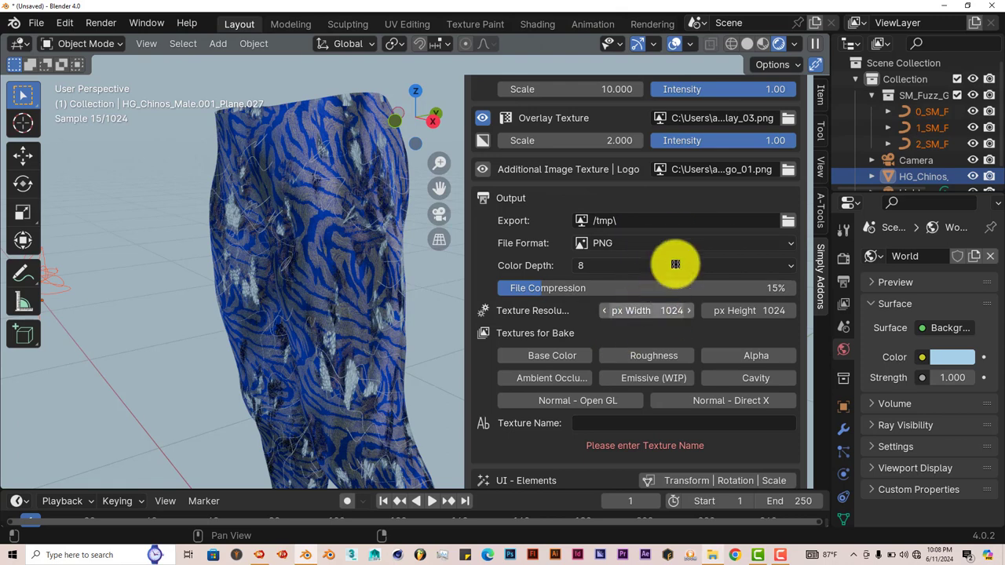
{"action": "mouse_move", "coordinate": [602, 243]}
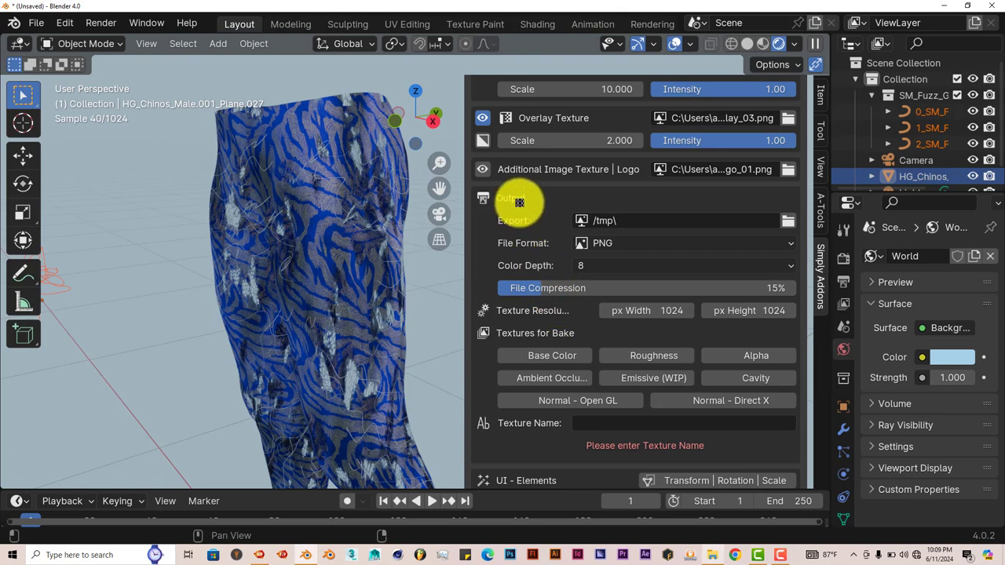
{"action": "mouse_move", "coordinate": [667, 398]}
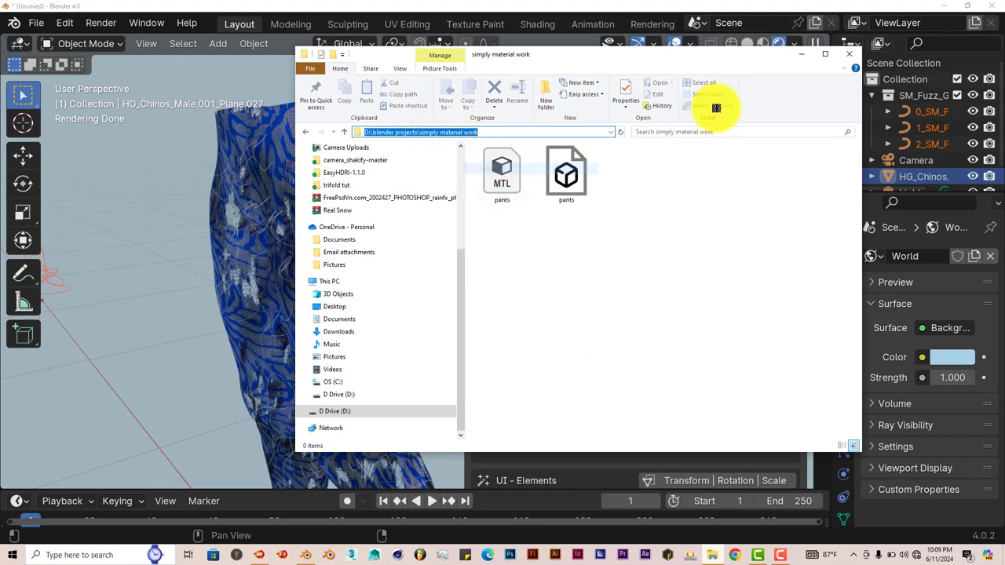
Step: Make an empty 'textures' folder in D:\blender projects\simply material work, then return to Blender
{"action": "left_click", "coordinate": [848, 53]}
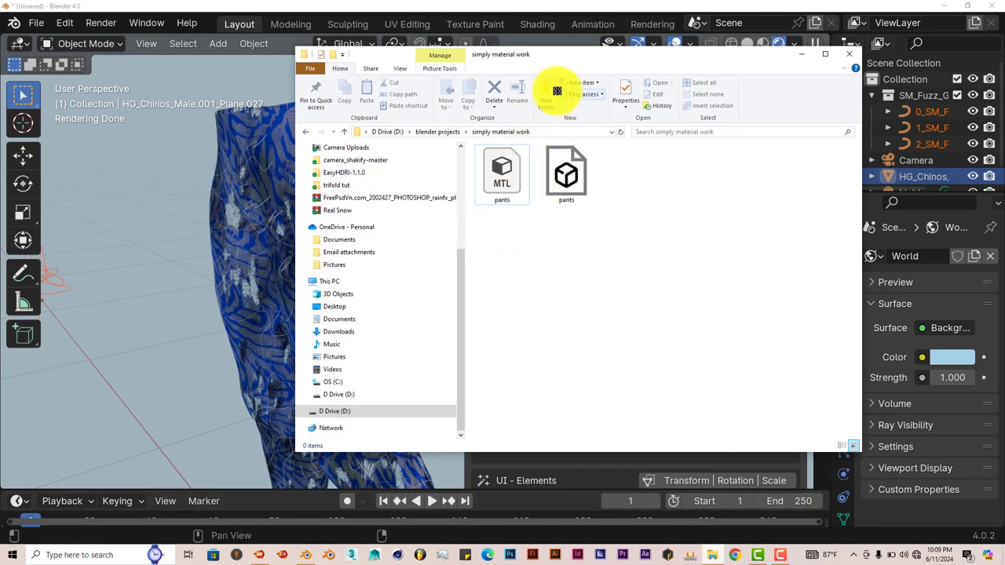
{"action": "left_click", "coordinate": [545, 94]}
{"action": "type", "text": "textures"}
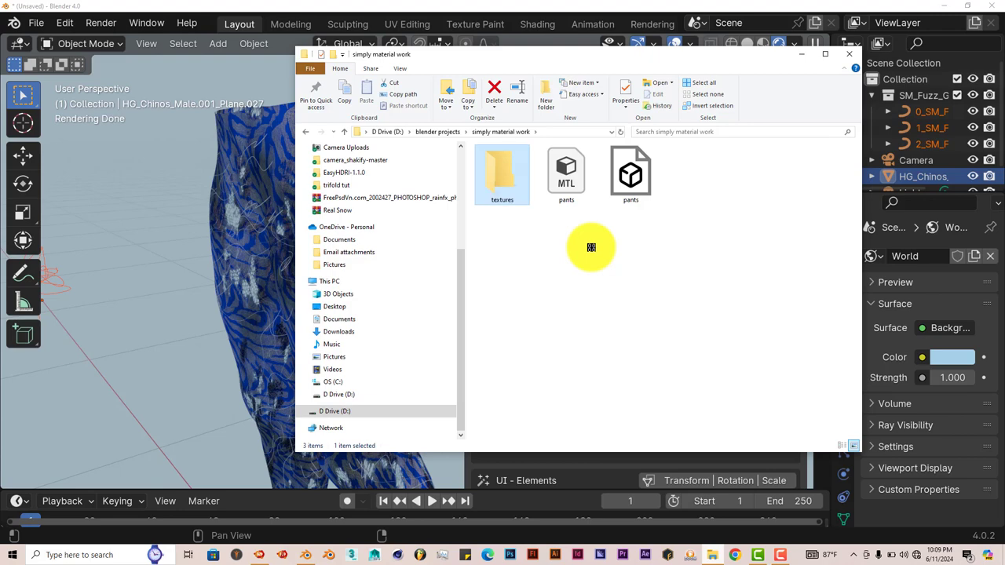
{"action": "left_click", "coordinate": [853, 445]}
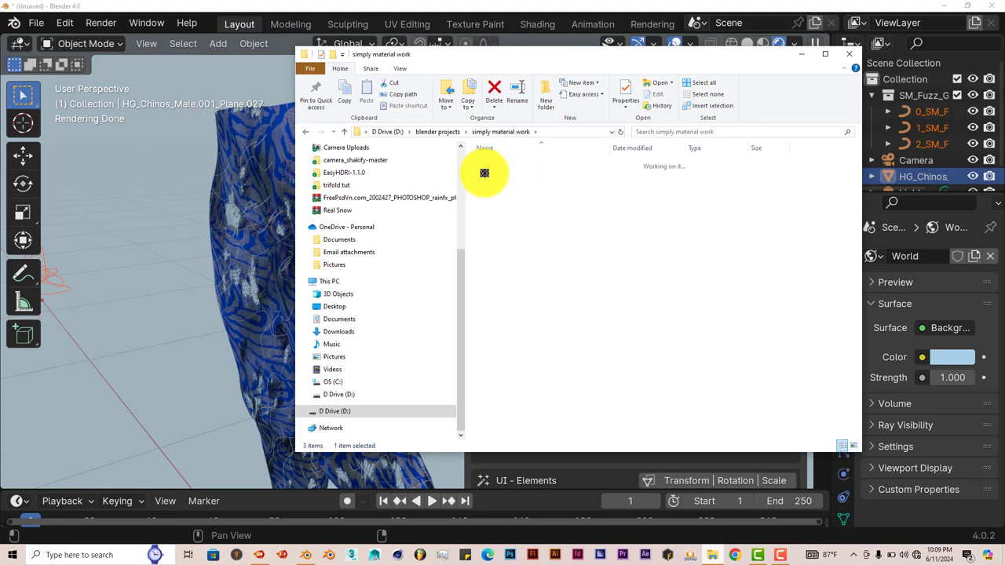
{"action": "double_click", "coordinate": [484, 172]}
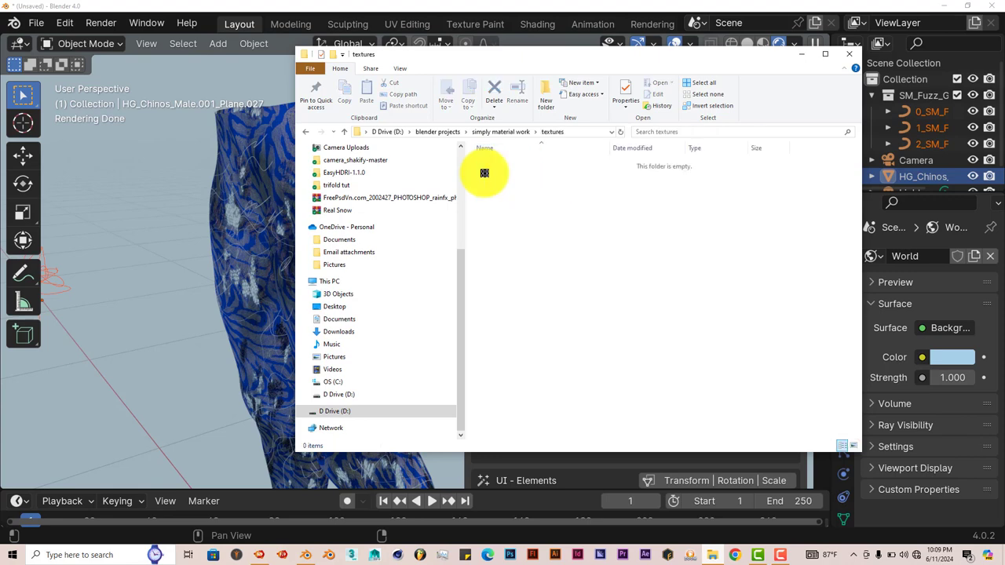
{"action": "mouse_move", "coordinate": [588, 132]}
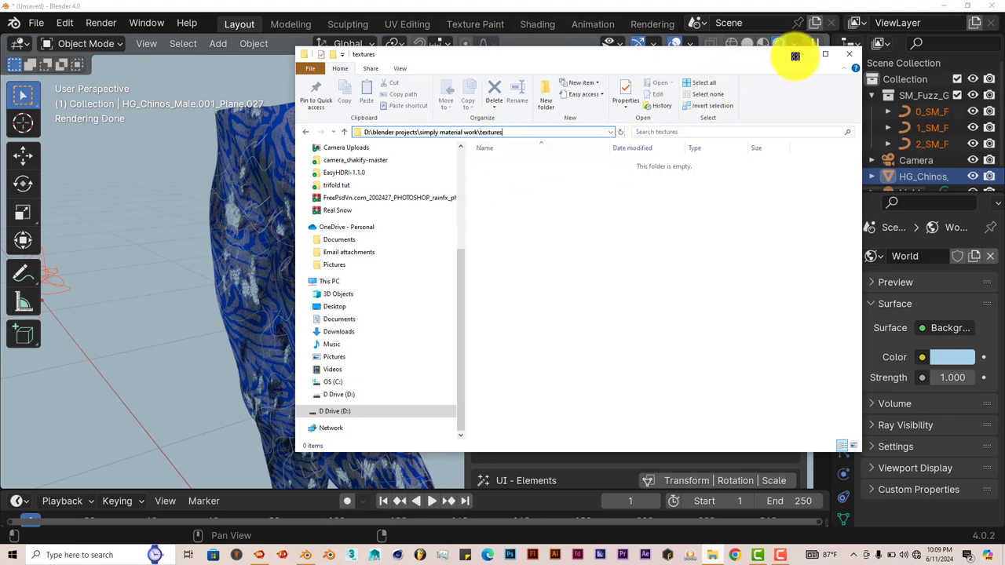
{"action": "left_click", "coordinate": [848, 53]}
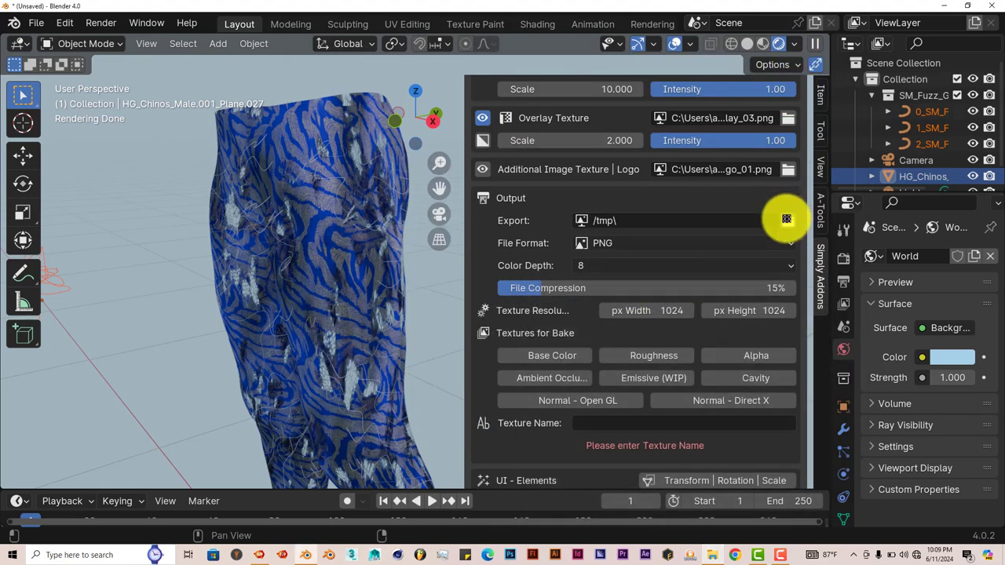
Step: Point the bake export path to the textures folder with 16-bit PNG output
{"action": "left_click", "coordinate": [786, 220]}
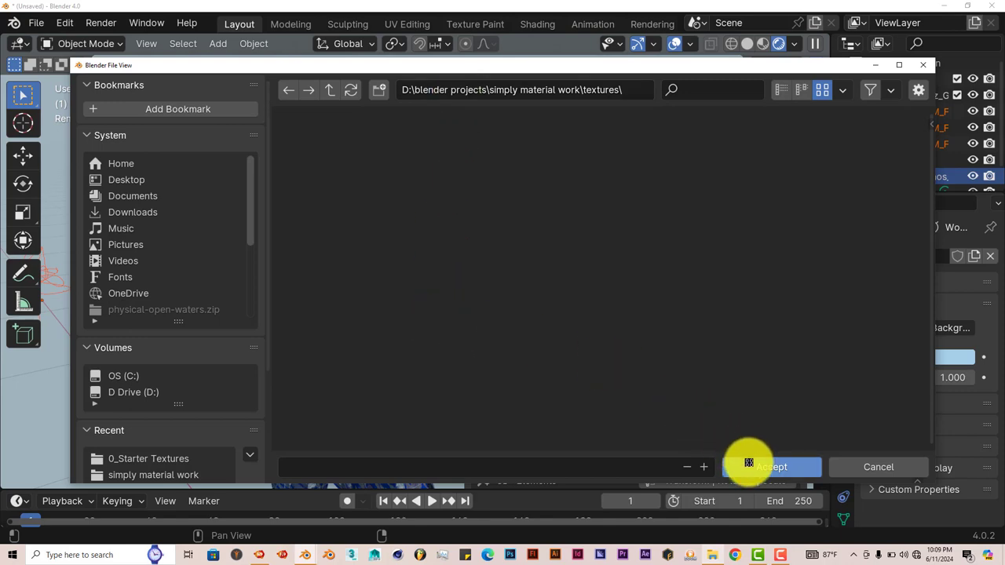
{"action": "left_click", "coordinate": [770, 468]}
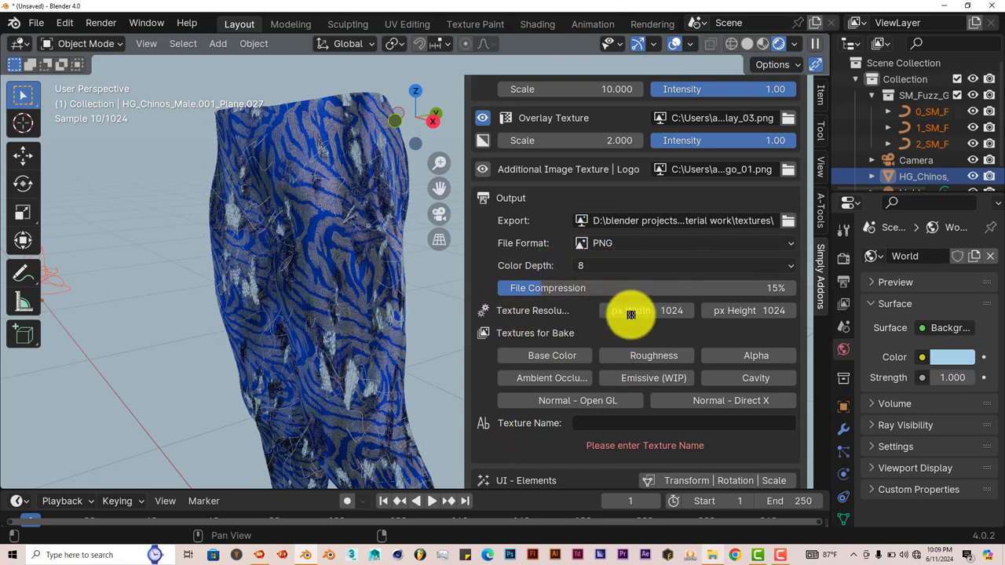
{"action": "mouse_move", "coordinate": [646, 310]}
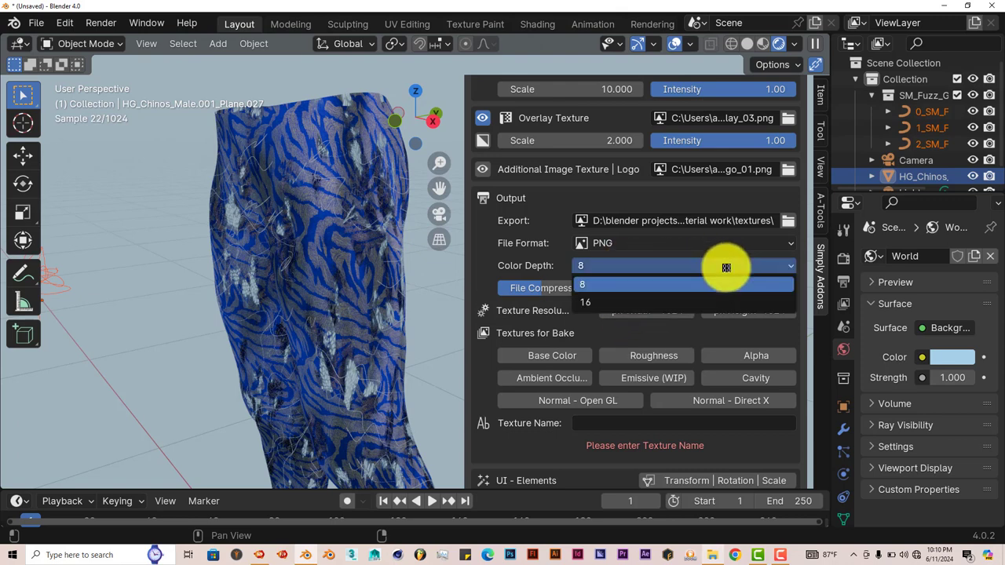
{"action": "left_click", "coordinate": [585, 302]}
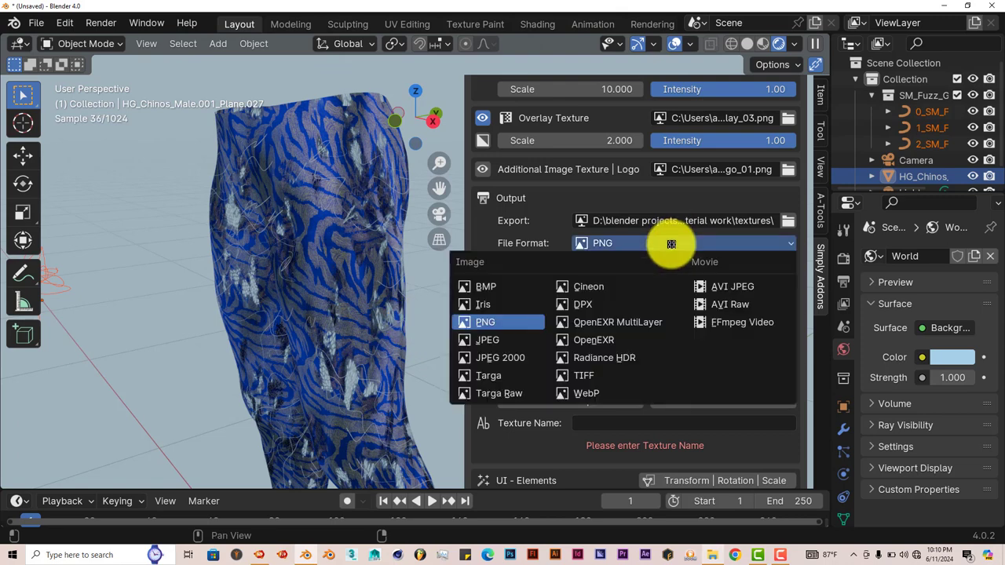
{"action": "mouse_move", "coordinate": [502, 339]}
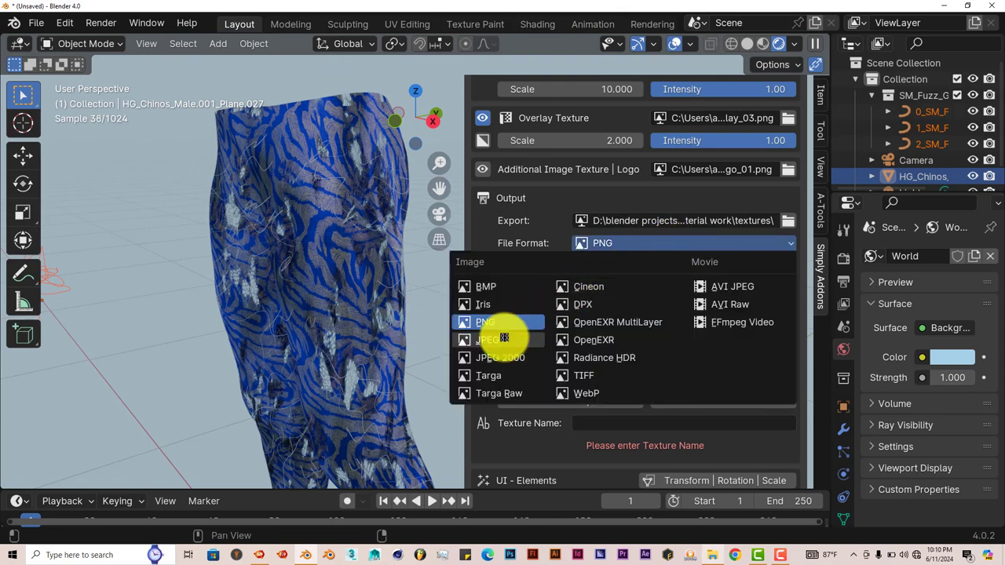
{"action": "left_click", "coordinate": [484, 322]}
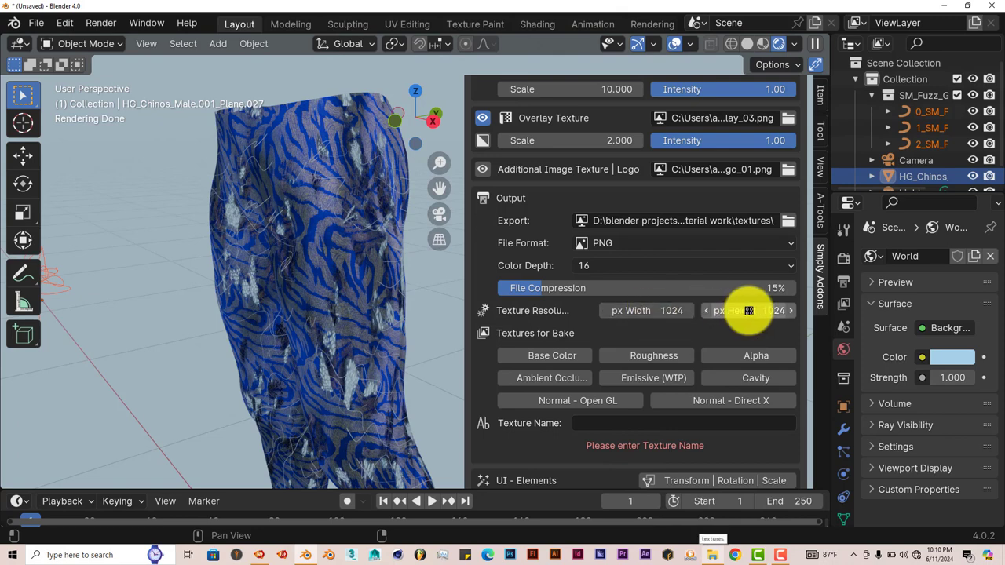
{"action": "mouse_move", "coordinate": [627, 310]}
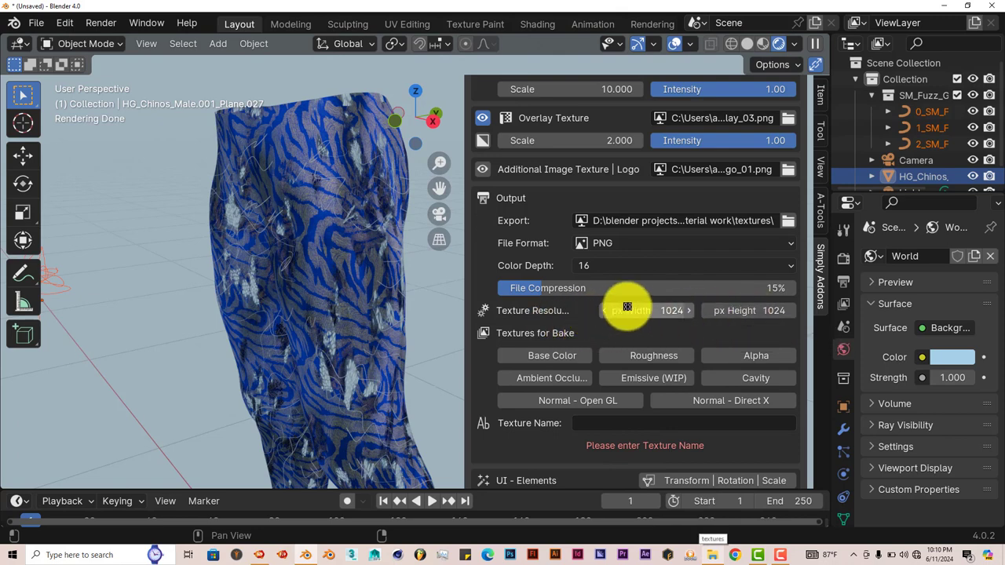
{"action": "mouse_move", "coordinate": [644, 356]}
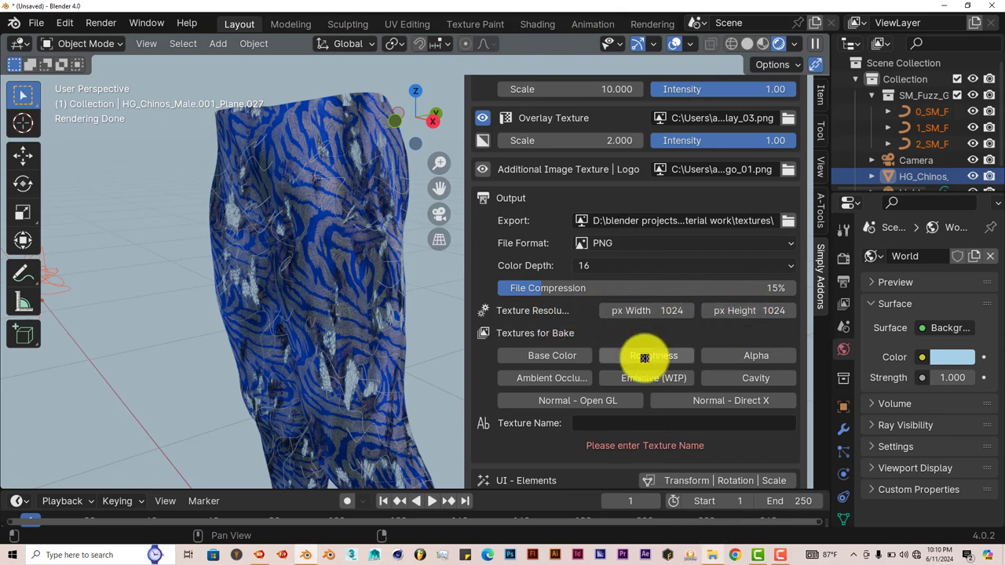
{"action": "mouse_move", "coordinate": [368, 333]}
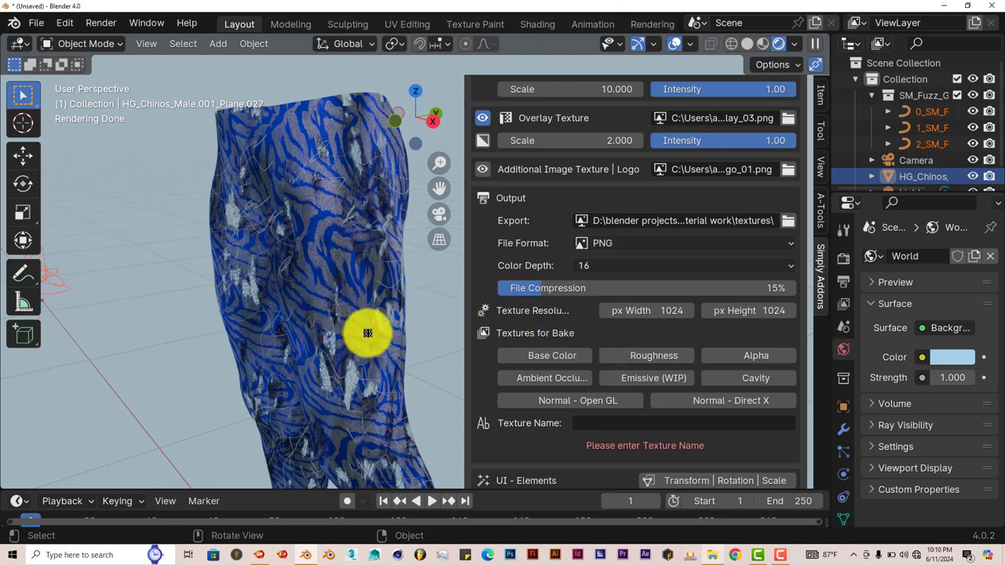
{"action": "mouse_move", "coordinate": [386, 373]}
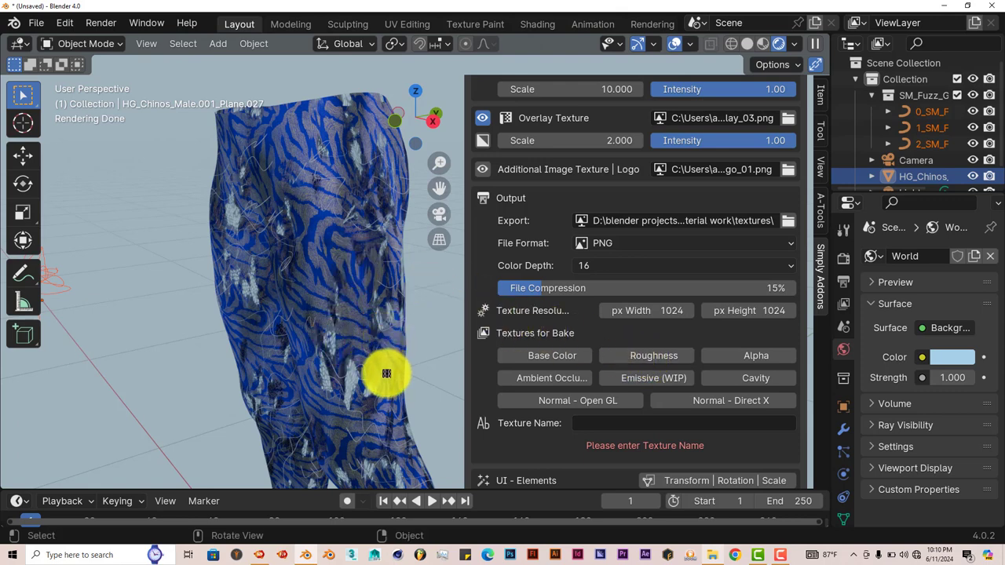
{"action": "mouse_move", "coordinate": [599, 362]}
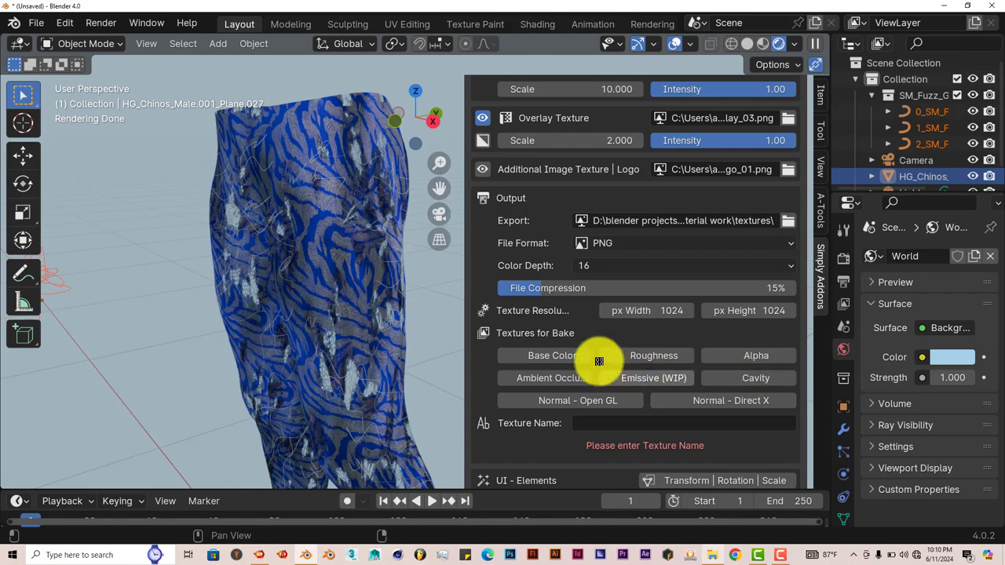
Step: Enable Base Color, Normal OpenGL and Alpha bakes and name the texture 'pants texture'
{"action": "left_click", "coordinate": [551, 355]}
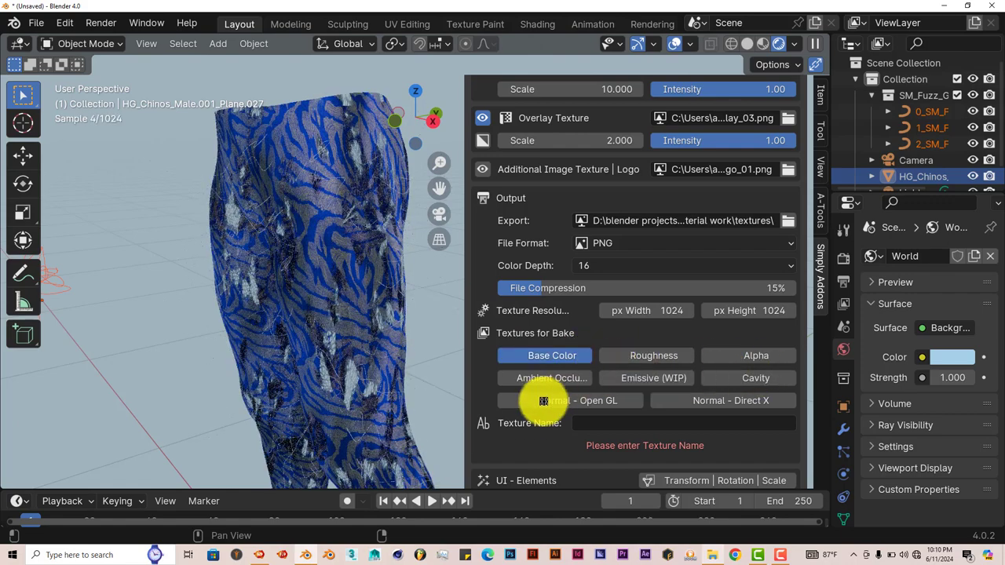
{"action": "left_click", "coordinate": [577, 400]}
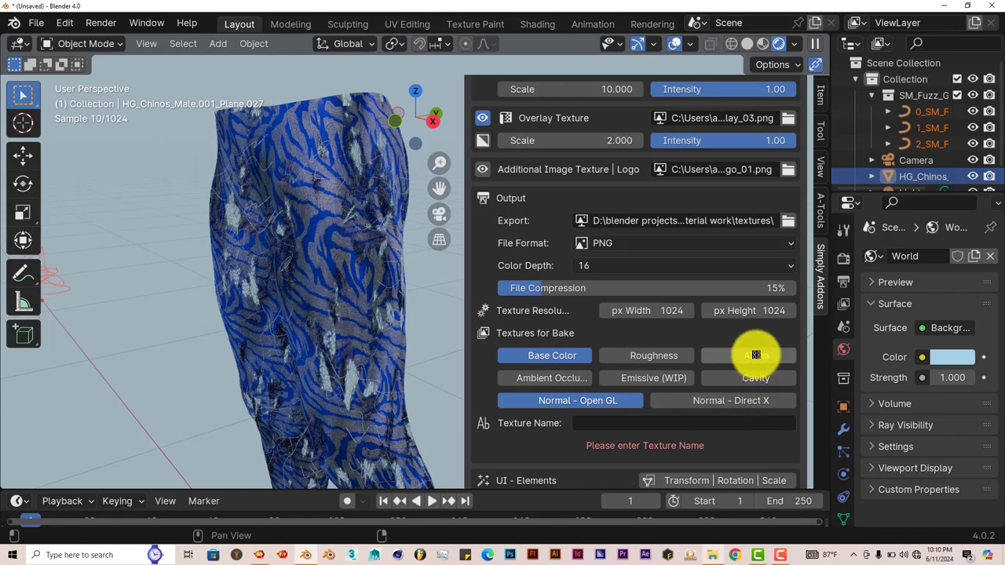
{"action": "left_click", "coordinate": [755, 355]}
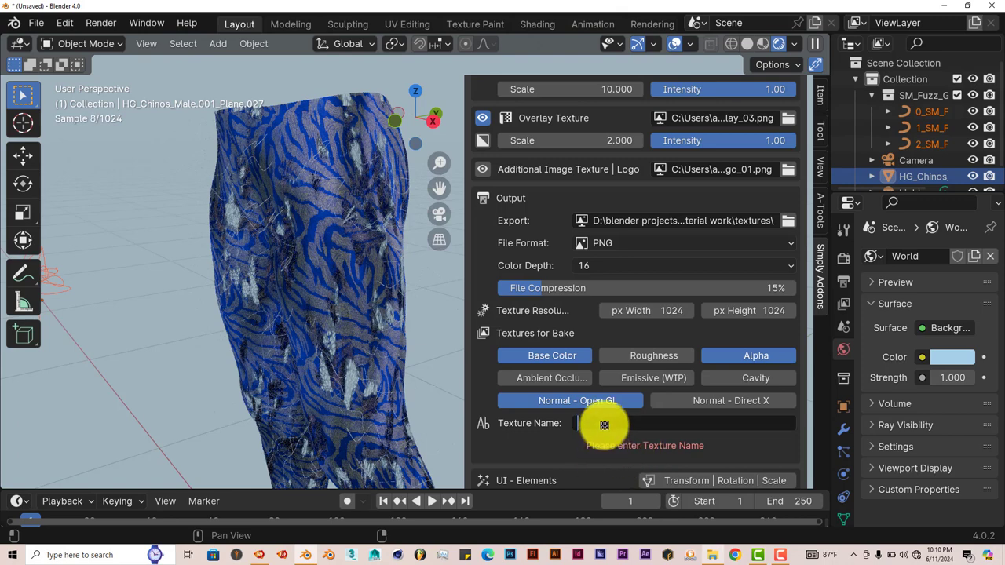
{"action": "type", "text": "pants texture"}
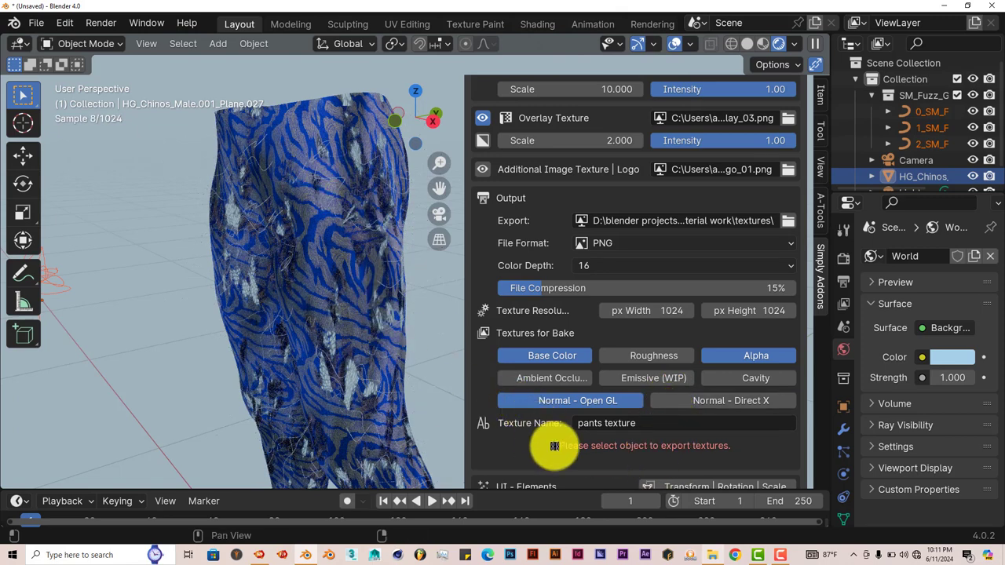
{"action": "mouse_move", "coordinate": [301, 138]}
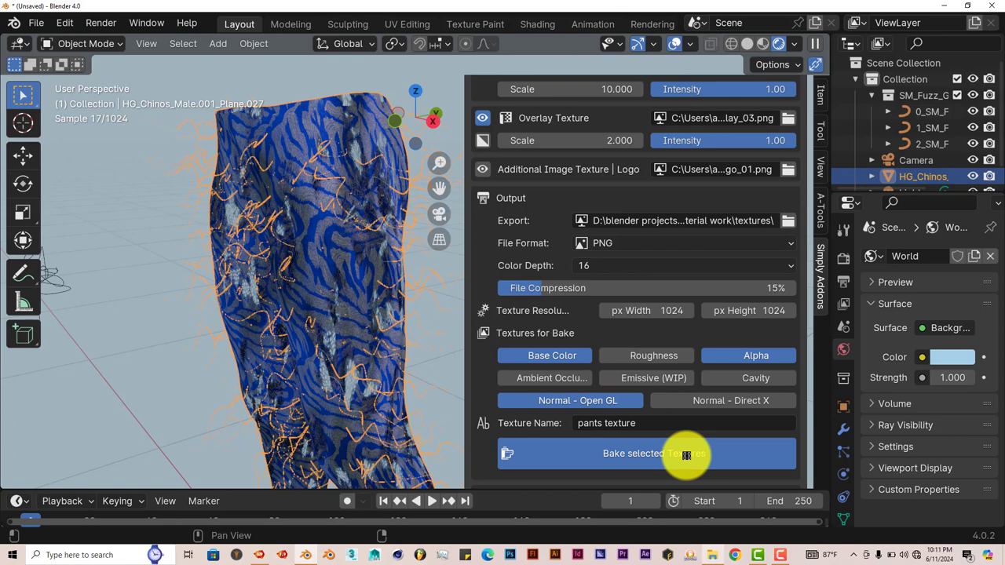
{"action": "mouse_move", "coordinate": [438, 291]}
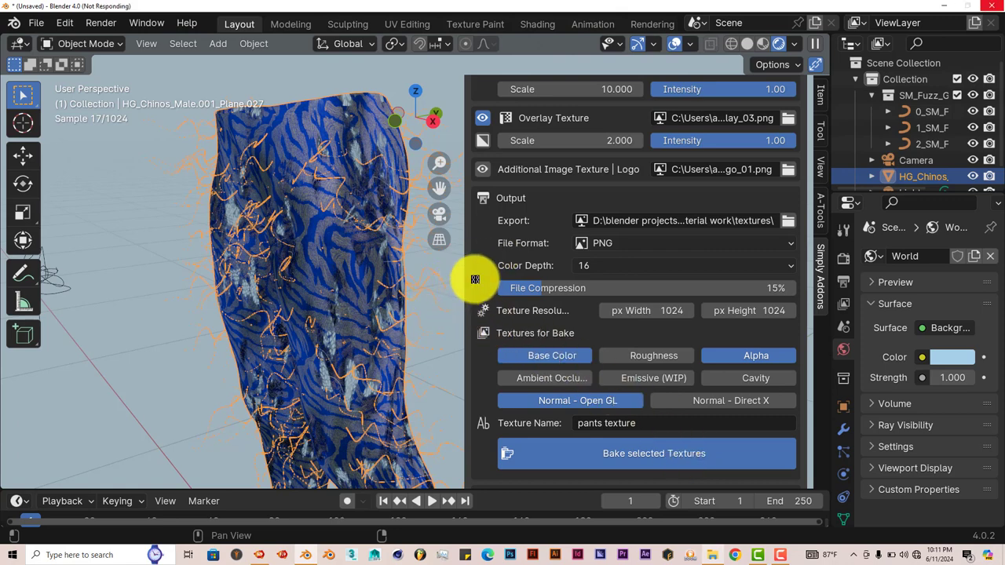
{"action": "mouse_move", "coordinate": [438, 301]}
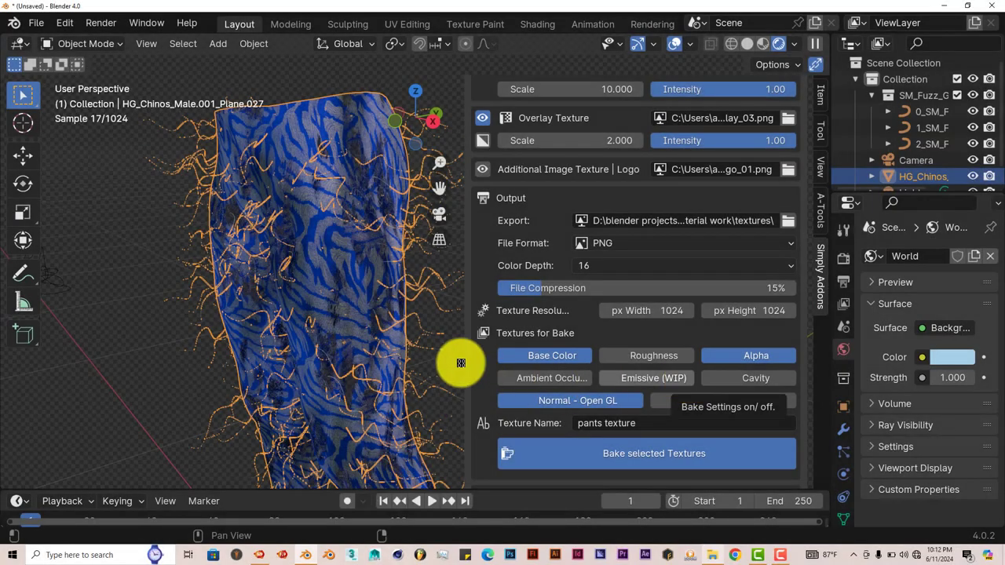
Step: Check the ALPHA, BC and NRM-OGL pants textures in the textures folder, then minimize it
{"action": "left_click", "coordinate": [728, 407]}
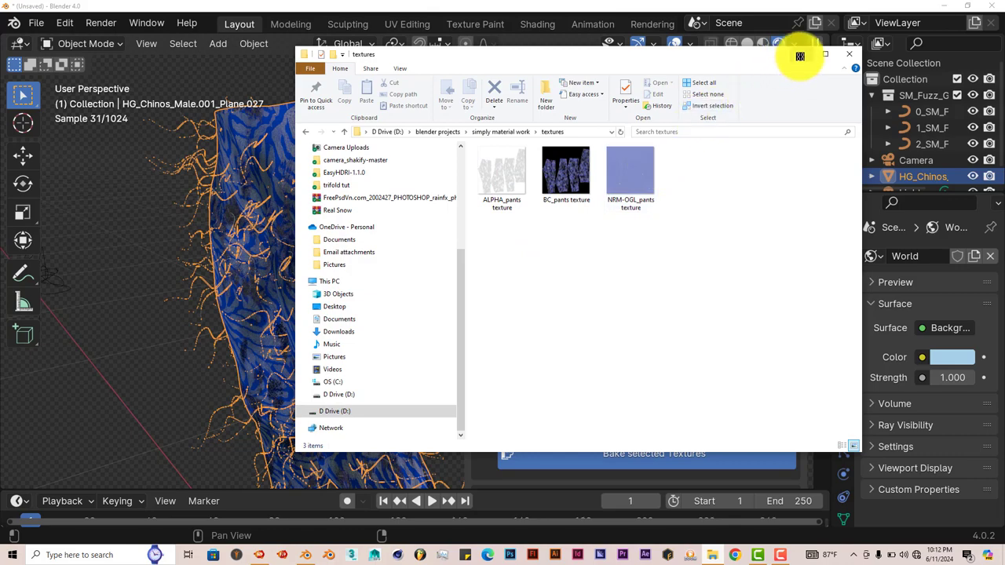
{"action": "left_click", "coordinate": [848, 53]}
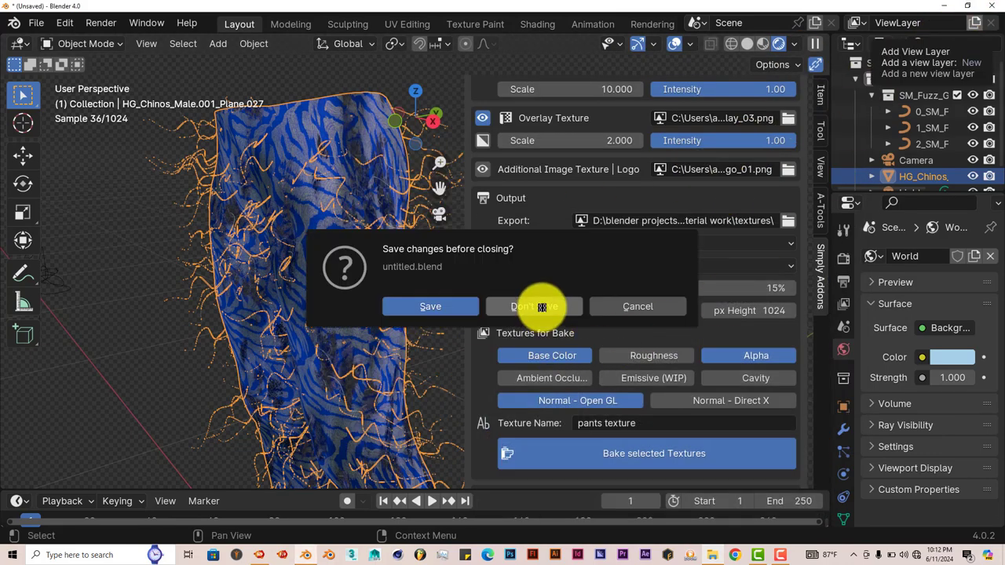
Step: Discard the bake file, then set Cycles, GPU Compute and Agile Viewport in ben.blend
{"action": "left_click", "coordinate": [534, 307]}
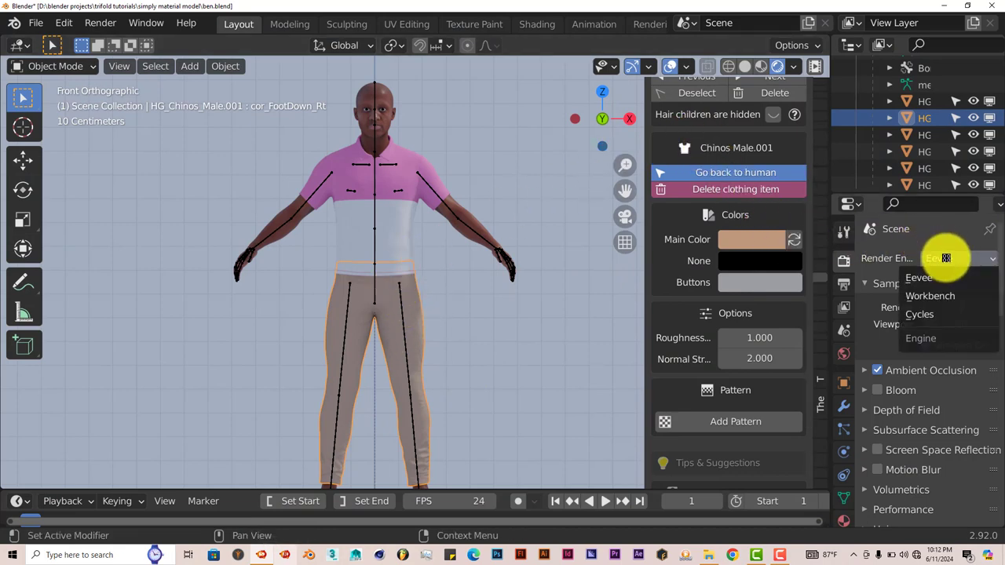
{"action": "left_click", "coordinate": [919, 315]}
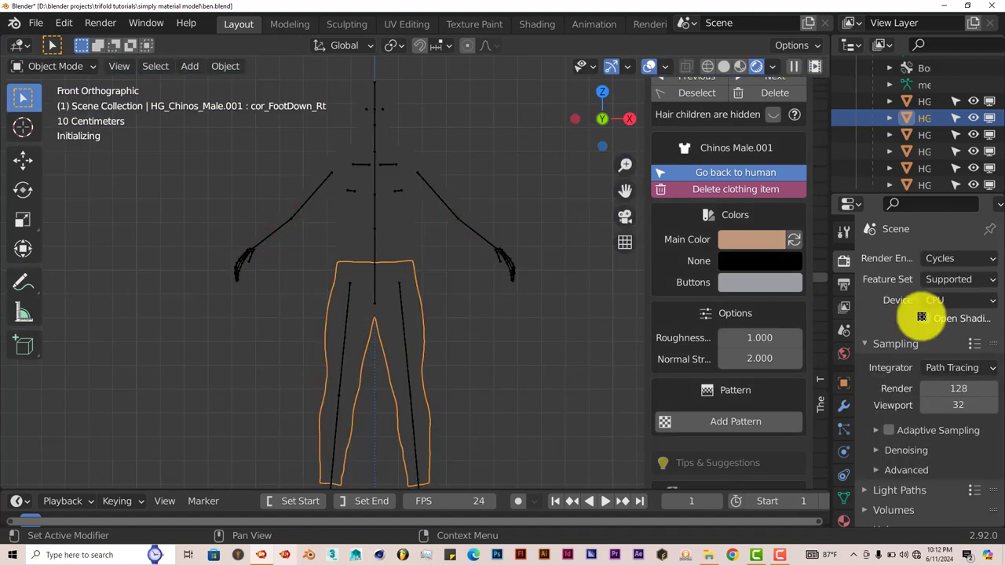
{"action": "mouse_move", "coordinate": [934, 300]}
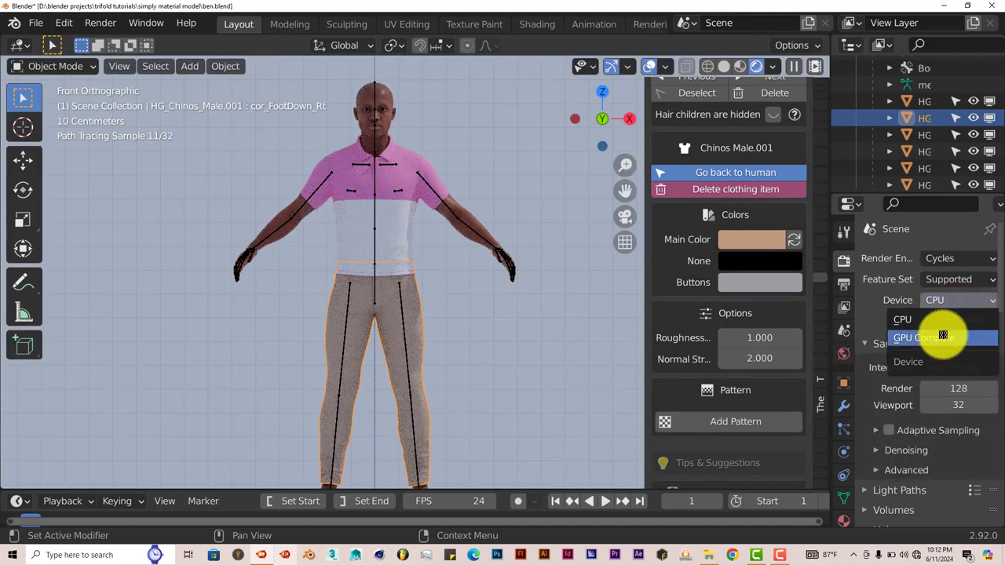
{"action": "left_click", "coordinate": [920, 337]}
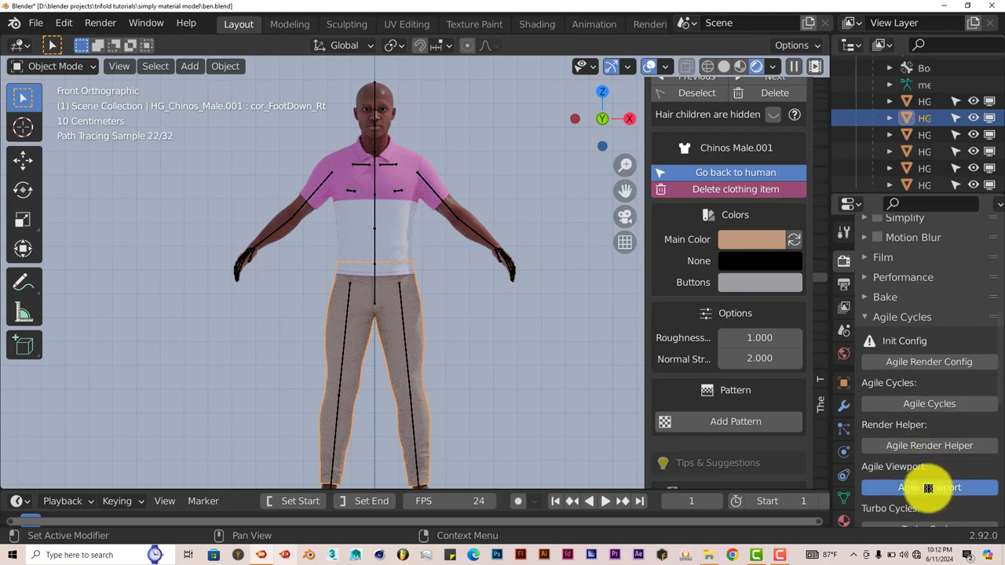
{"action": "left_click", "coordinate": [929, 487]}
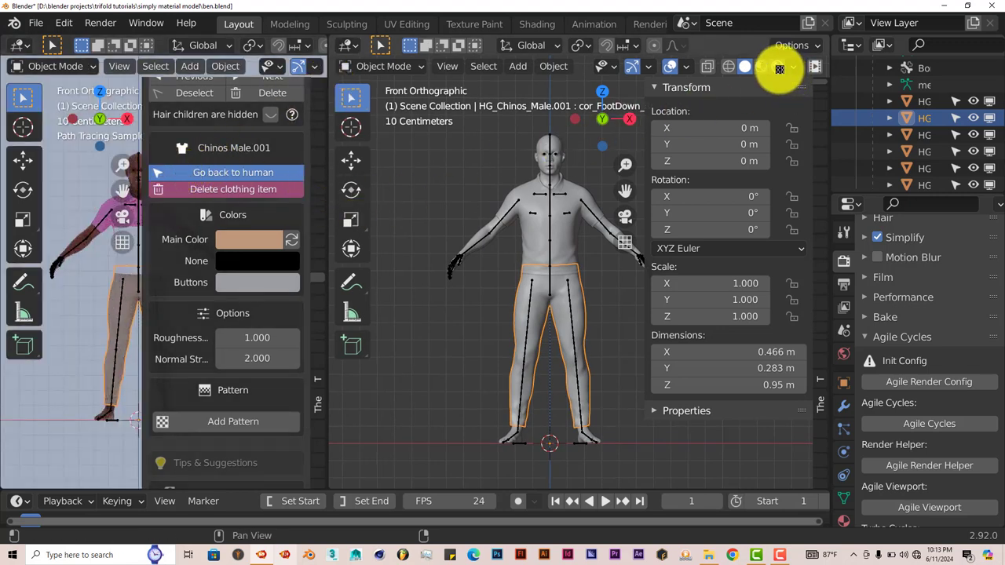
Step: Set the right view to Rendered shading and the left area to the chinos' Shader Editor
{"action": "left_click", "coordinate": [778, 66]}
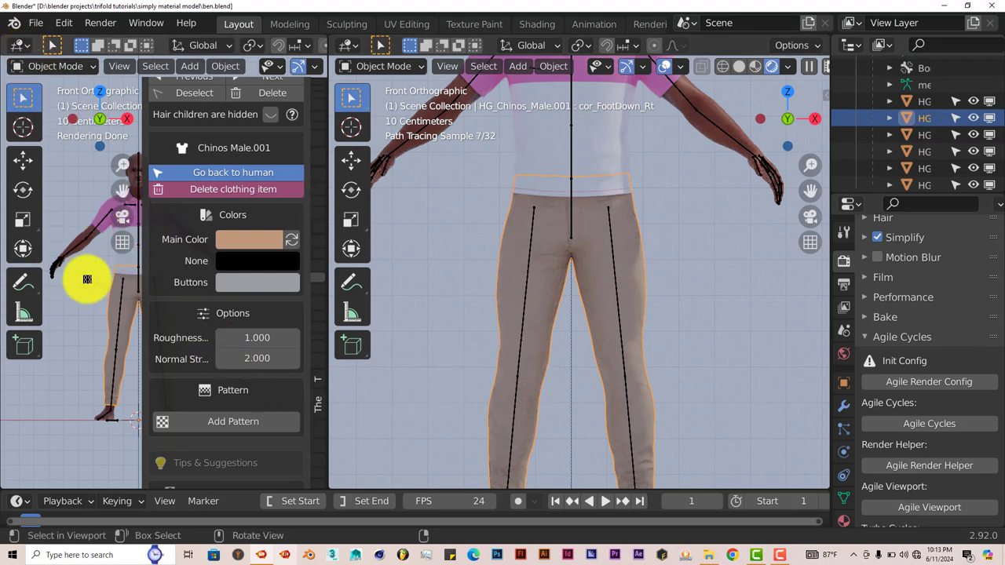
{"action": "left_click", "coordinate": [21, 43]}
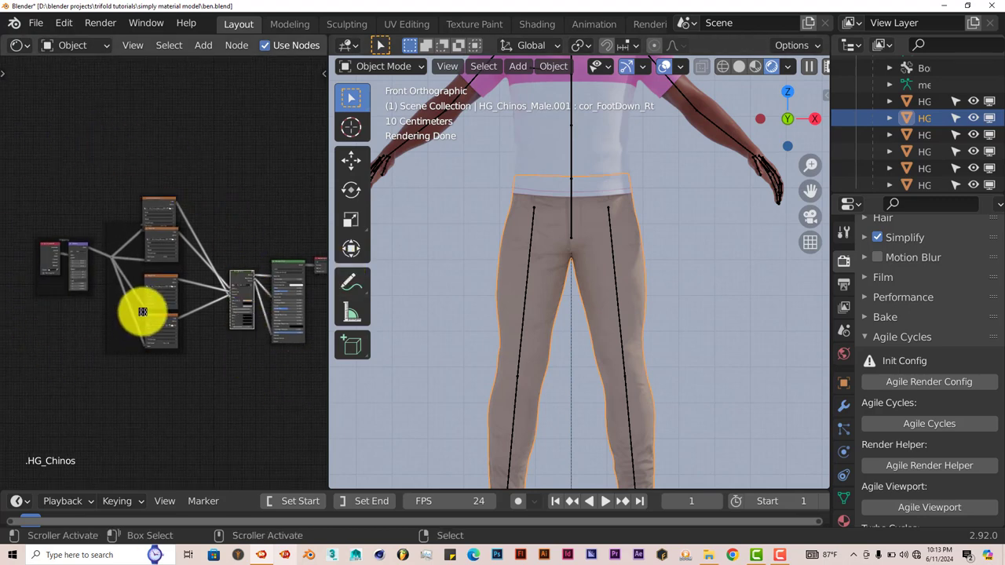
Step: Box-select the old pattern nodes in the chinos material for removal
{"action": "left_click_drag", "start_coordinate": [142, 312], "coordinate": [94, 422]}
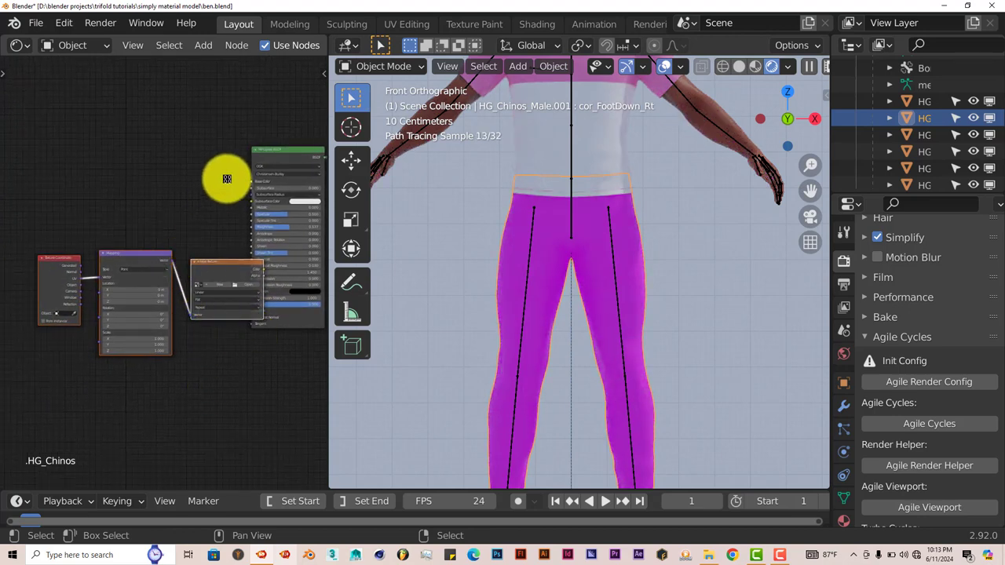
Step: Search the add-on preferences for 'node' to confirm Node Wrangler is enabled
{"action": "left_click", "coordinate": [63, 22]}
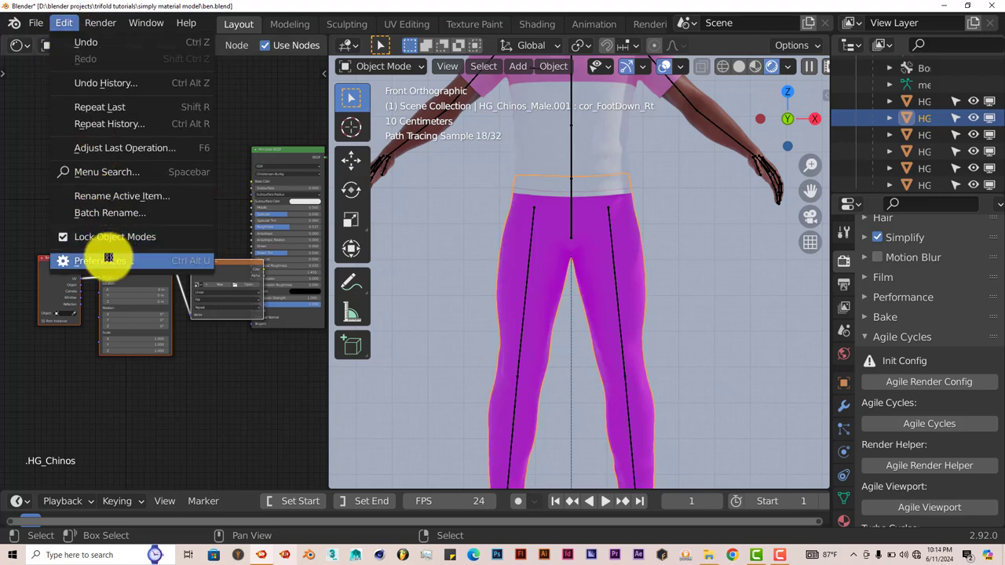
{"action": "left_click", "coordinate": [102, 260]}
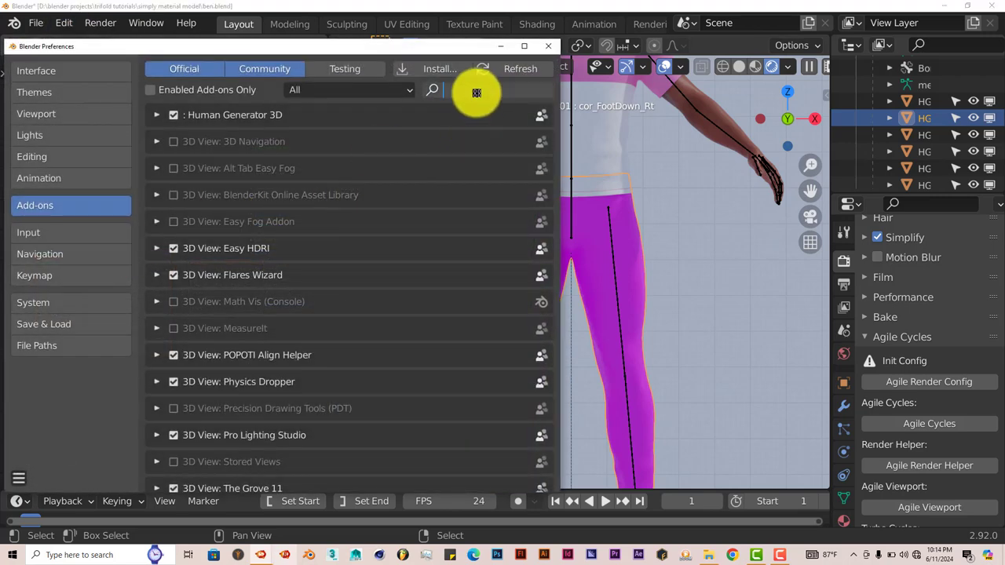
{"action": "type", "text": "nod"}
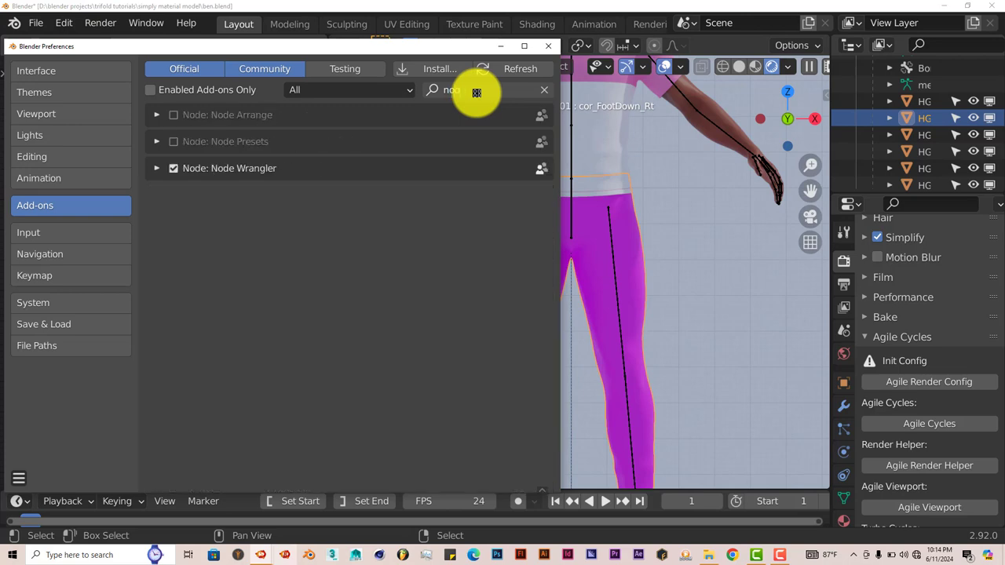
{"action": "type", "text": "e"}
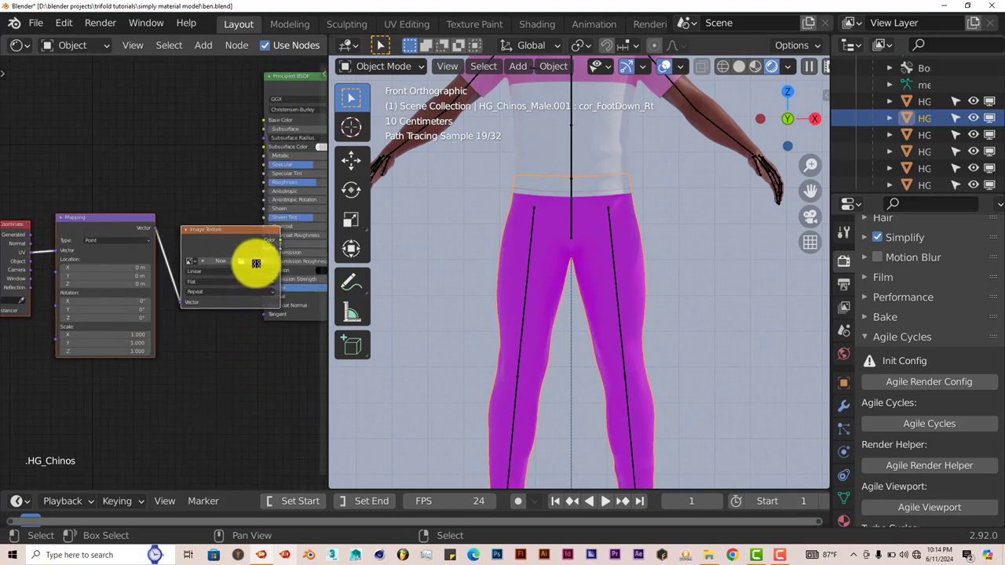
Step: Load BC_pants texture.PNG from the textures folder into the Image Texture node
{"action": "left_click", "coordinate": [220, 260]}
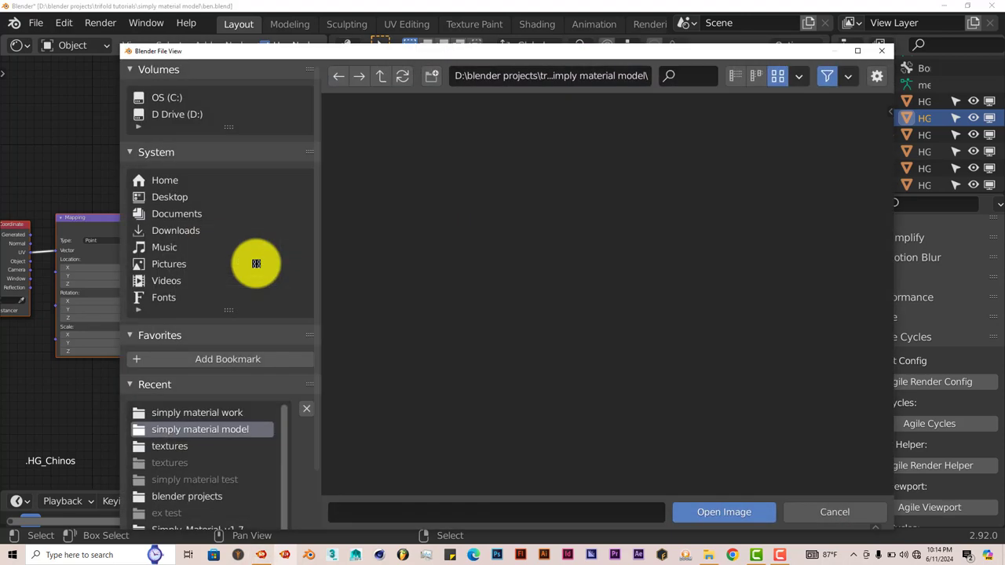
{"action": "mouse_move", "coordinate": [656, 490]}
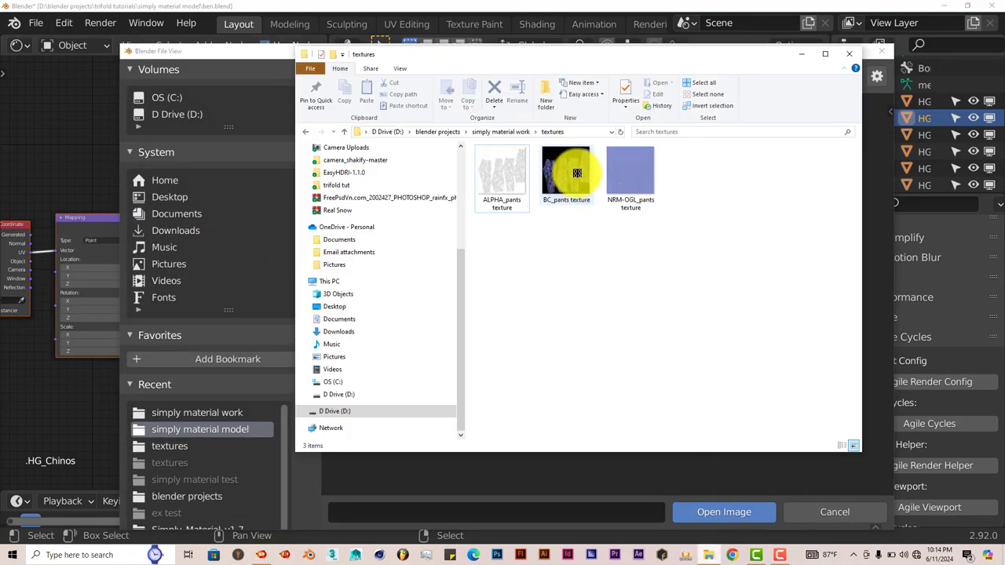
{"action": "left_click", "coordinate": [471, 131]}
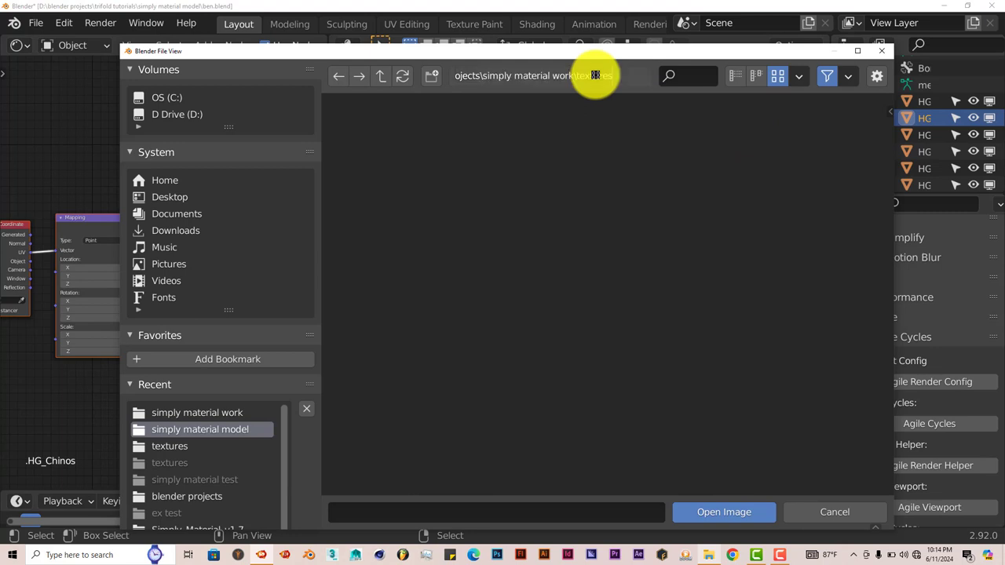
{"action": "double_click", "coordinate": [169, 446]}
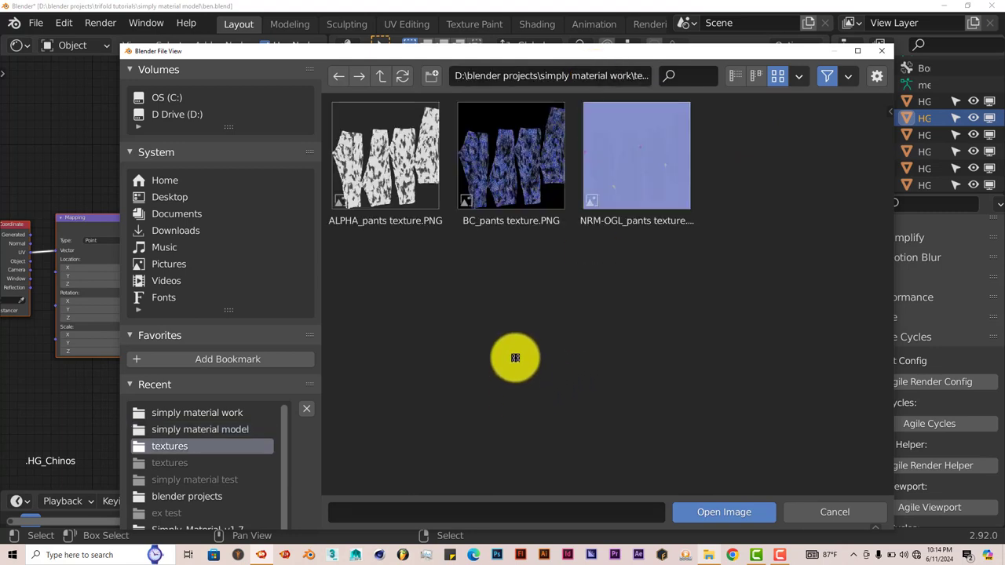
{"action": "left_click", "coordinate": [510, 156]}
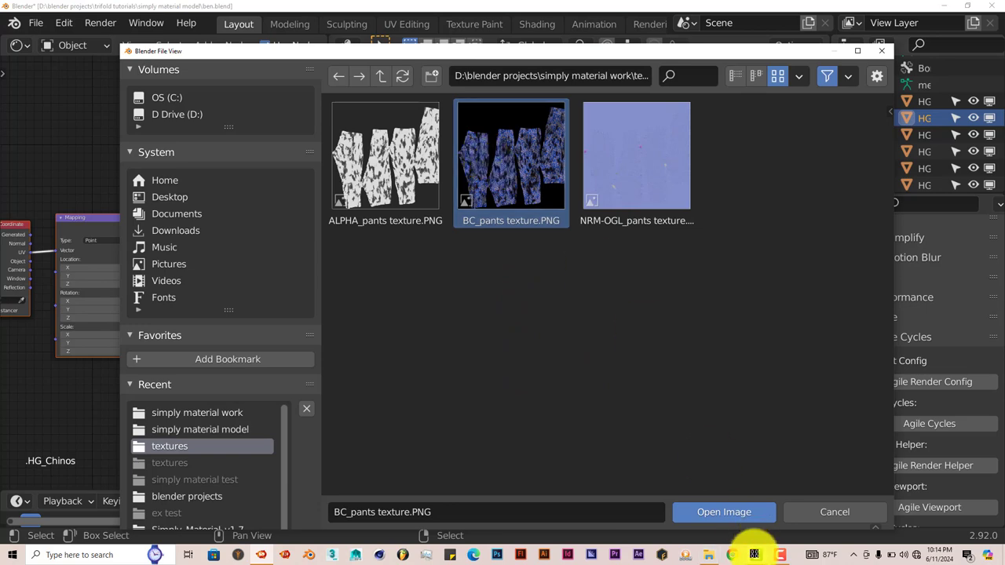
{"action": "left_click", "coordinate": [723, 511]}
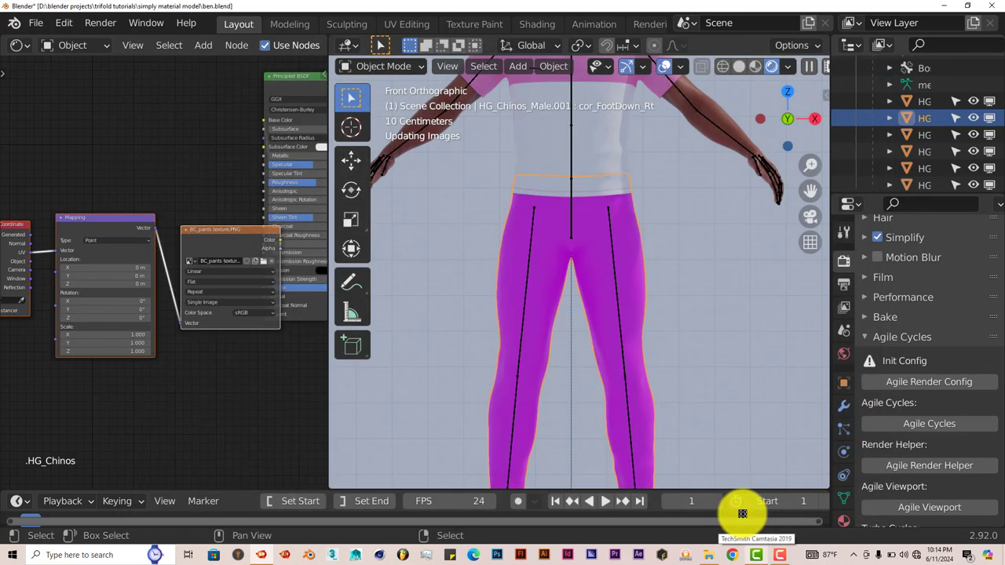
{"action": "left_click", "coordinate": [786, 66]}
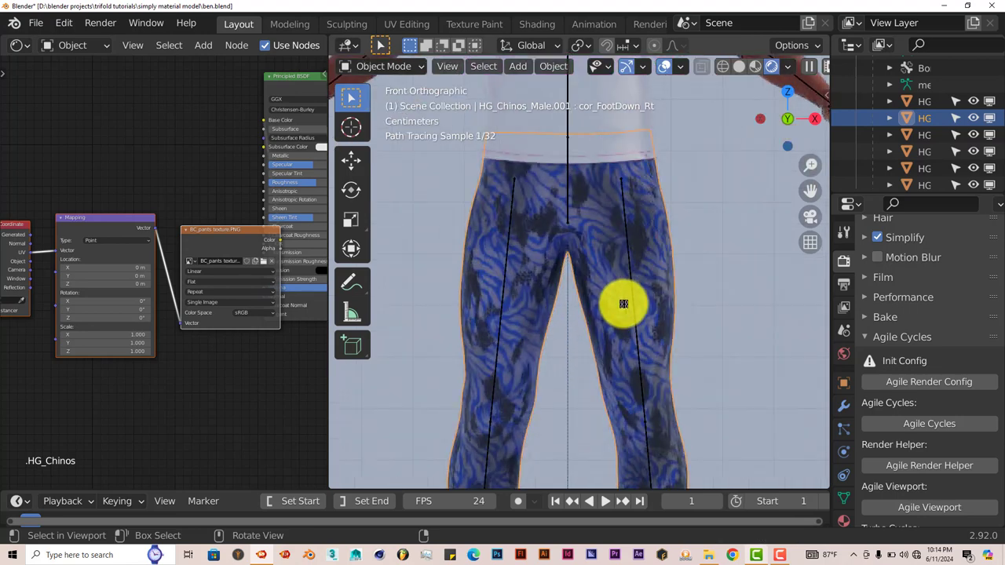
{"action": "mouse_move", "coordinate": [572, 210]}
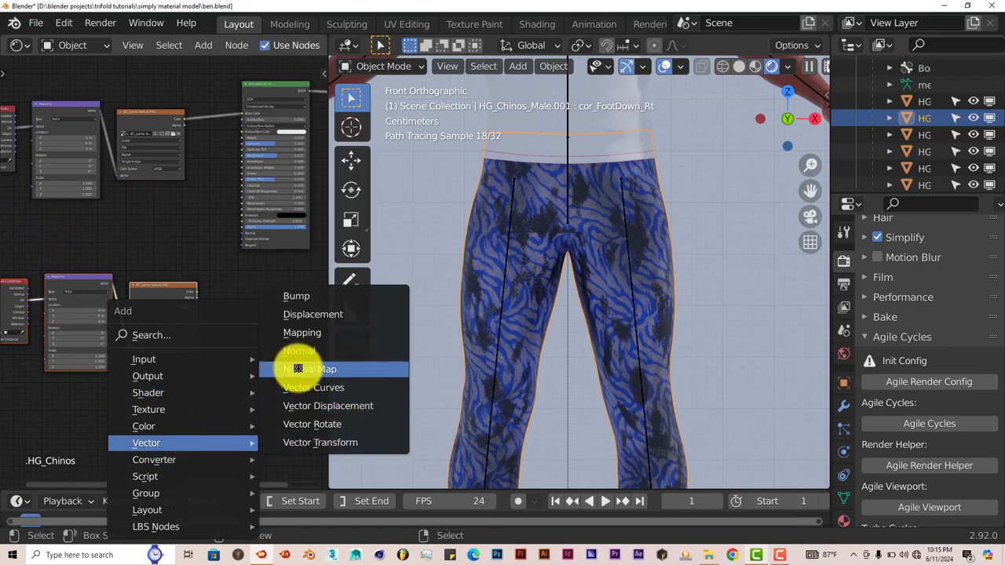
Step: Load NRM-OGL_pants texture.PNG as Non-Color data through a Normal Map node
{"action": "left_click", "coordinate": [310, 369]}
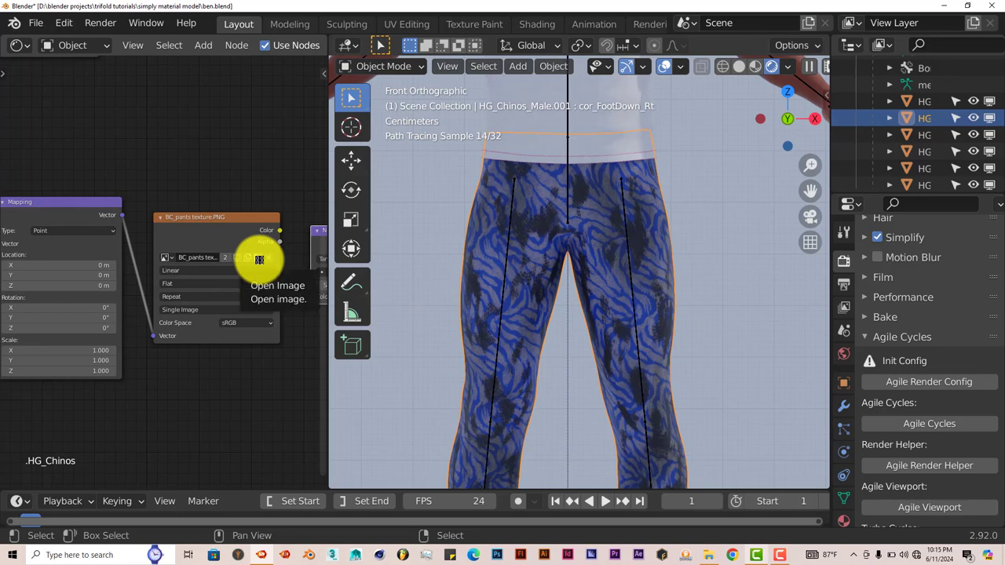
{"action": "left_click", "coordinate": [277, 285]}
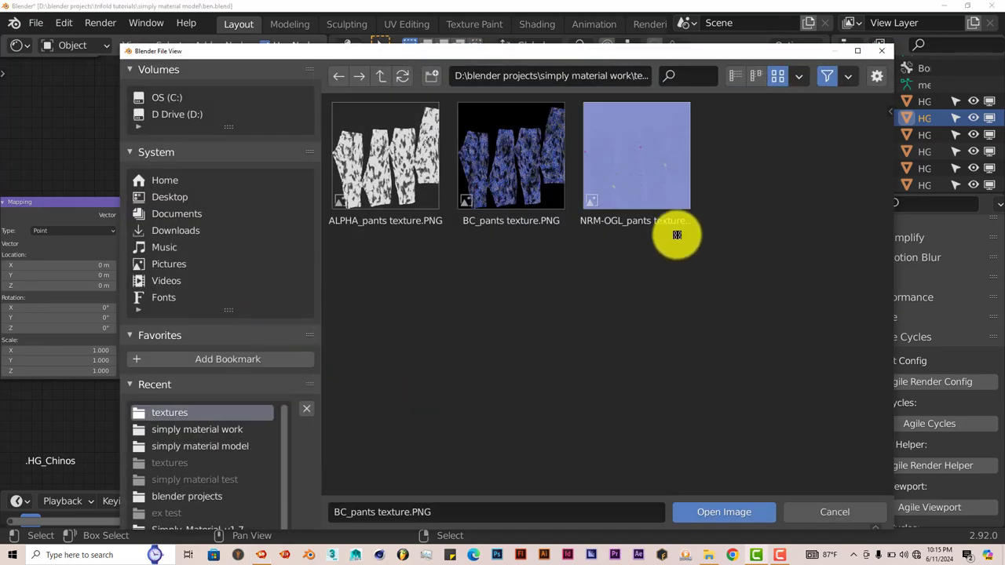
{"action": "mouse_move", "coordinate": [648, 171]}
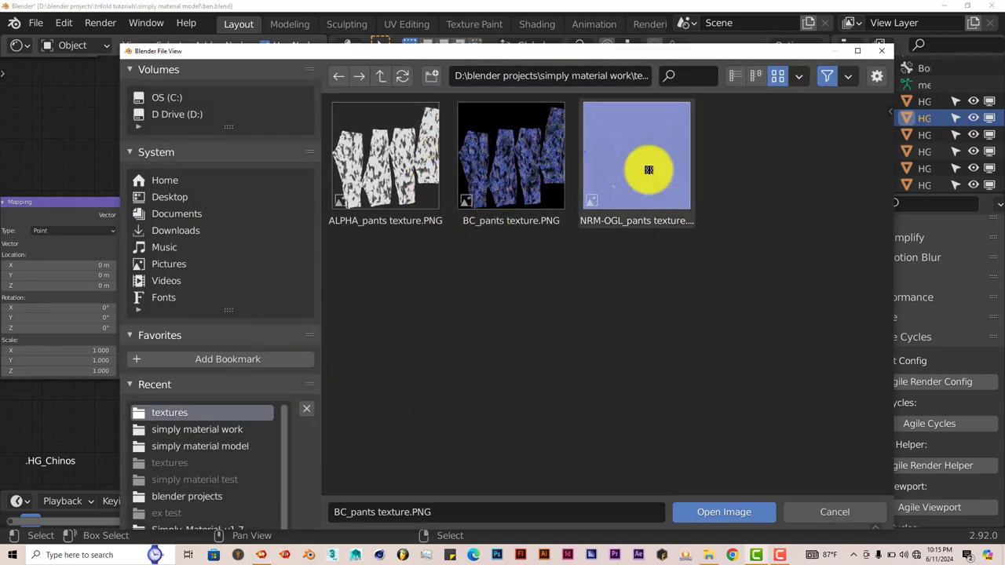
{"action": "mouse_move", "coordinate": [681, 260]}
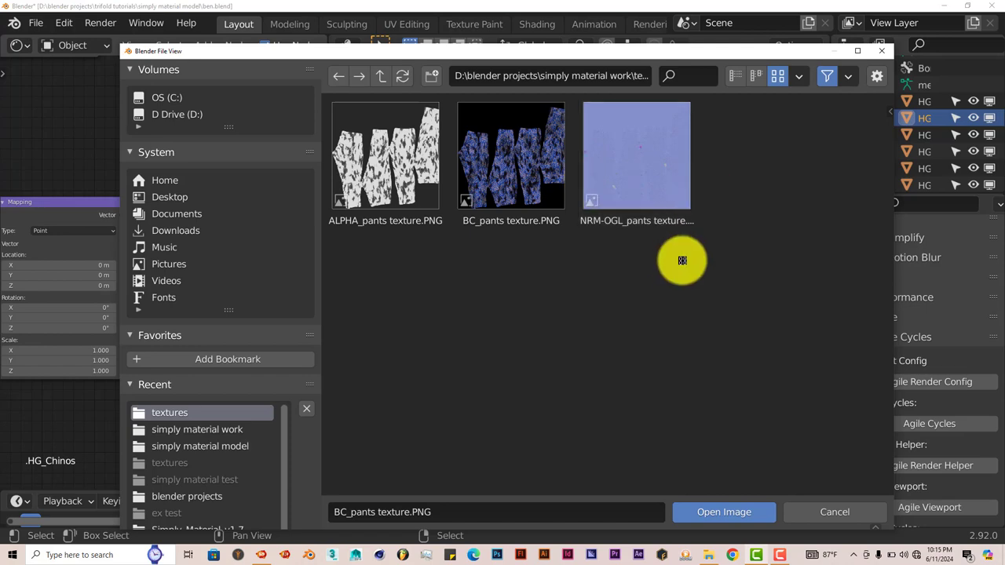
{"action": "mouse_move", "coordinate": [662, 161]}
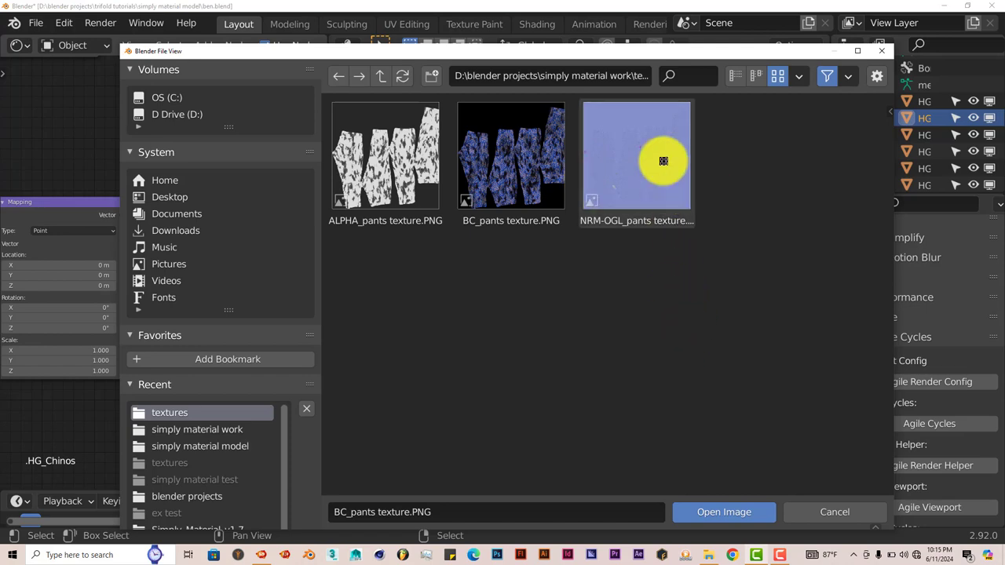
{"action": "left_click", "coordinate": [723, 511]}
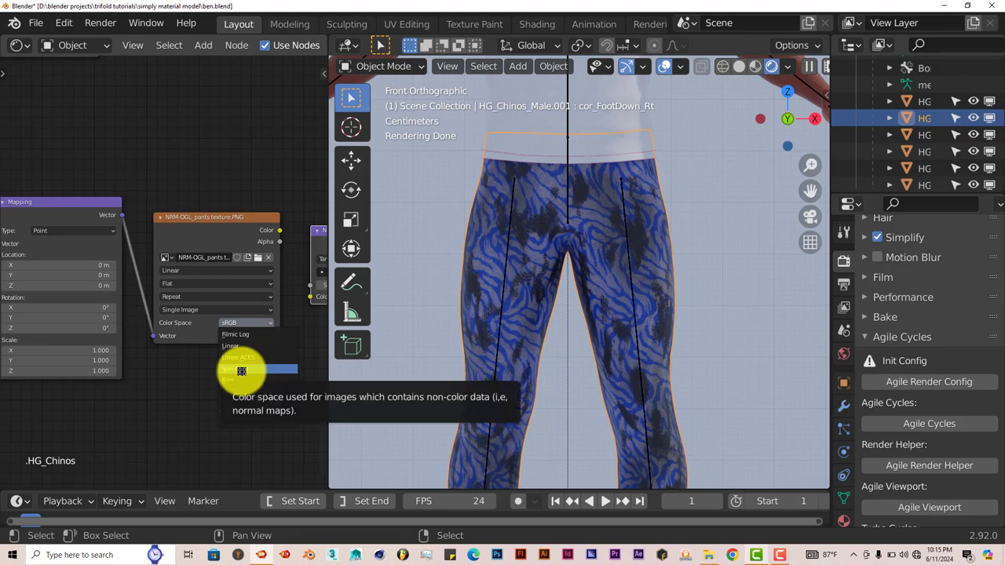
{"action": "left_click", "coordinate": [241, 371]}
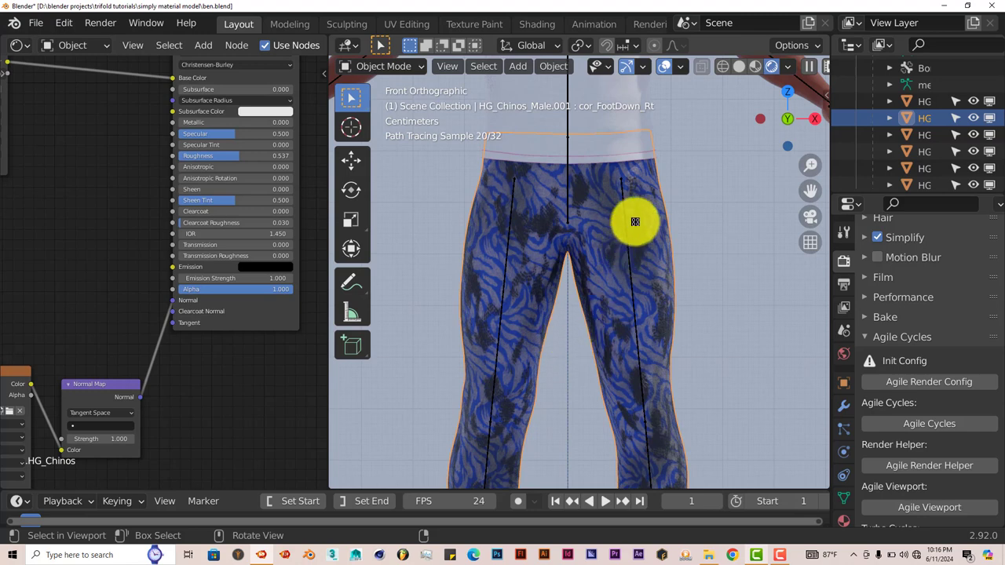
{"action": "mouse_move", "coordinate": [587, 299]}
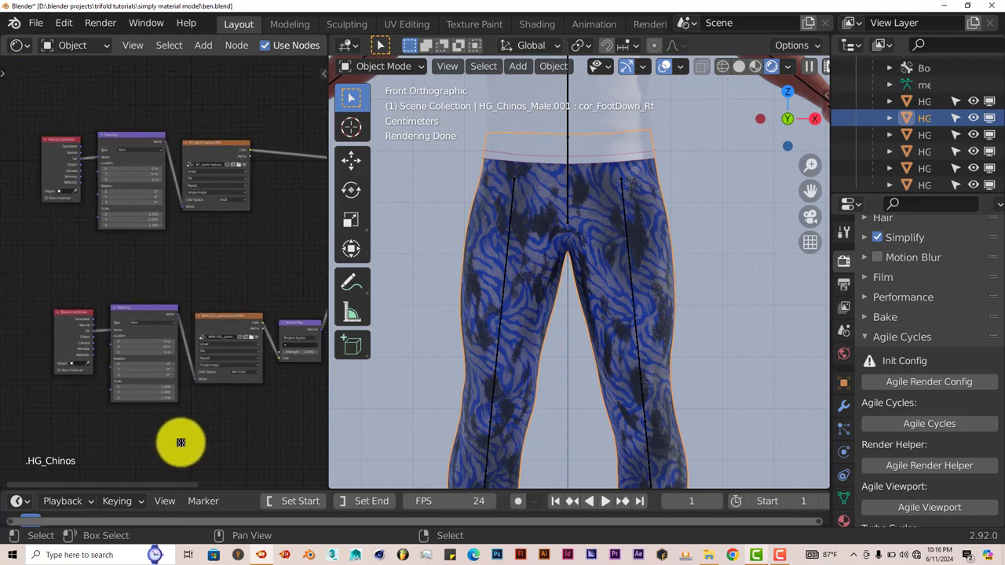
Step: Load ALPHA_pants texture.PNG into a texture node and link it to Principled BSDF Alpha
{"action": "left_click_drag", "start_coordinate": [180, 443], "coordinate": [177, 194]}
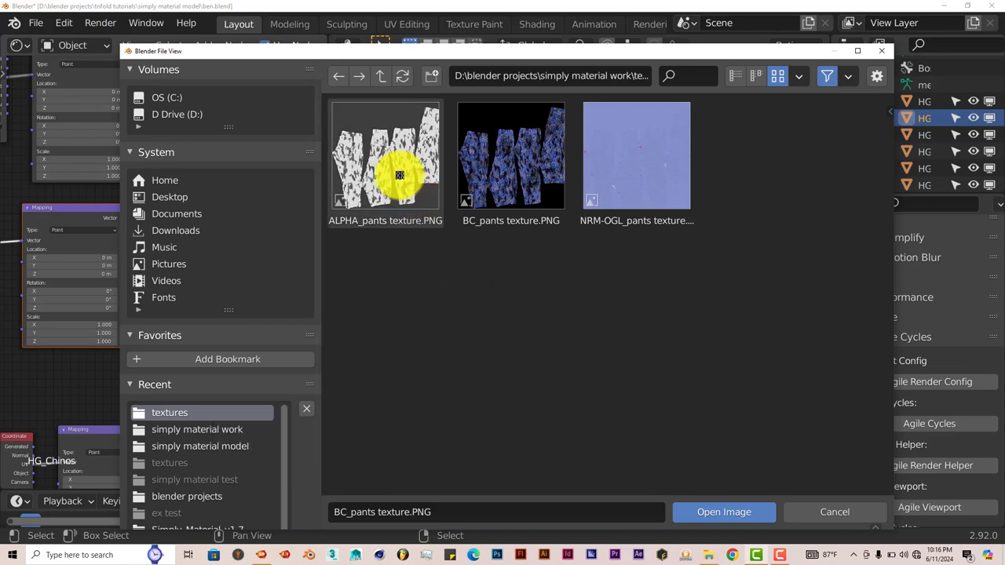
{"action": "left_click", "coordinate": [723, 512]}
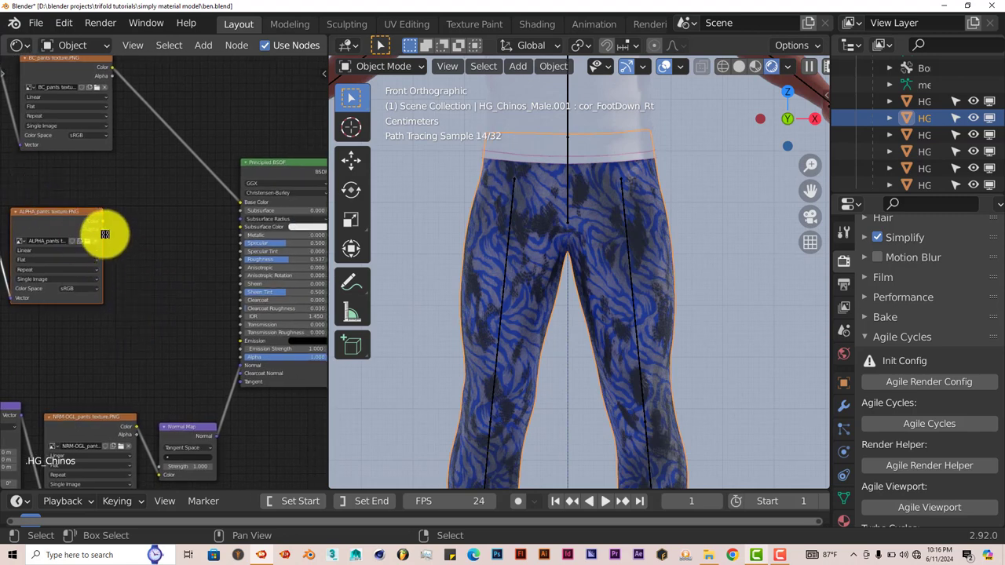
{"action": "left_click_drag", "start_coordinate": [104, 234], "coordinate": [164, 313]}
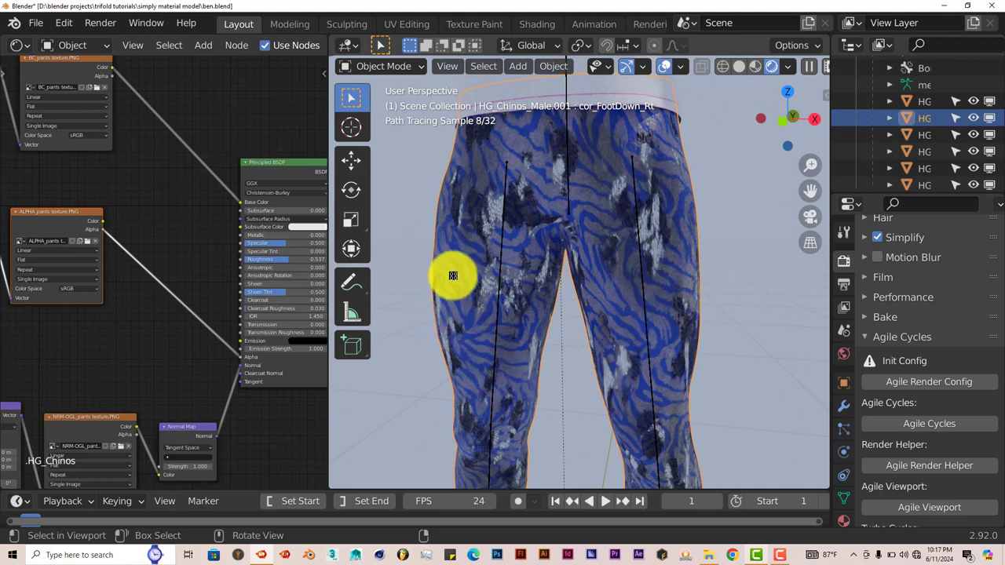
{"action": "mouse_move", "coordinate": [498, 309]}
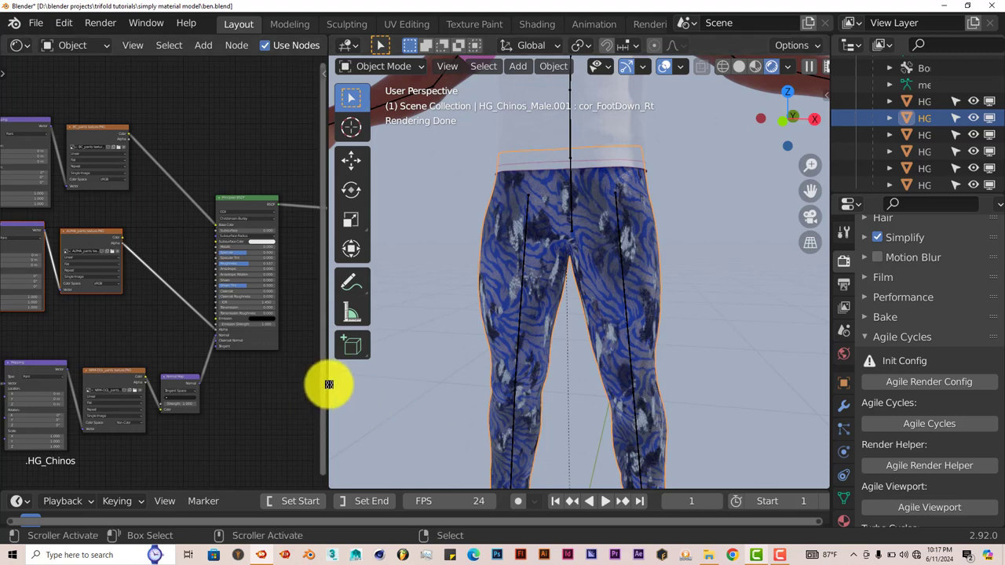
{"action": "mouse_move", "coordinate": [501, 326]}
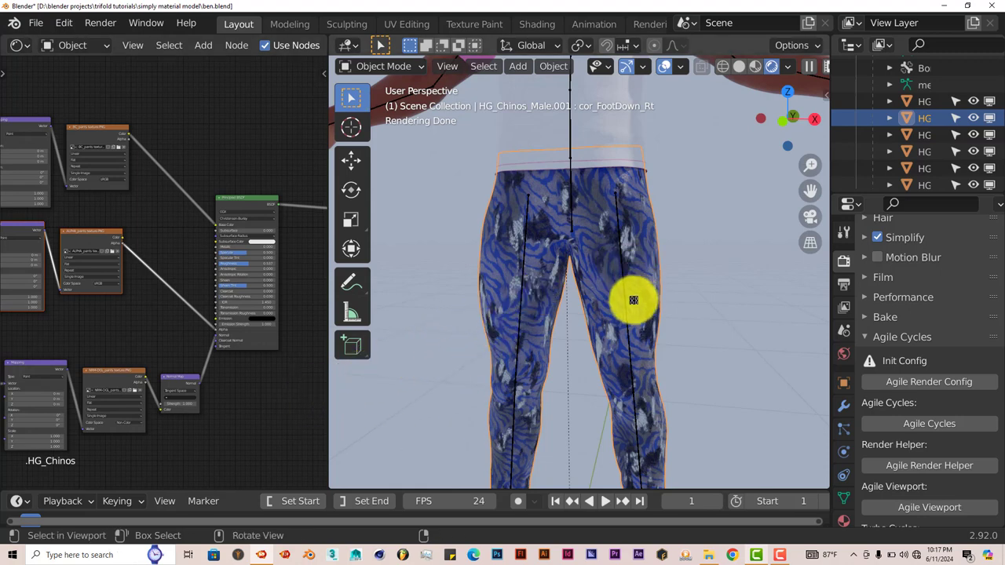
{"action": "mouse_move", "coordinate": [482, 337]}
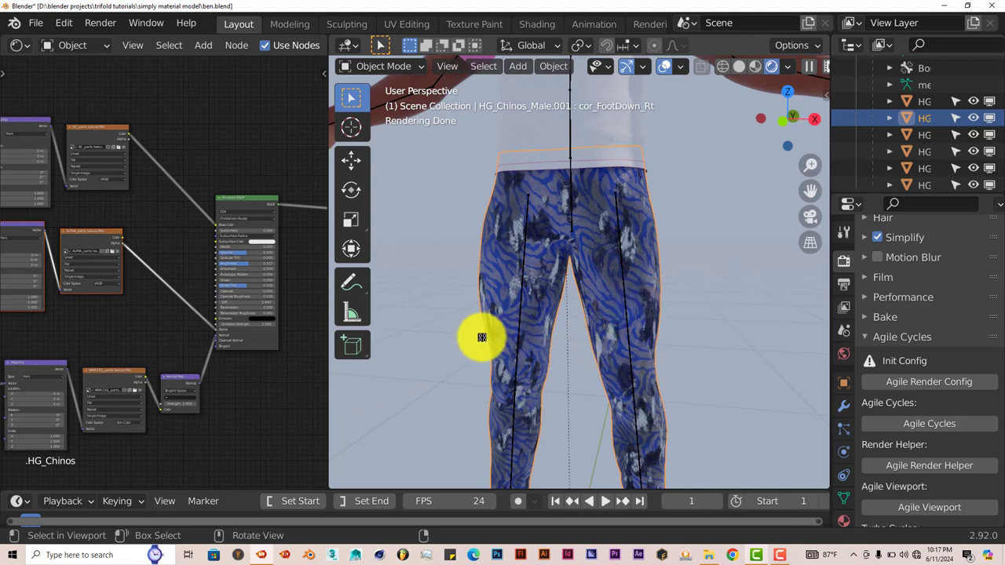
{"action": "mouse_move", "coordinate": [451, 358]}
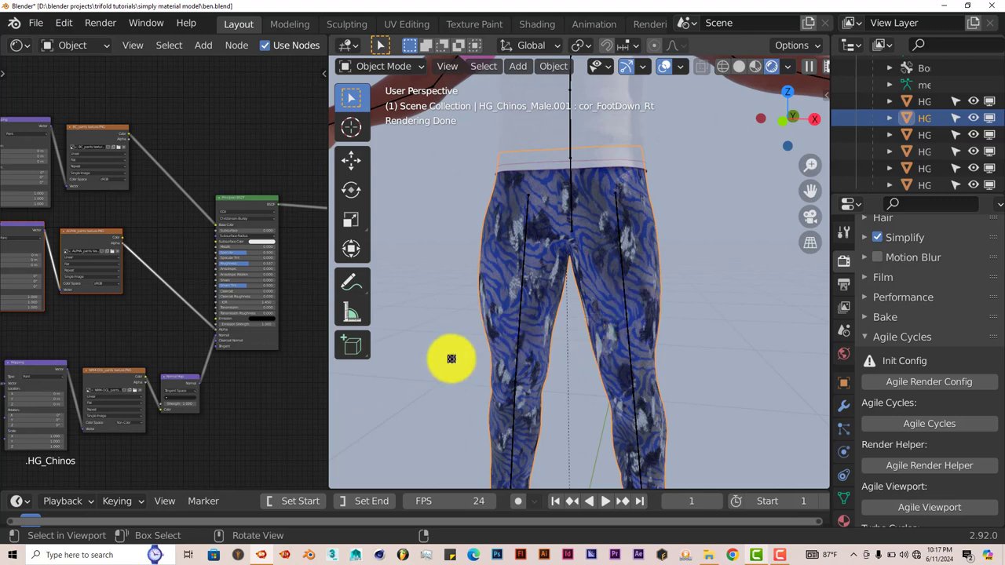
{"action": "mouse_move", "coordinate": [439, 370]}
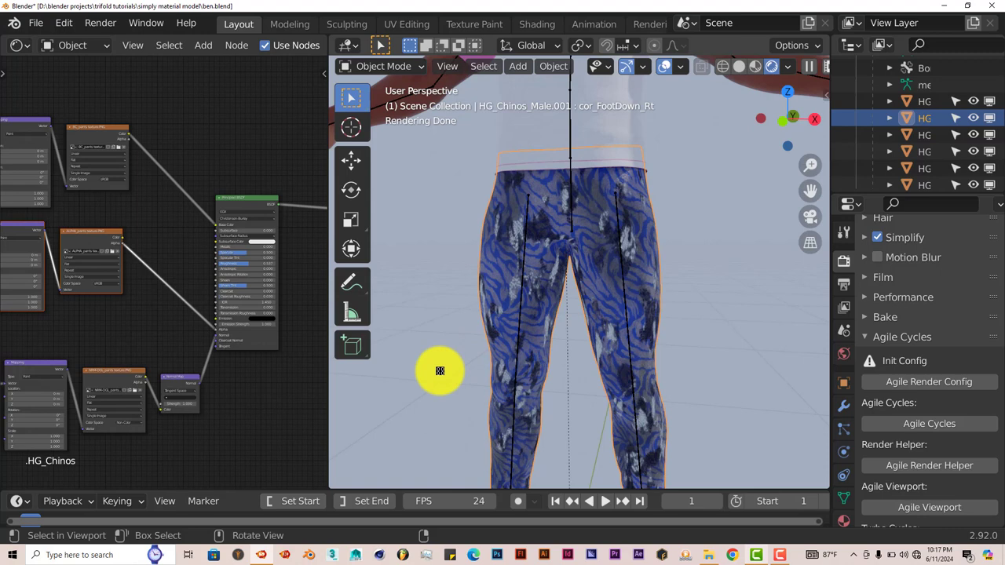
{"action": "mouse_move", "coordinate": [475, 308]}
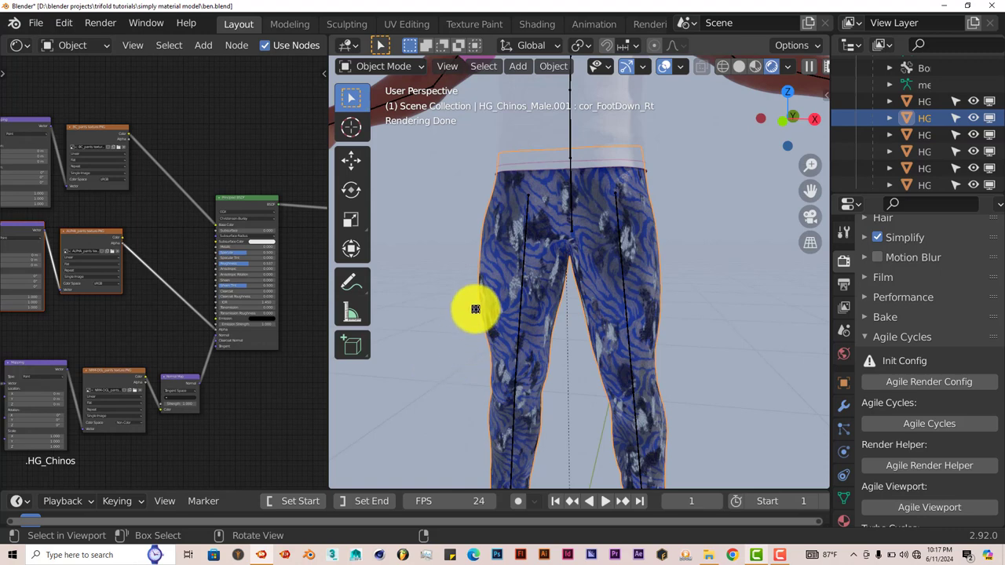